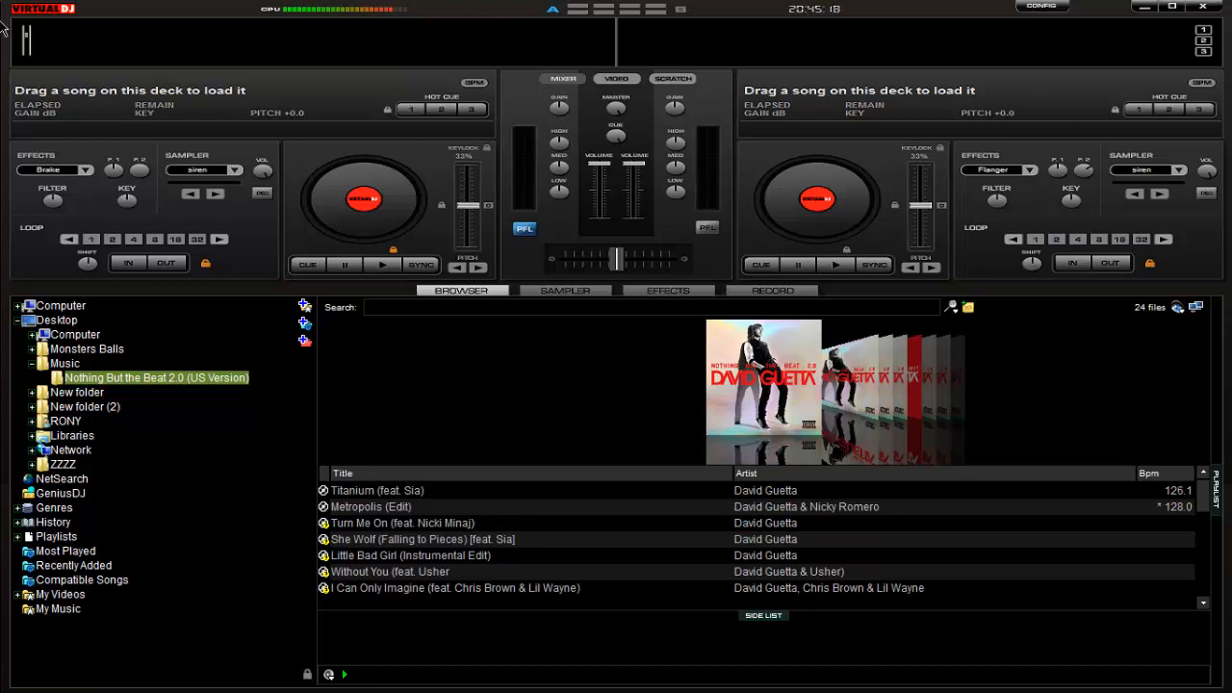
{"action": "mouse_move", "coordinate": [1069, 308]}
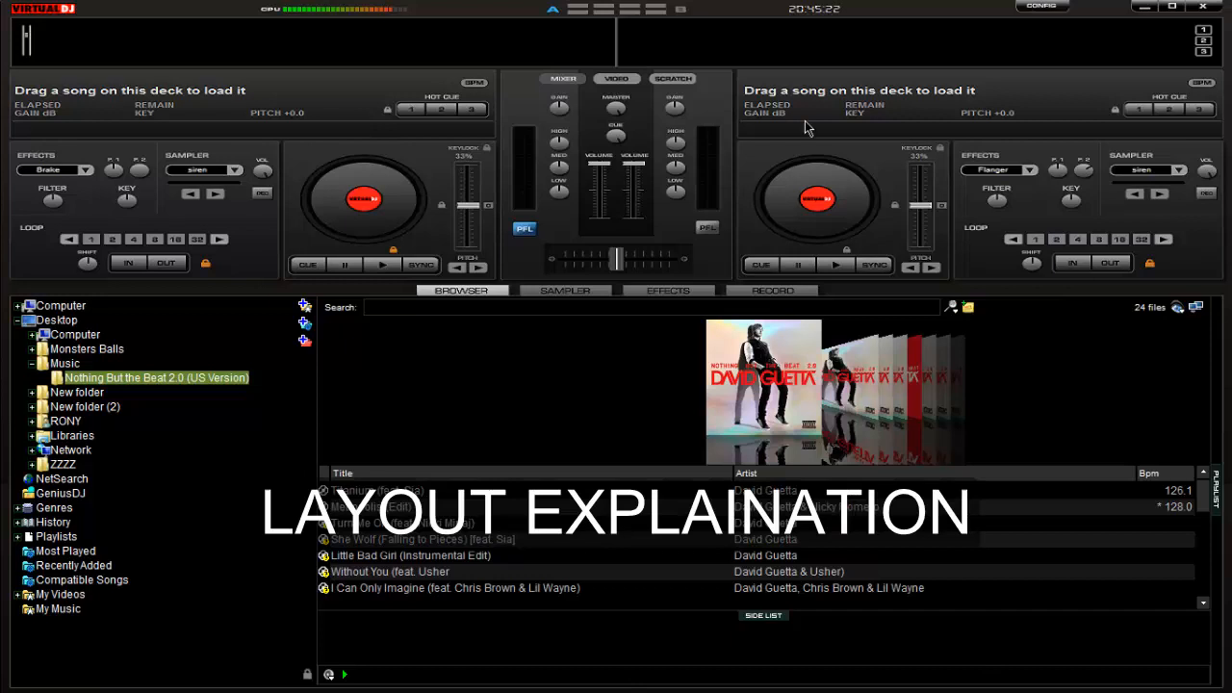
{"action": "mouse_move", "coordinate": [347, 416]}
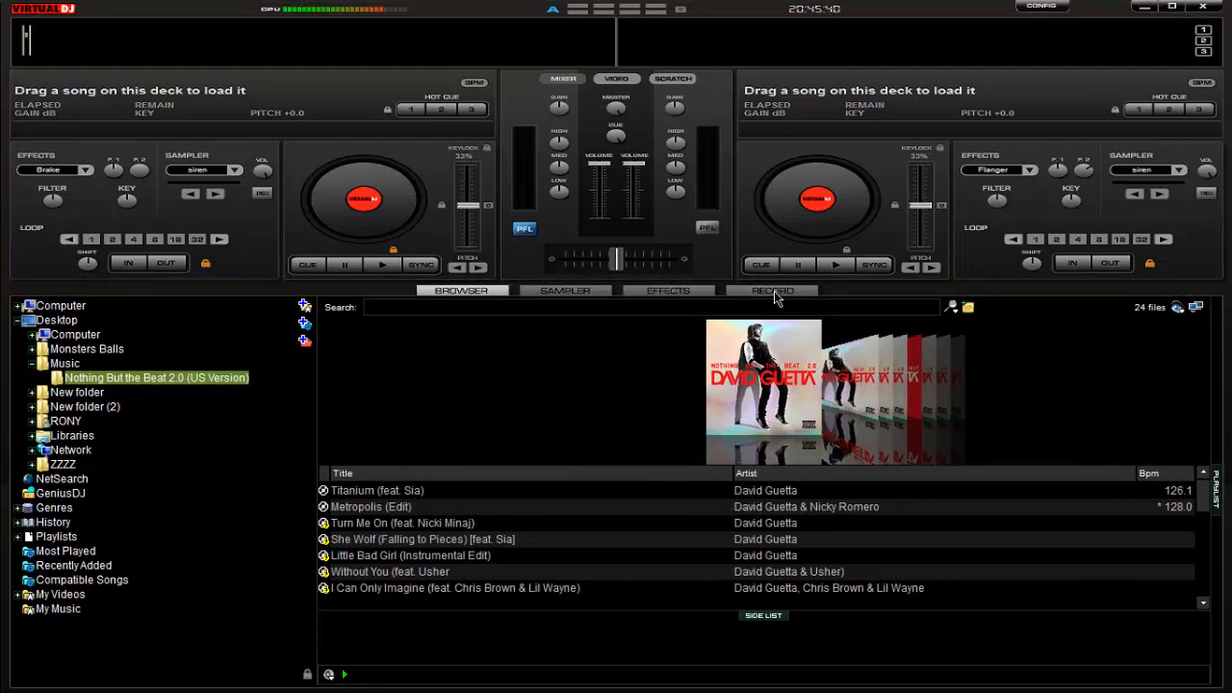
{"action": "mouse_move", "coordinate": [25, 75]}
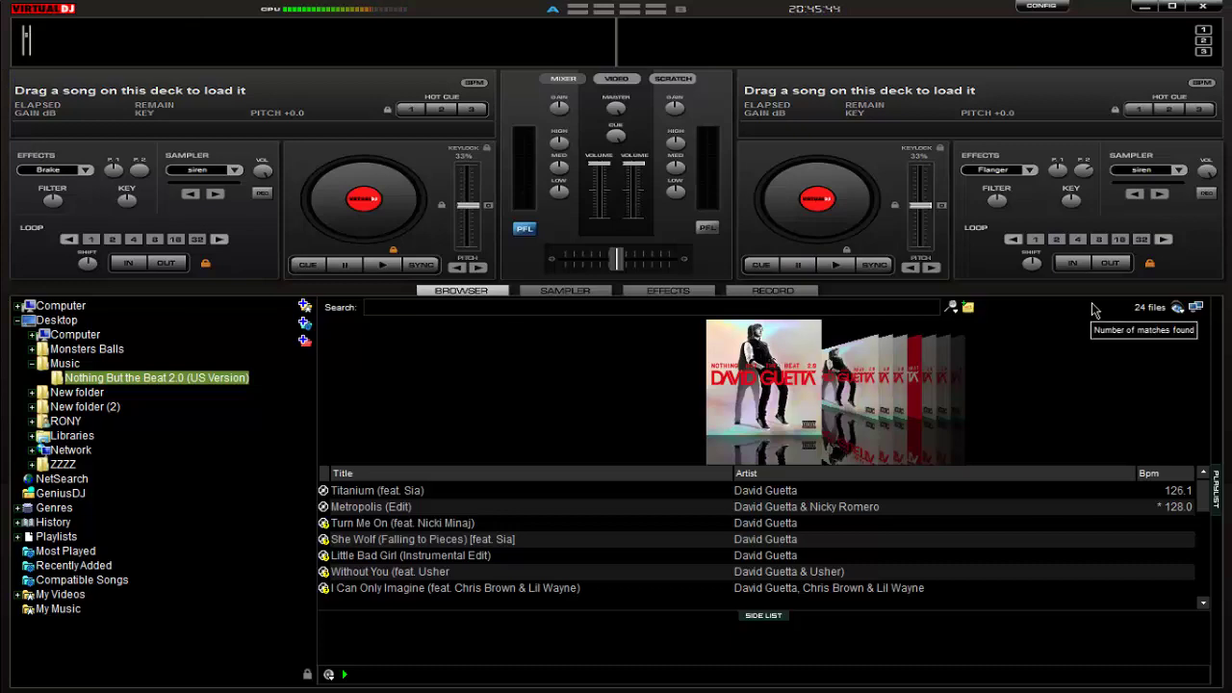
{"action": "mouse_move", "coordinate": [588, 104]}
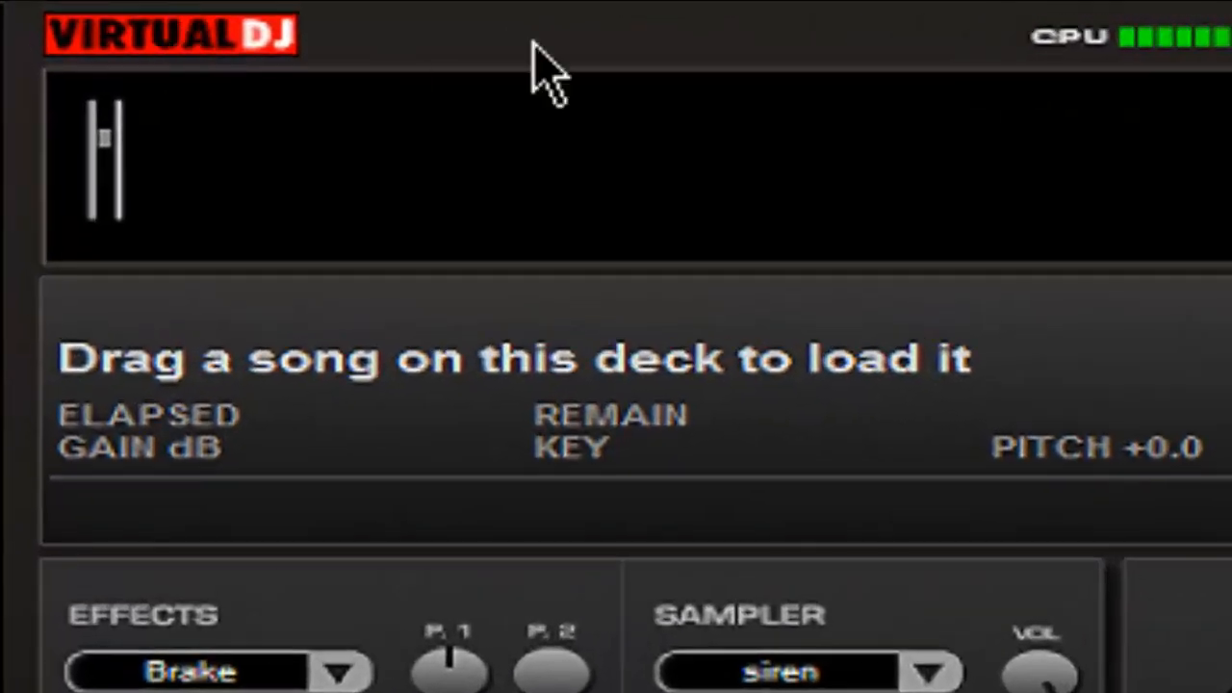
{"action": "mouse_move", "coordinate": [430, 58]}
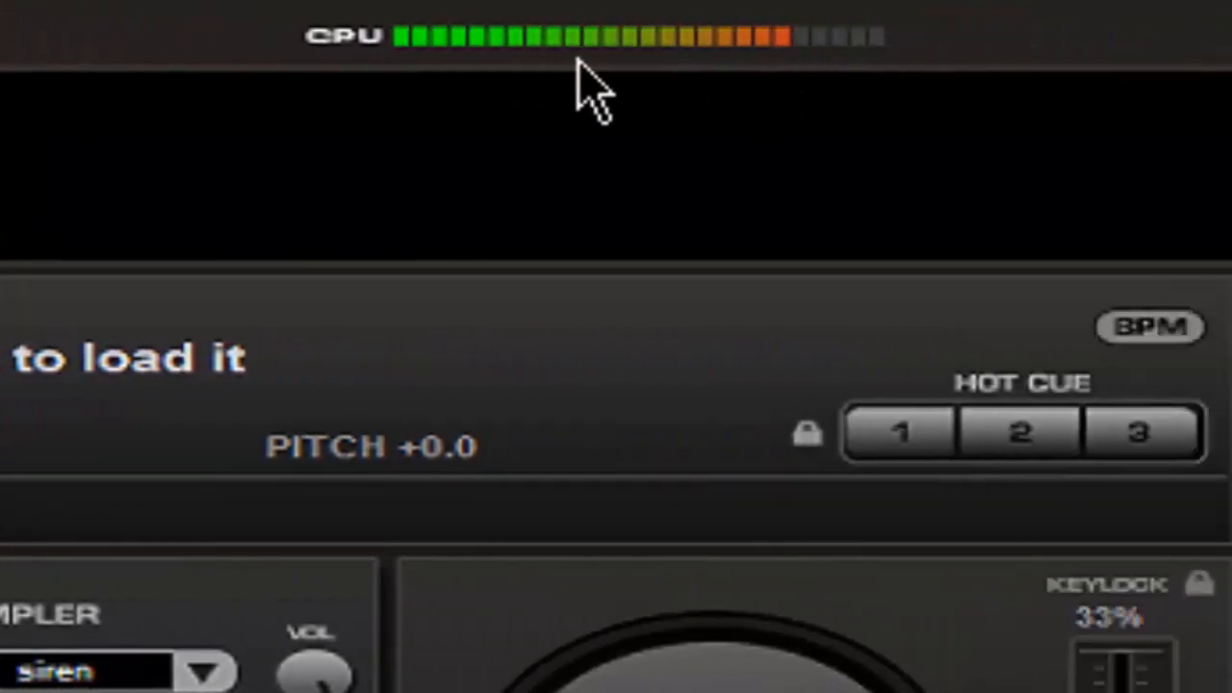
{"action": "mouse_move", "coordinate": [719, 79]}
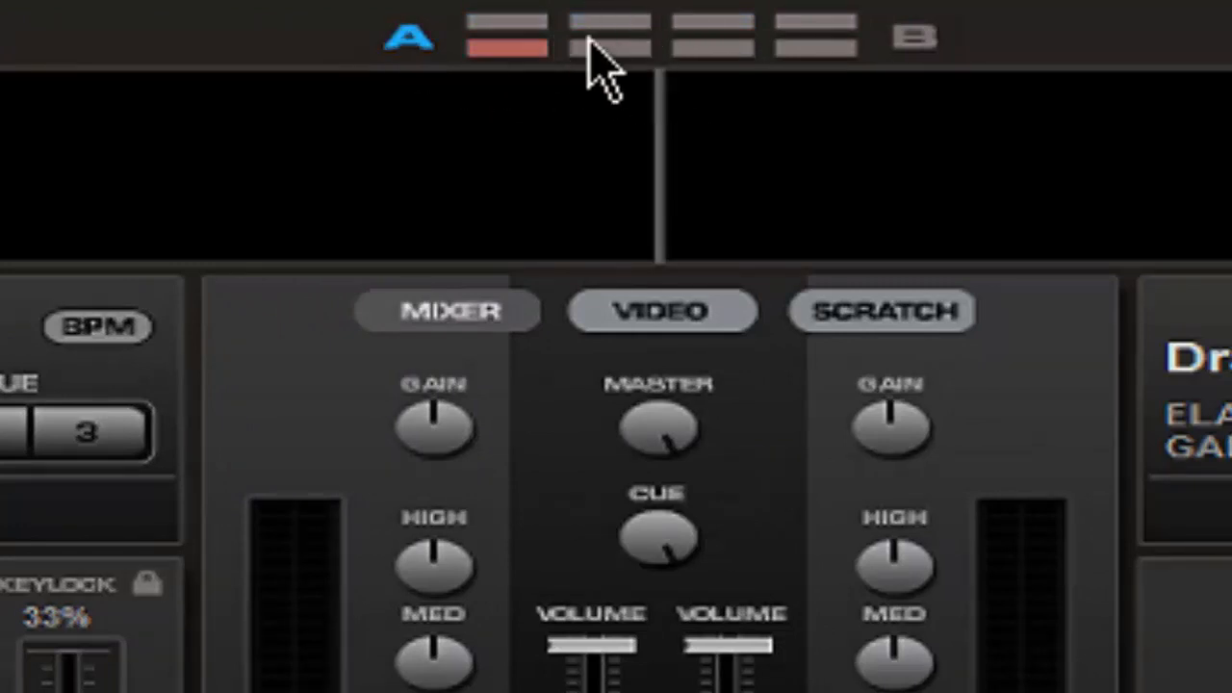
Step: Open Sound Setup settings showing no inputs, a single output and the primary sound driver
{"action": "left_click", "coordinate": [603, 22]}
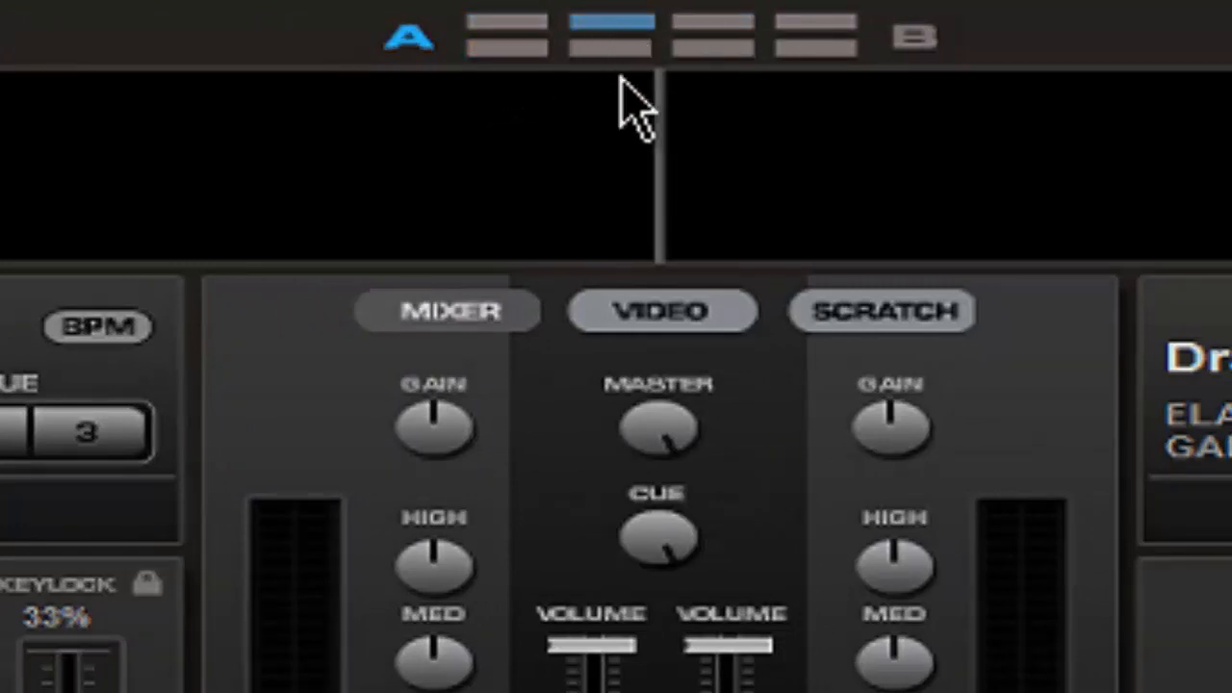
{"action": "left_click", "coordinate": [608, 49]}
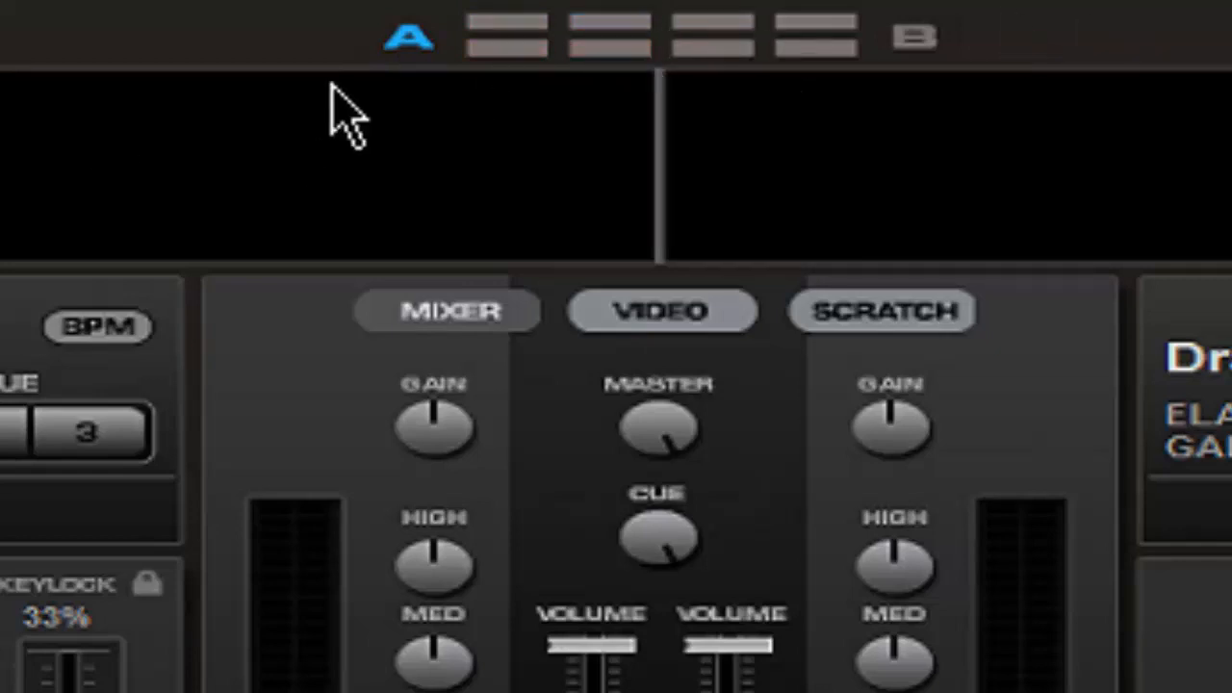
{"action": "mouse_move", "coordinate": [1040, 52]}
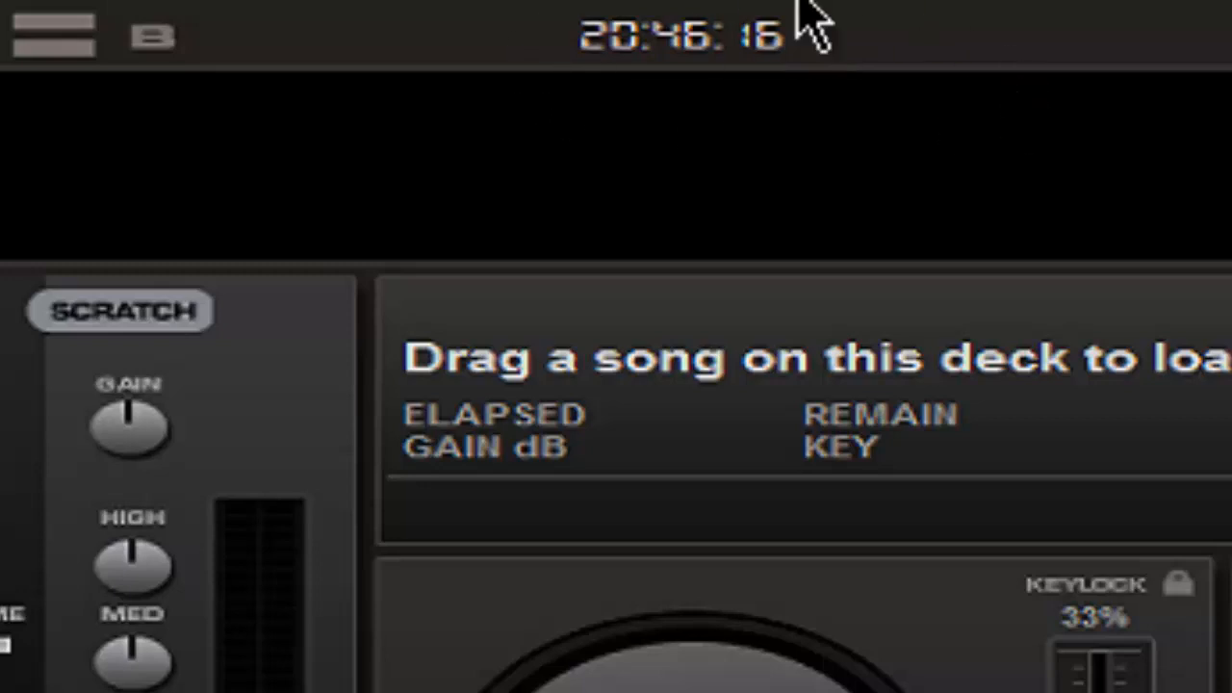
{"action": "mouse_move", "coordinate": [784, 34]}
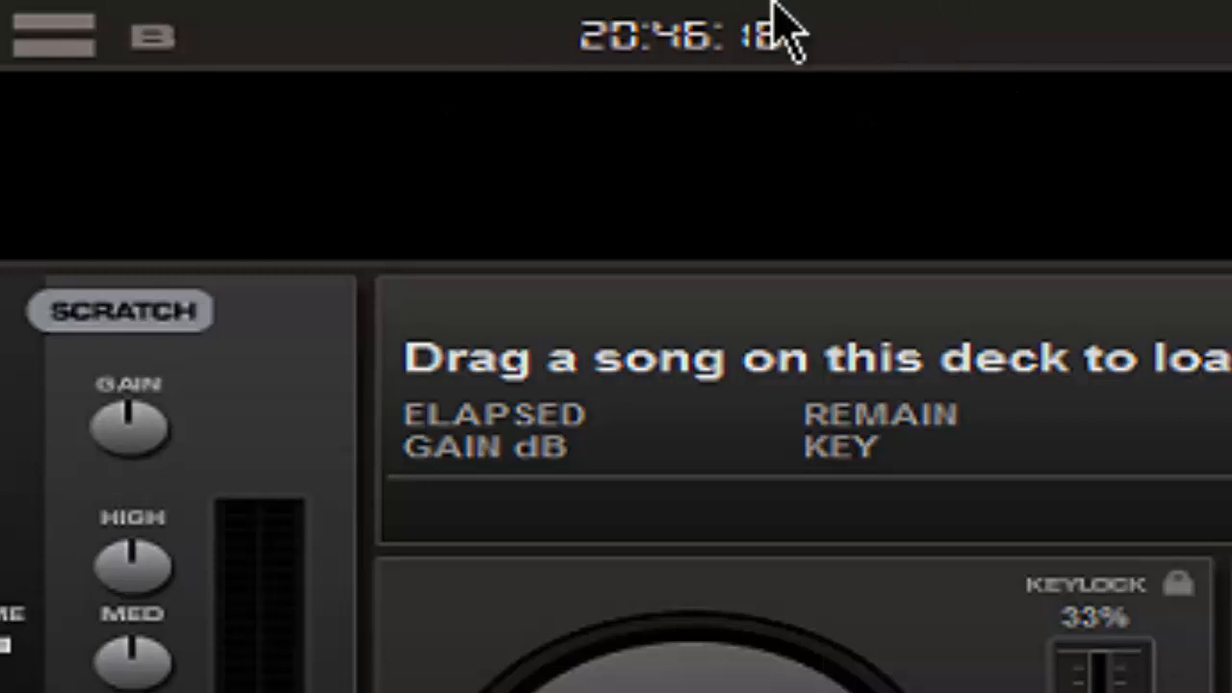
{"action": "mouse_move", "coordinate": [1087, 29]}
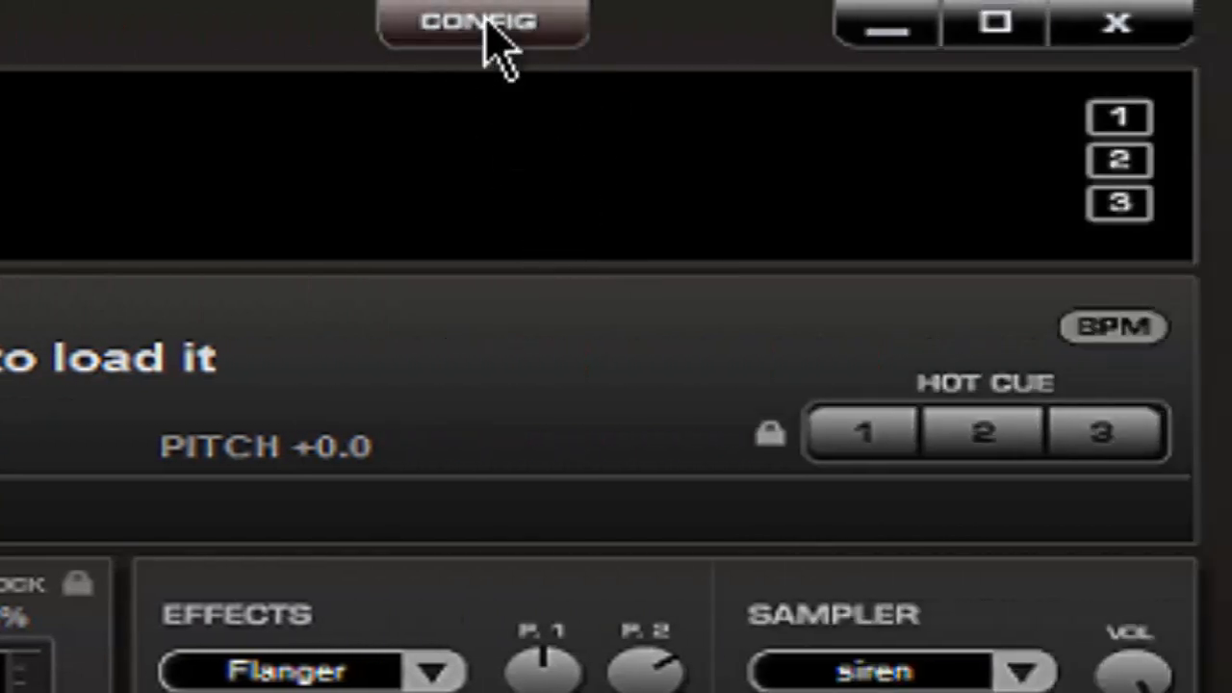
{"action": "left_click", "coordinate": [483, 19]}
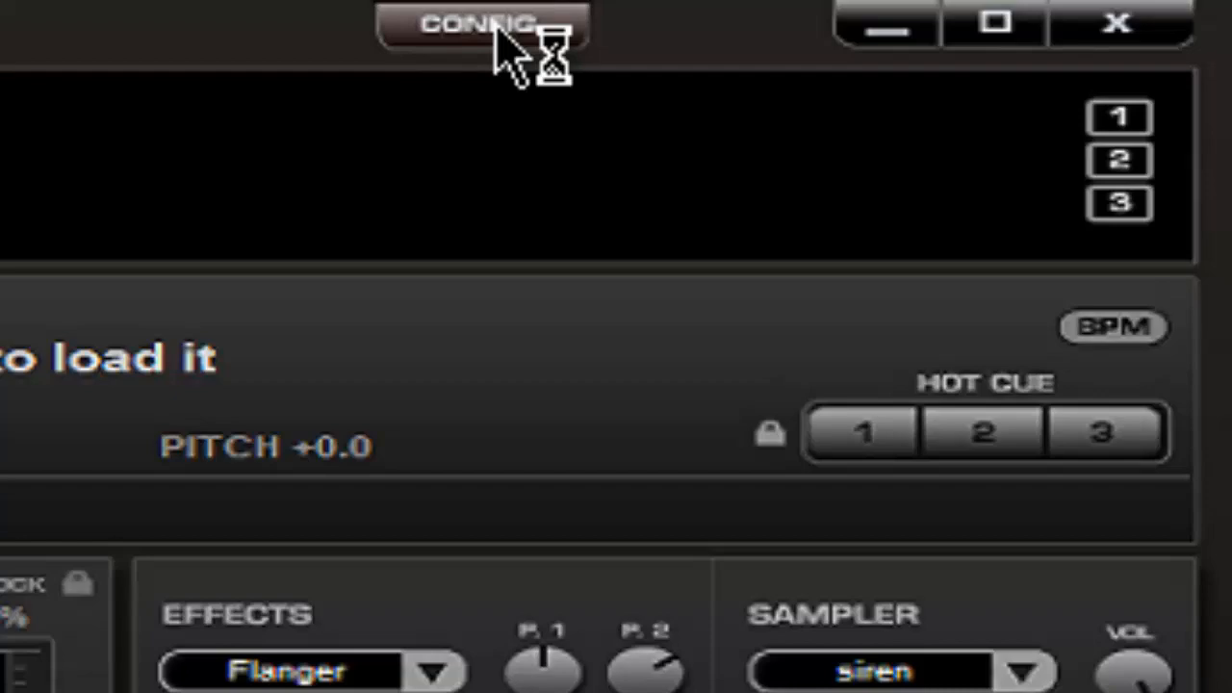
{"action": "left_click", "coordinate": [482, 24]}
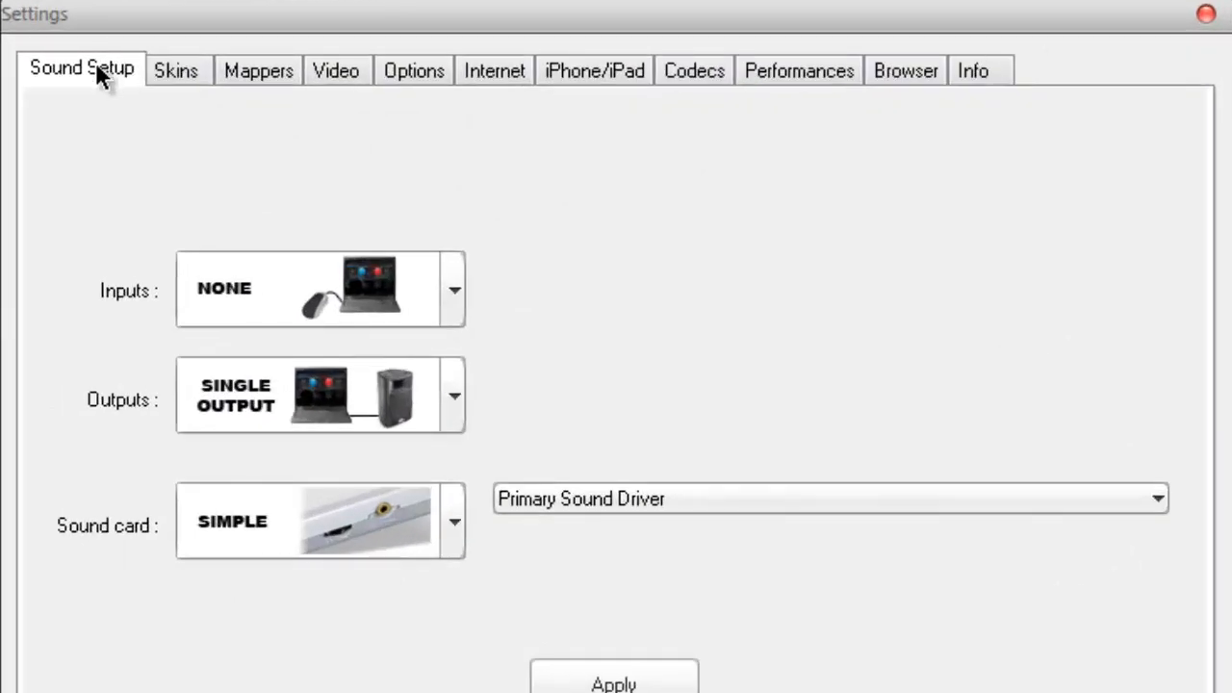
{"action": "mouse_move", "coordinate": [413, 279]}
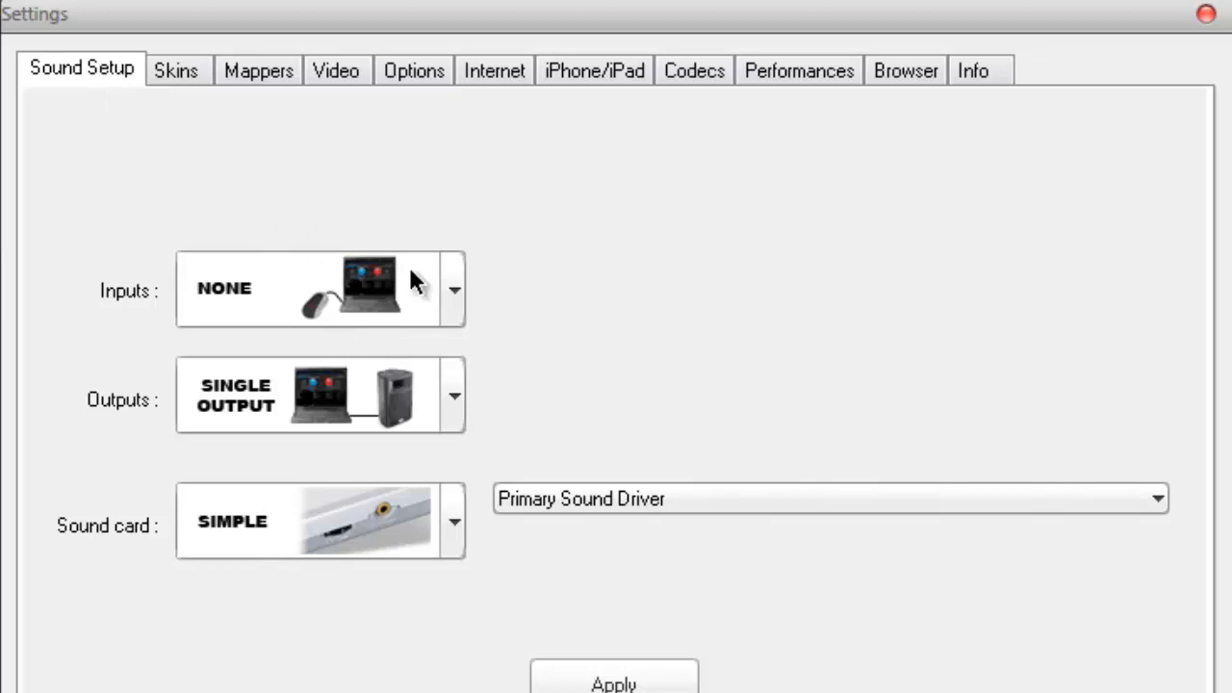
{"action": "mouse_move", "coordinate": [457, 286]}
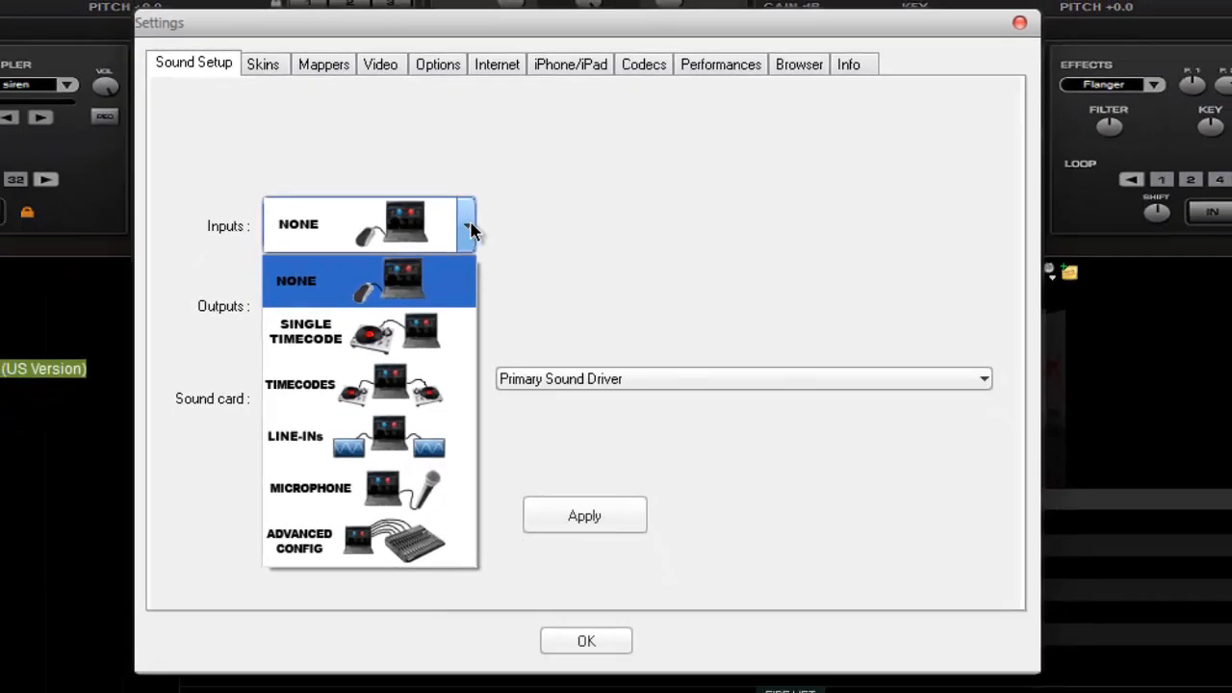
{"action": "mouse_move", "coordinate": [373, 294]}
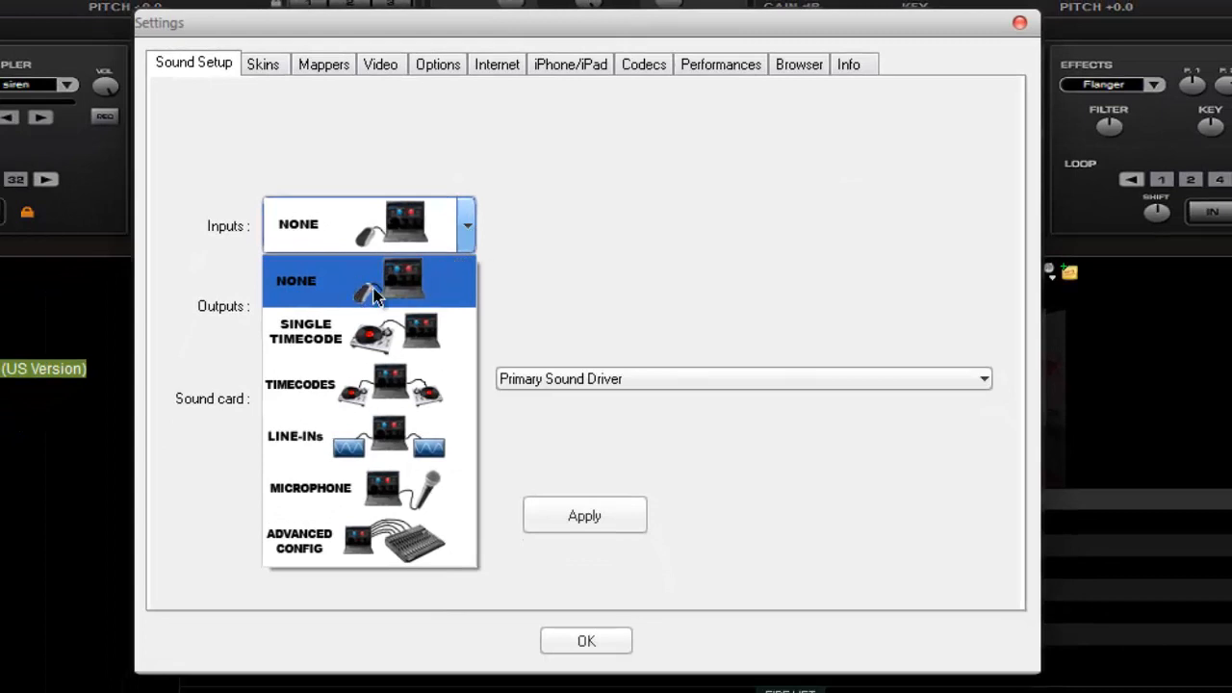
{"action": "mouse_move", "coordinate": [418, 268]}
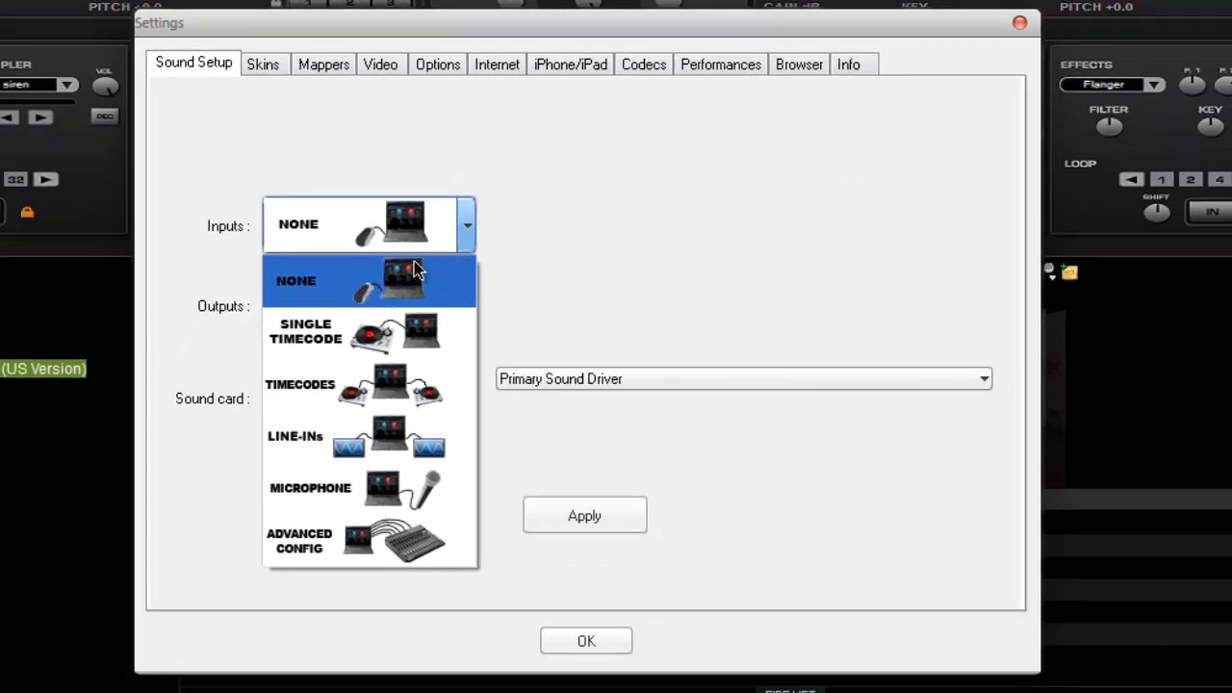
{"action": "mouse_move", "coordinate": [368, 306]}
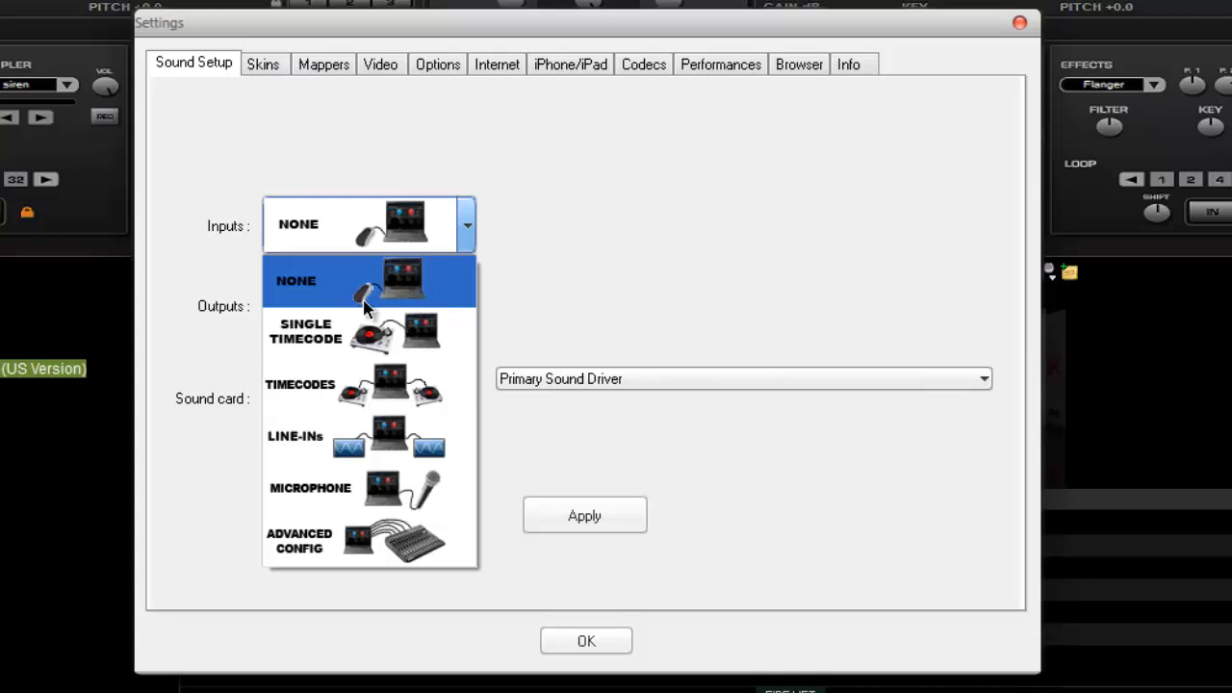
{"action": "mouse_move", "coordinate": [348, 363]}
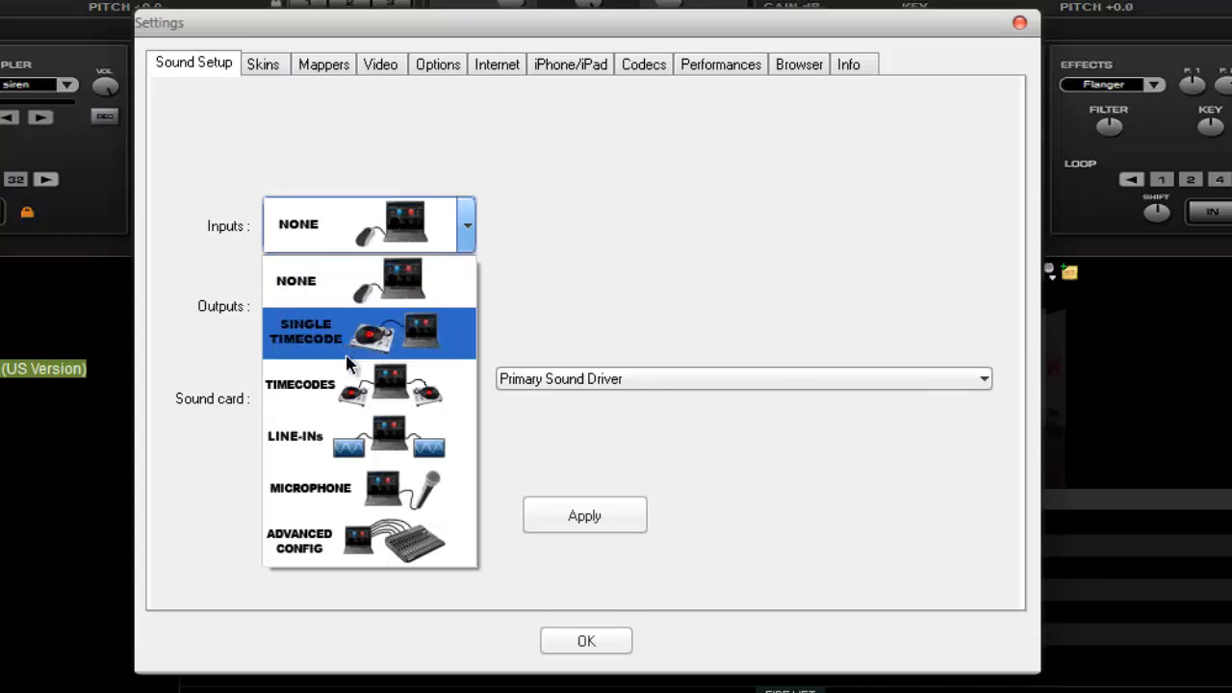
{"action": "mouse_move", "coordinate": [387, 399]}
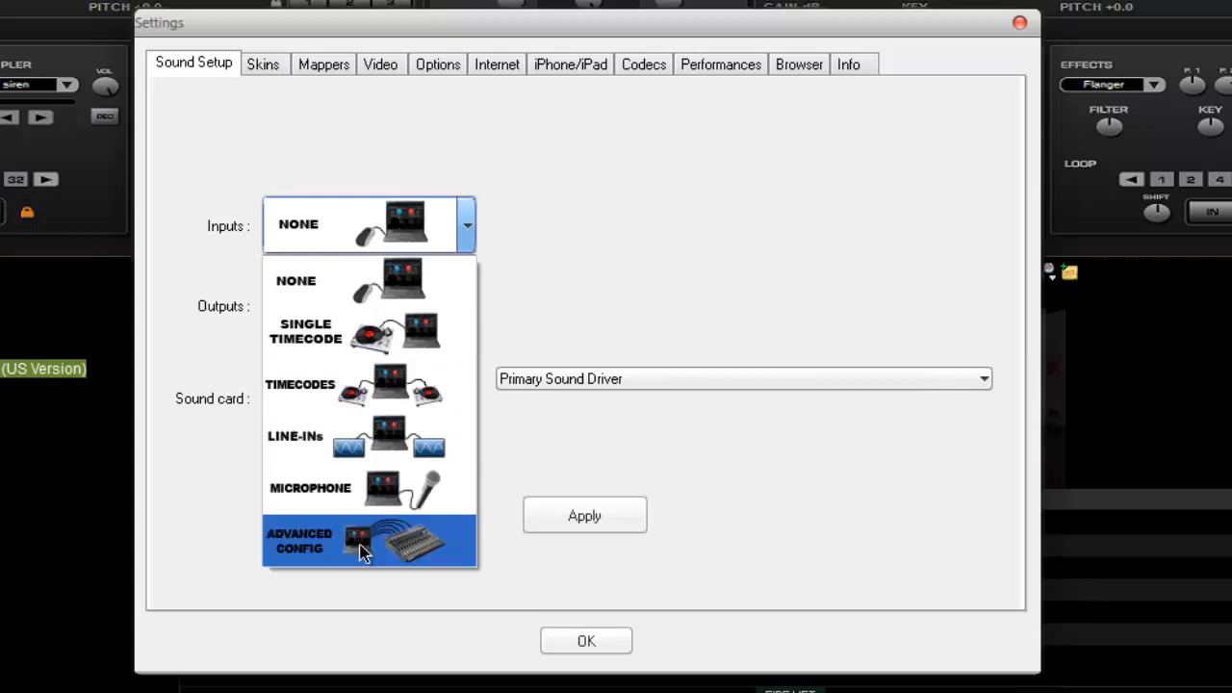
{"action": "mouse_move", "coordinate": [416, 252]}
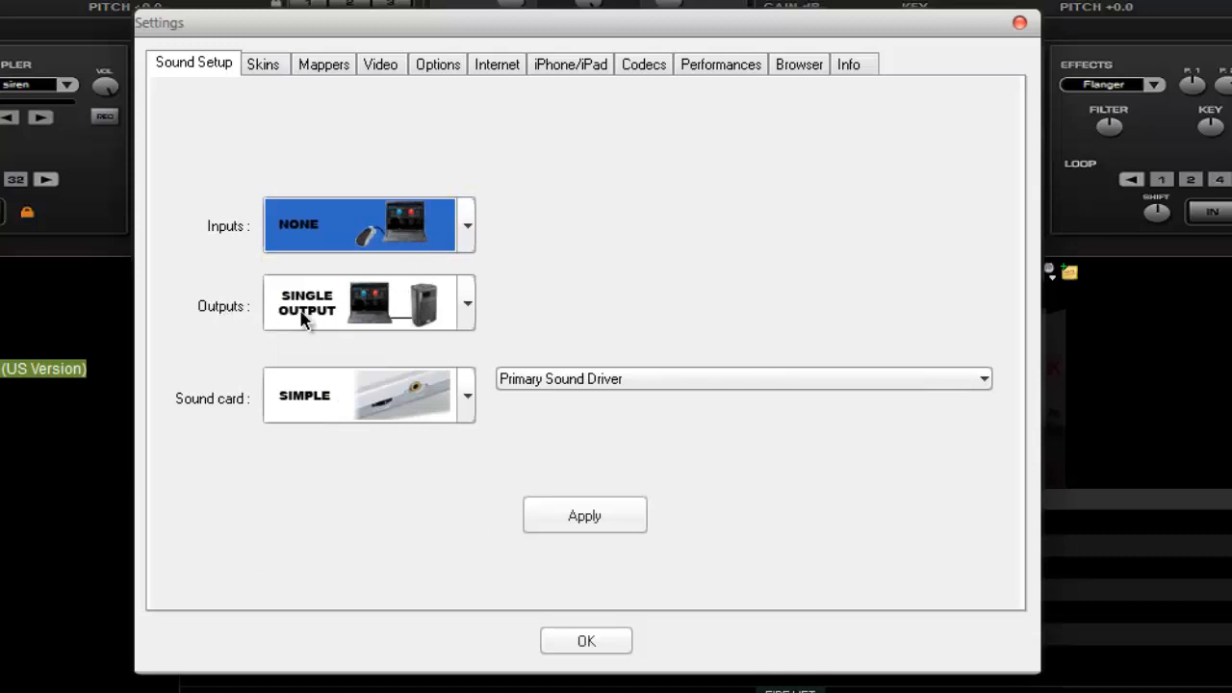
Step: List the audio output layouts while keeping Single Output selected
{"action": "left_click", "coordinate": [465, 303]}
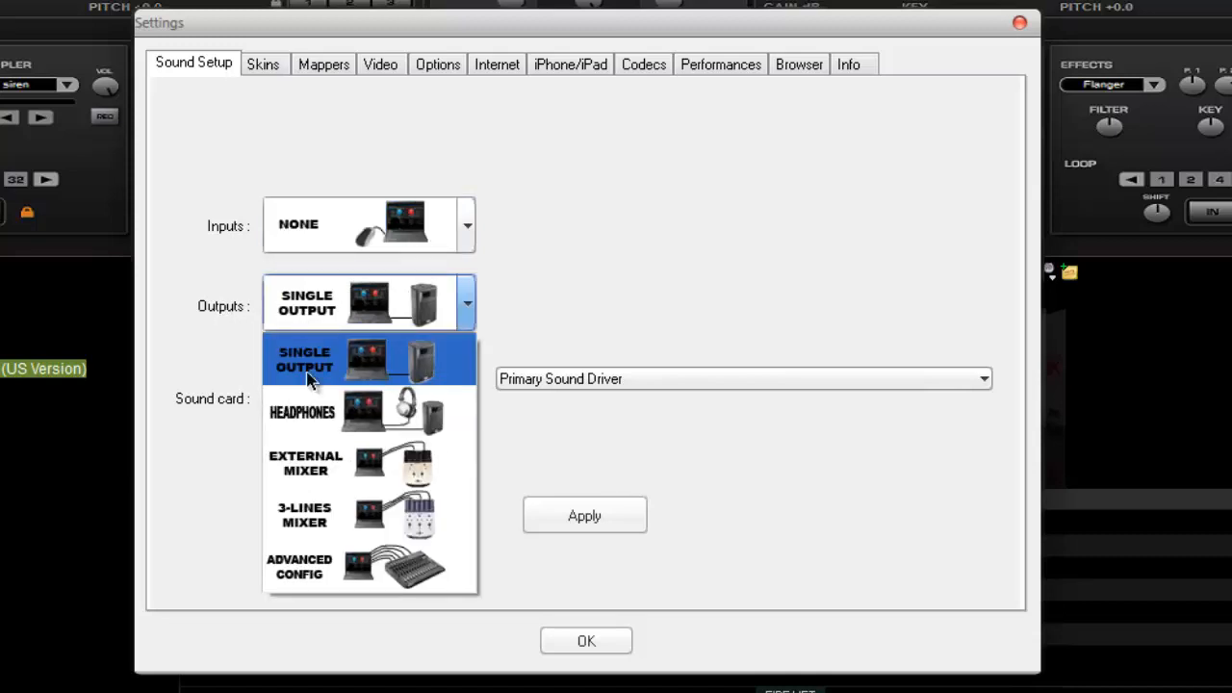
{"action": "mouse_move", "coordinate": [314, 390]}
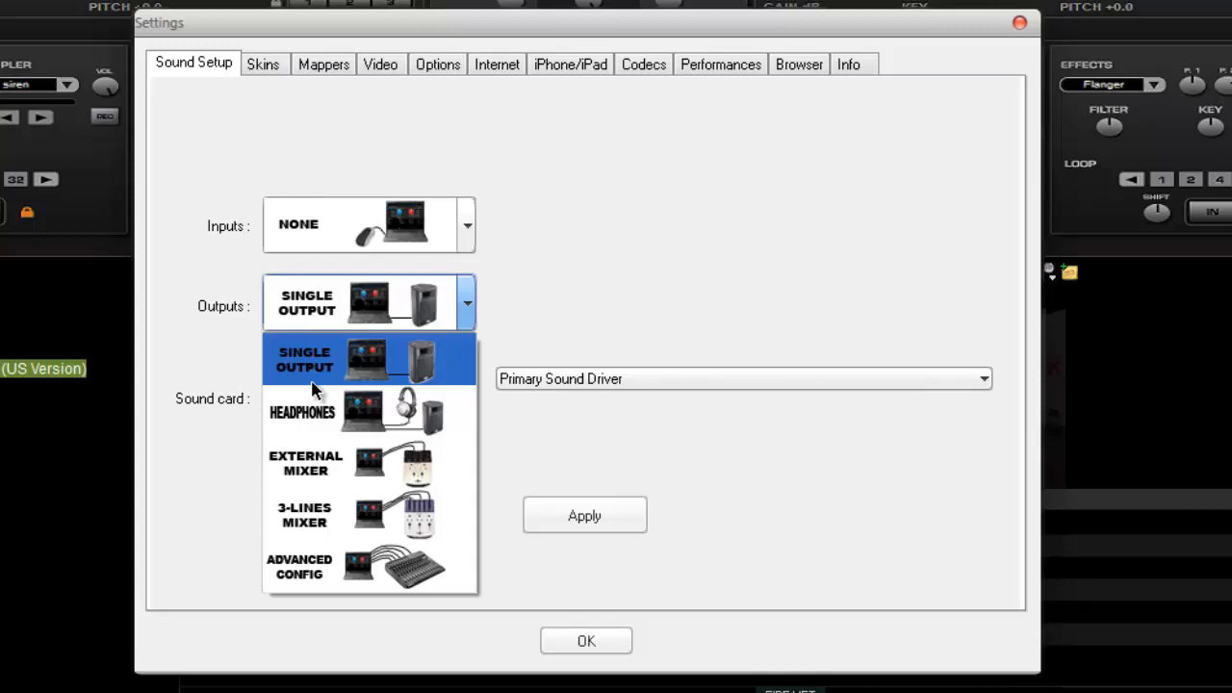
{"action": "mouse_move", "coordinate": [440, 376]}
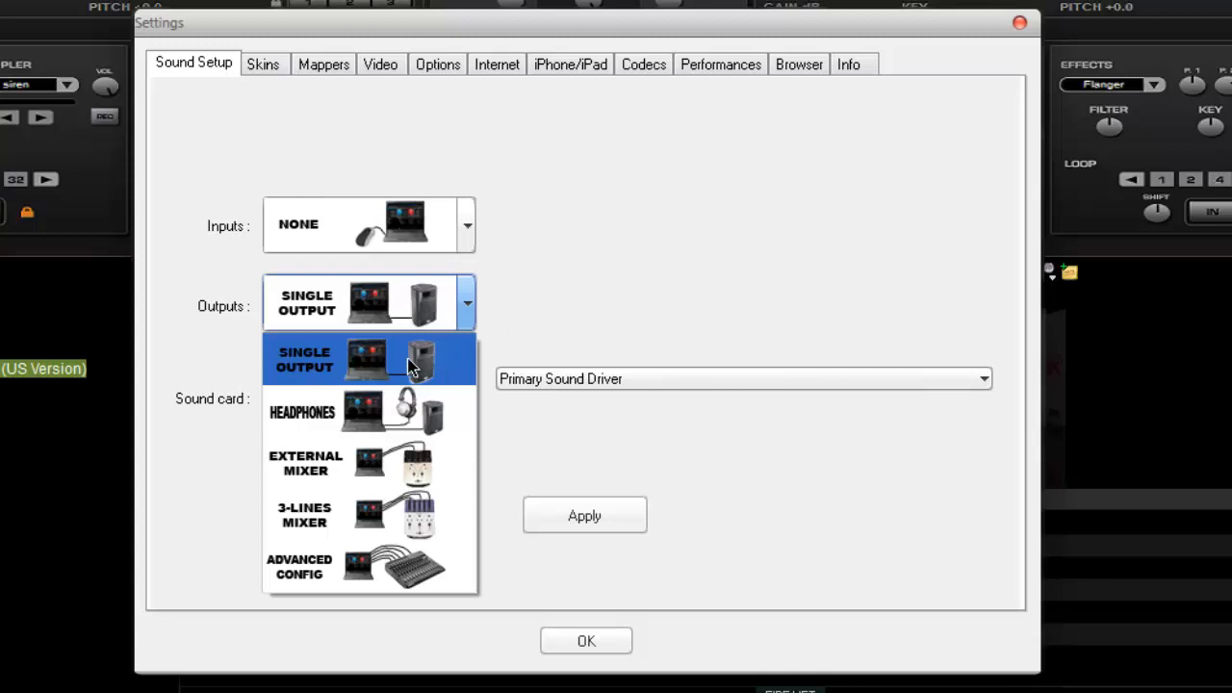
{"action": "mouse_move", "coordinate": [386, 392]}
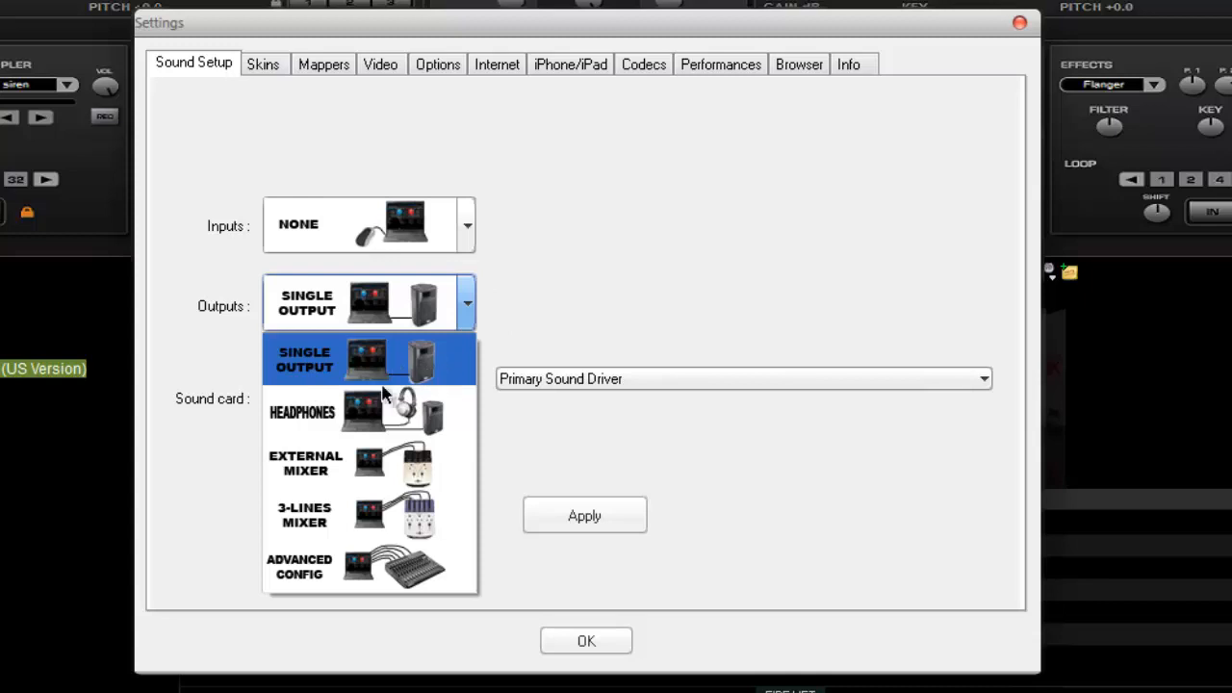
{"action": "mouse_move", "coordinate": [399, 377]}
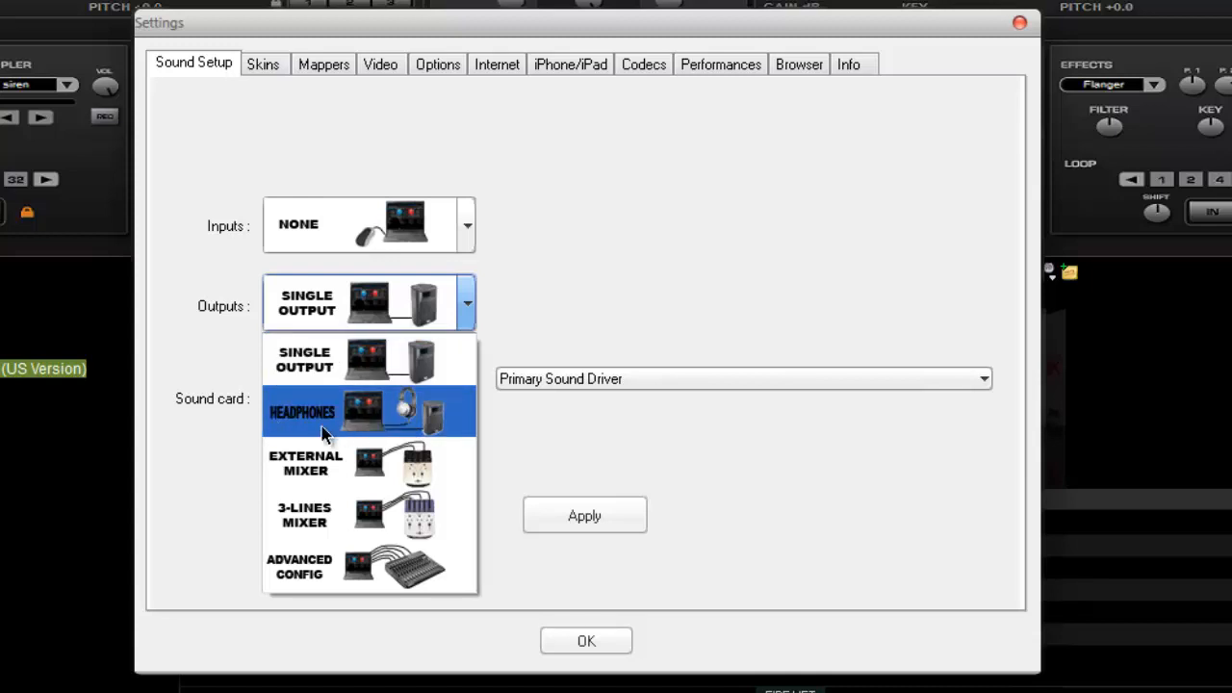
{"action": "mouse_move", "coordinate": [310, 424]}
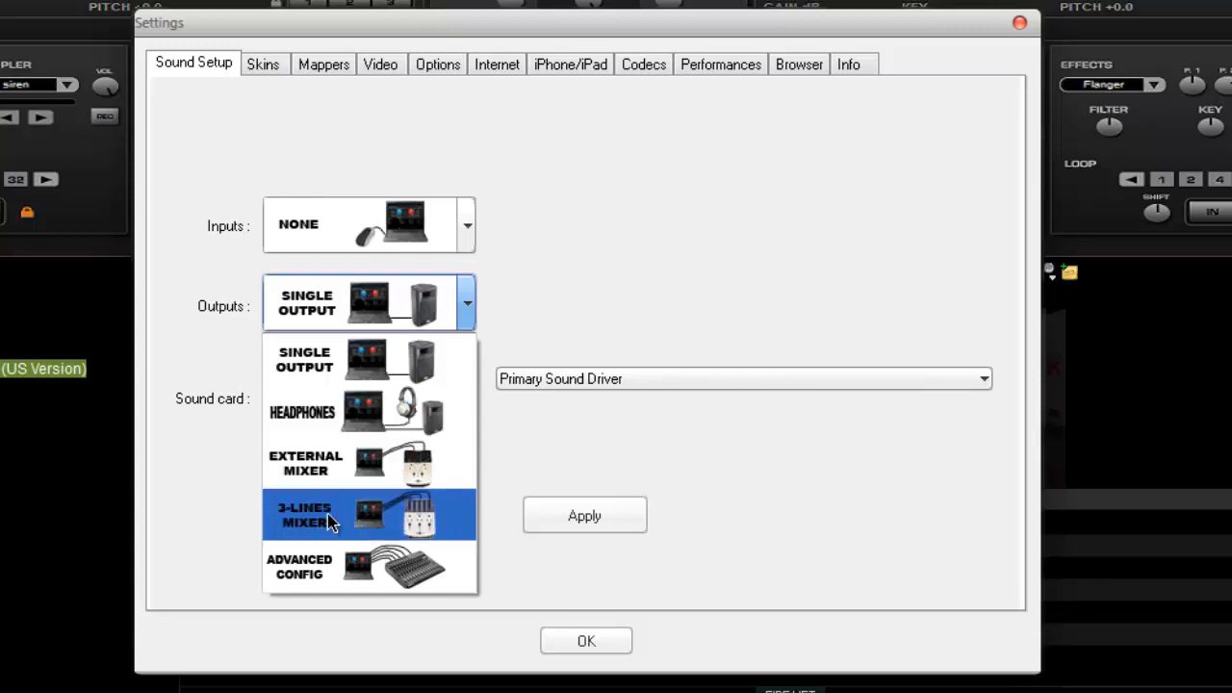
{"action": "mouse_move", "coordinate": [320, 525]}
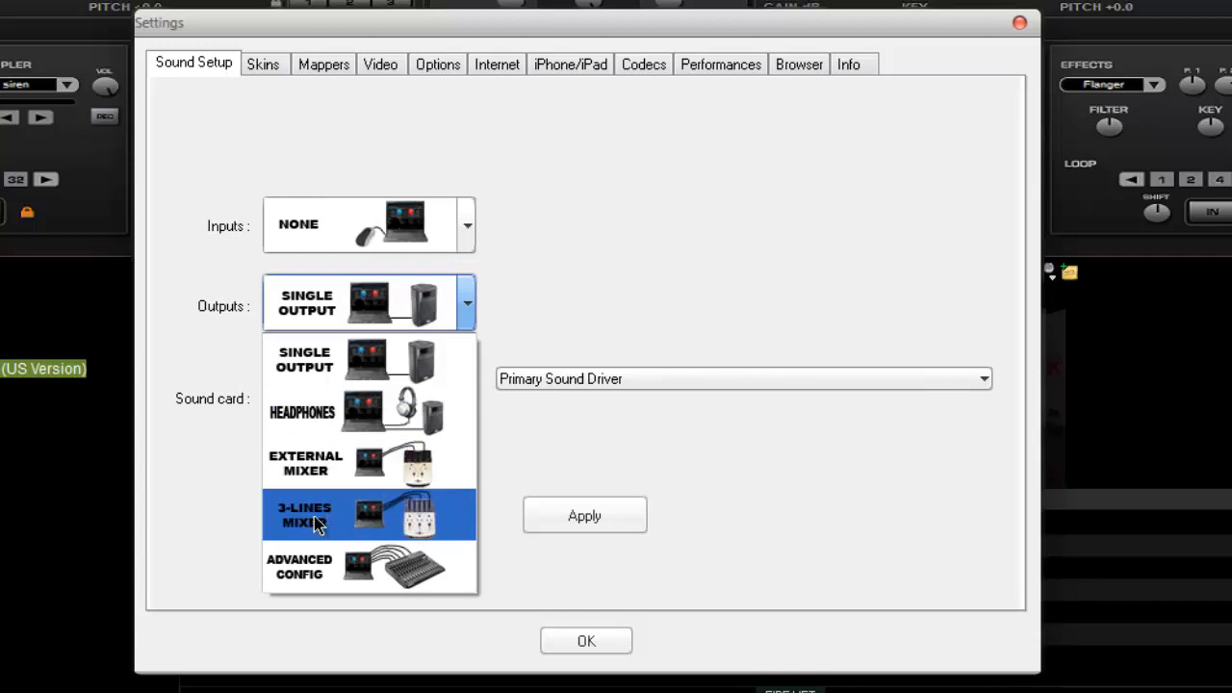
{"action": "mouse_move", "coordinate": [402, 527]}
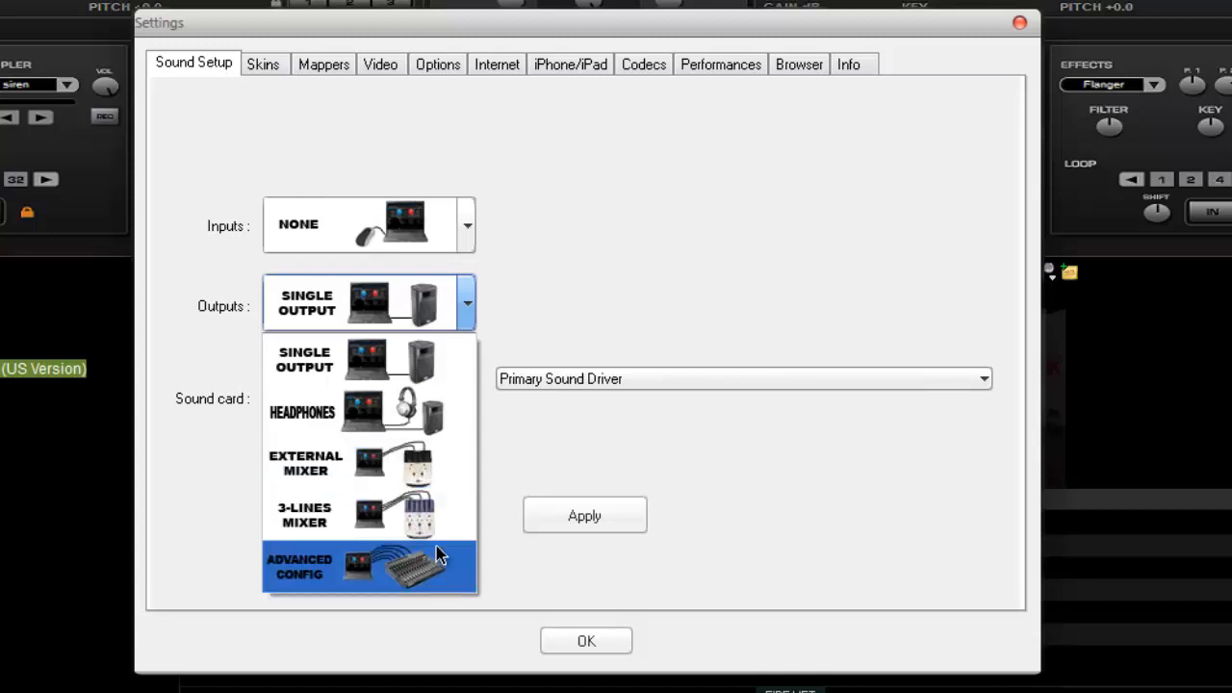
{"action": "mouse_move", "coordinate": [232, 573]}
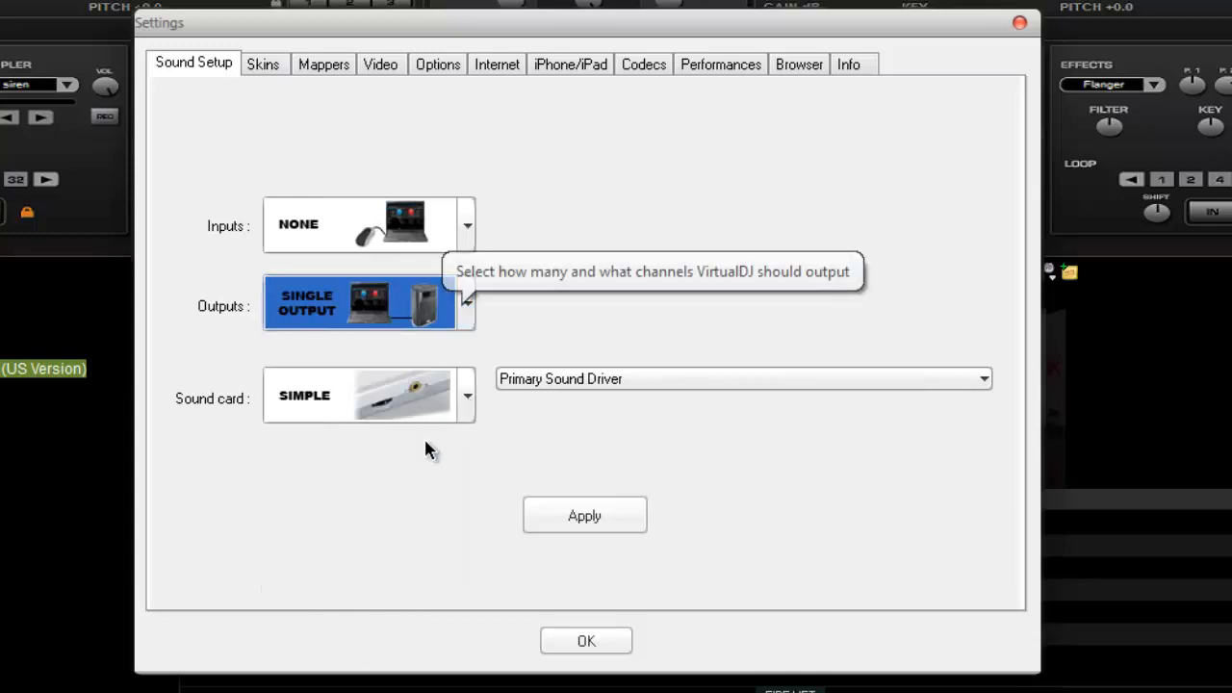
{"action": "left_click", "coordinate": [463, 396]}
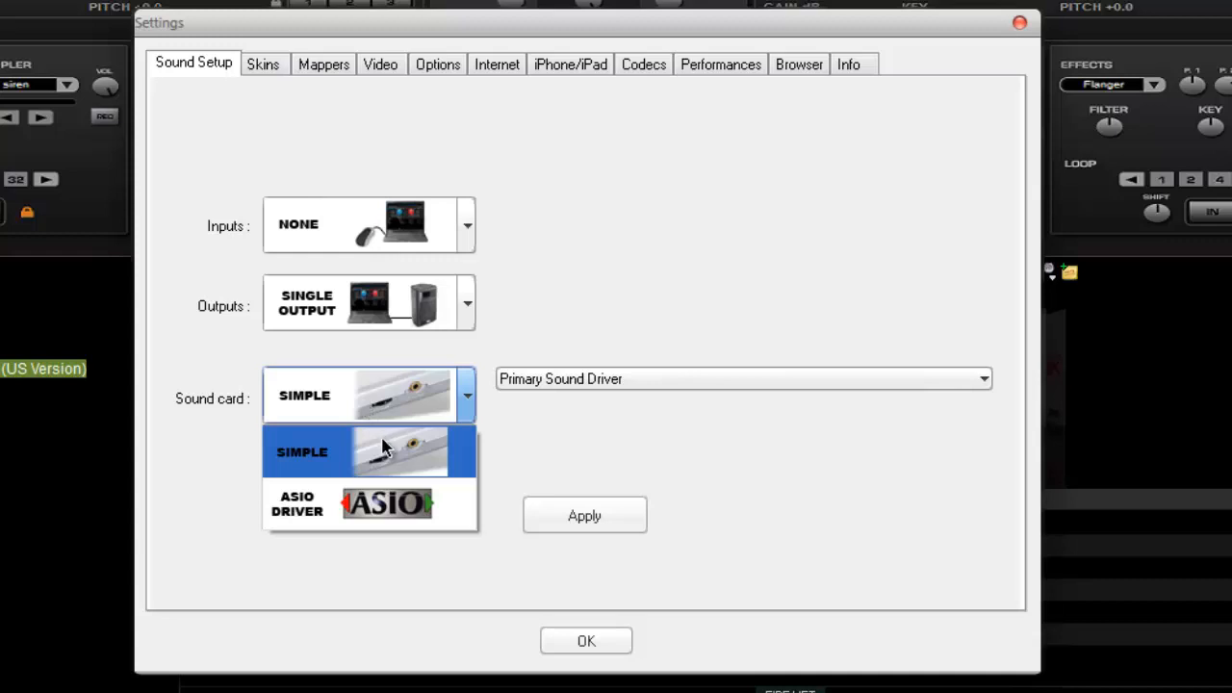
{"action": "mouse_move", "coordinate": [327, 455]}
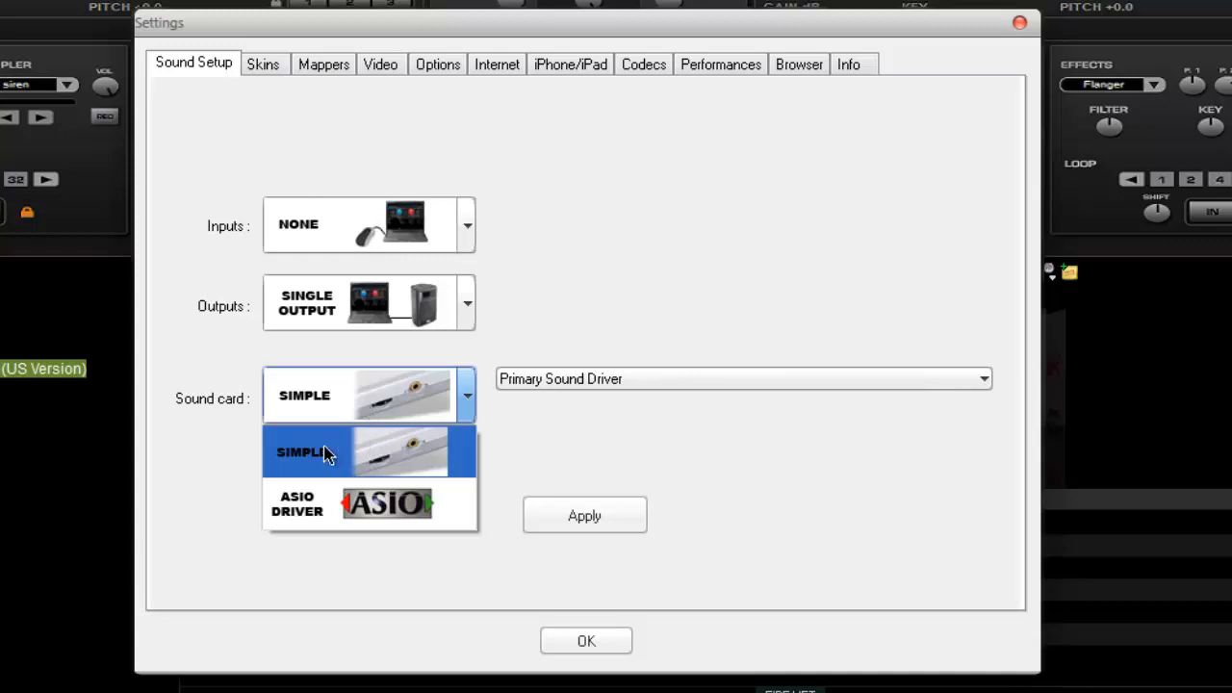
{"action": "mouse_move", "coordinate": [321, 498]}
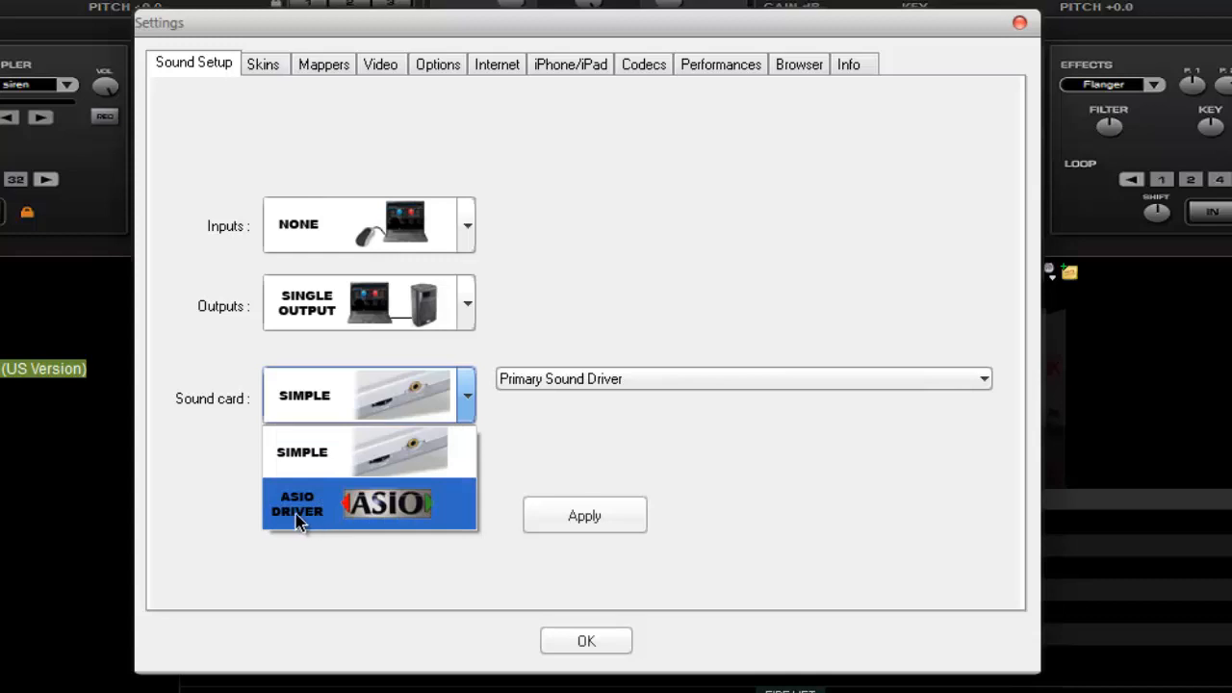
{"action": "mouse_move", "coordinate": [311, 504]}
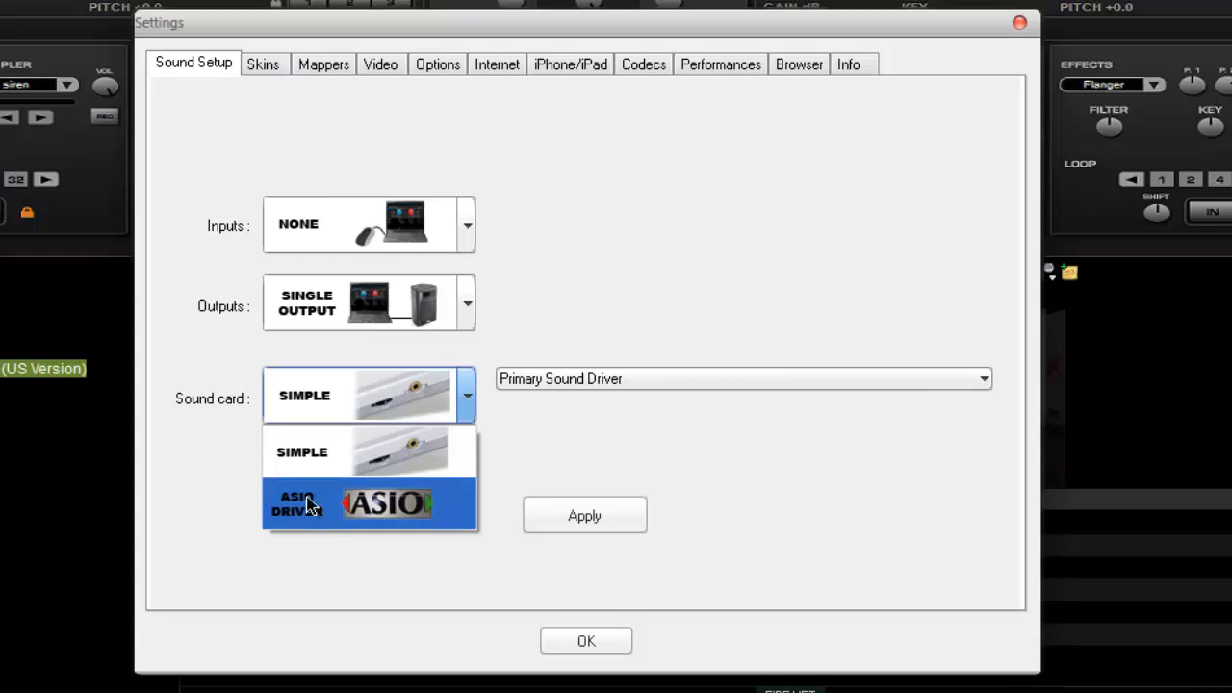
{"action": "mouse_move", "coordinate": [337, 477]}
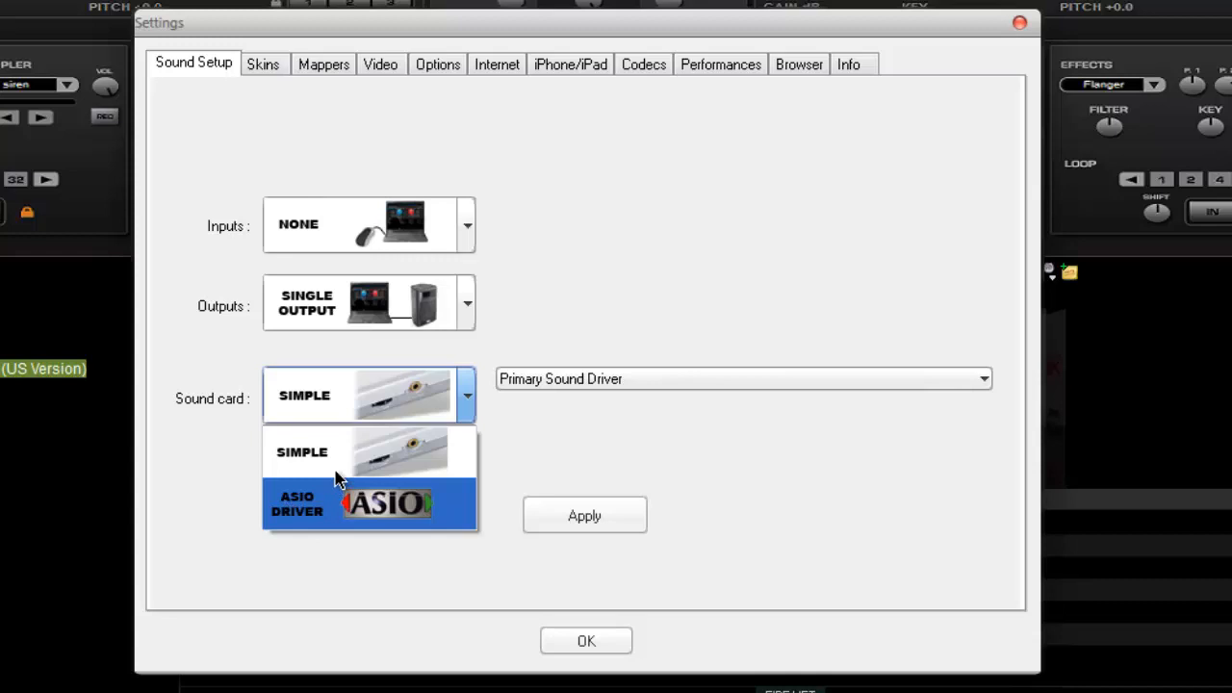
{"action": "left_click", "coordinate": [303, 451]}
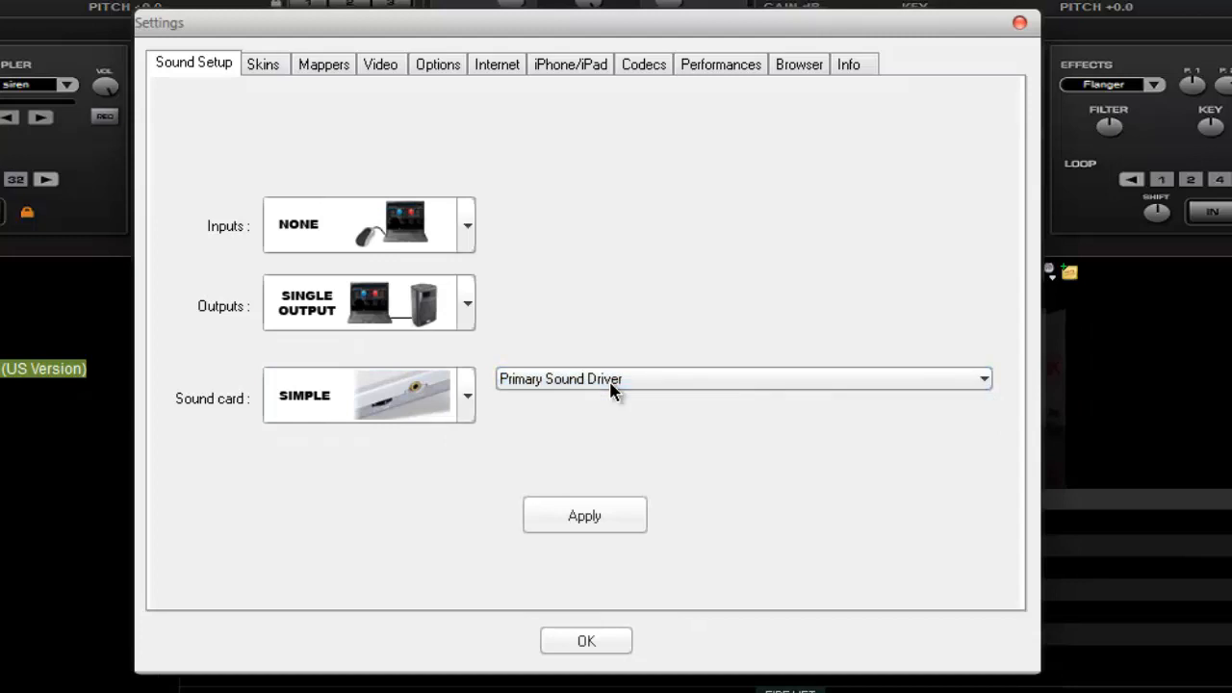
{"action": "mouse_move", "coordinate": [265, 73]}
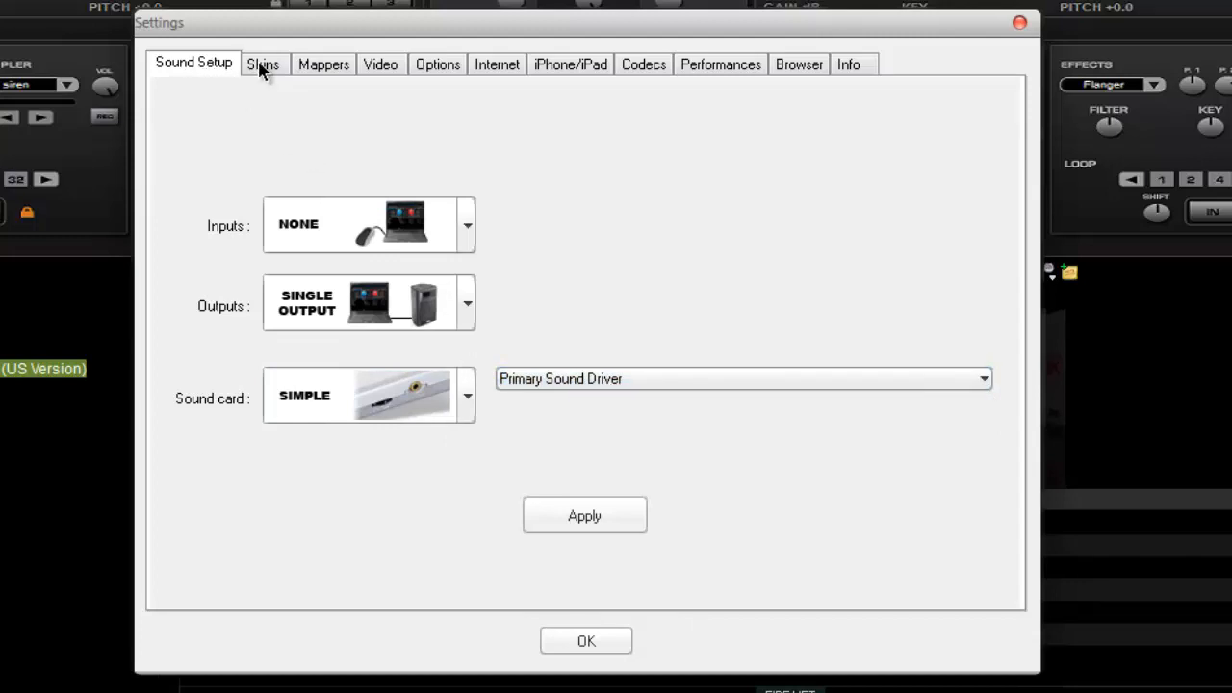
Step: Replace the six-deck skin with the VirtualDJ 7 (2 Decks) 1280x1024 skin
{"action": "left_click", "coordinate": [263, 64]}
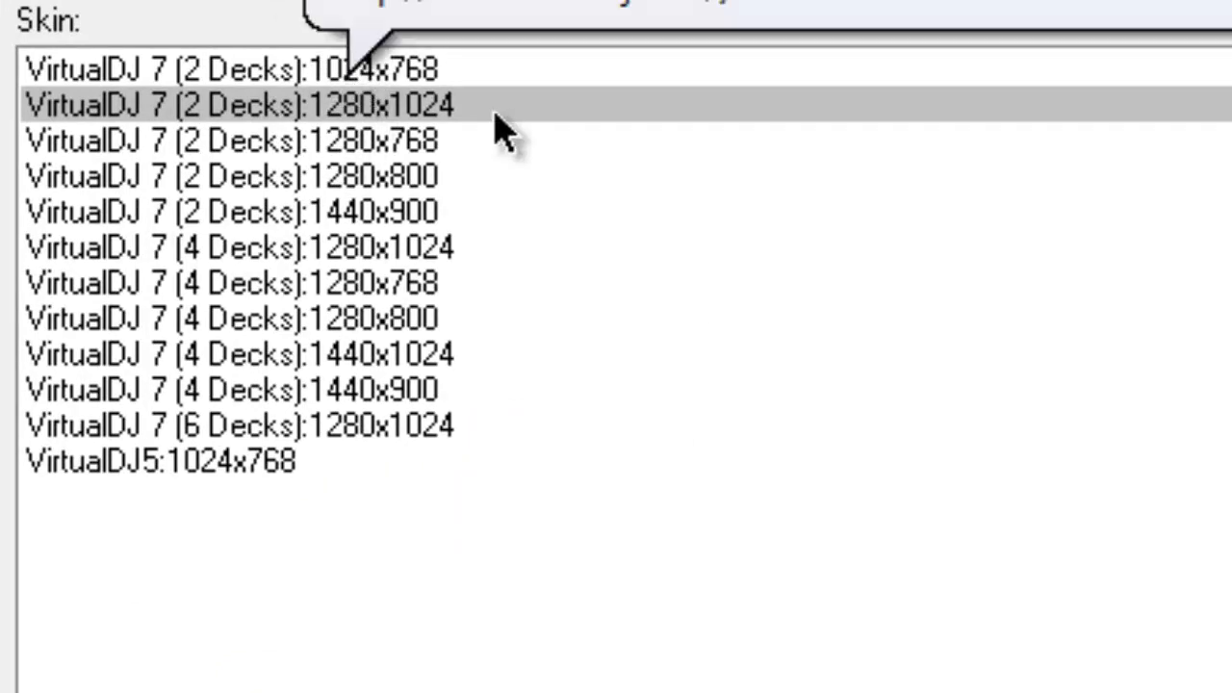
{"action": "mouse_move", "coordinate": [471, 169]}
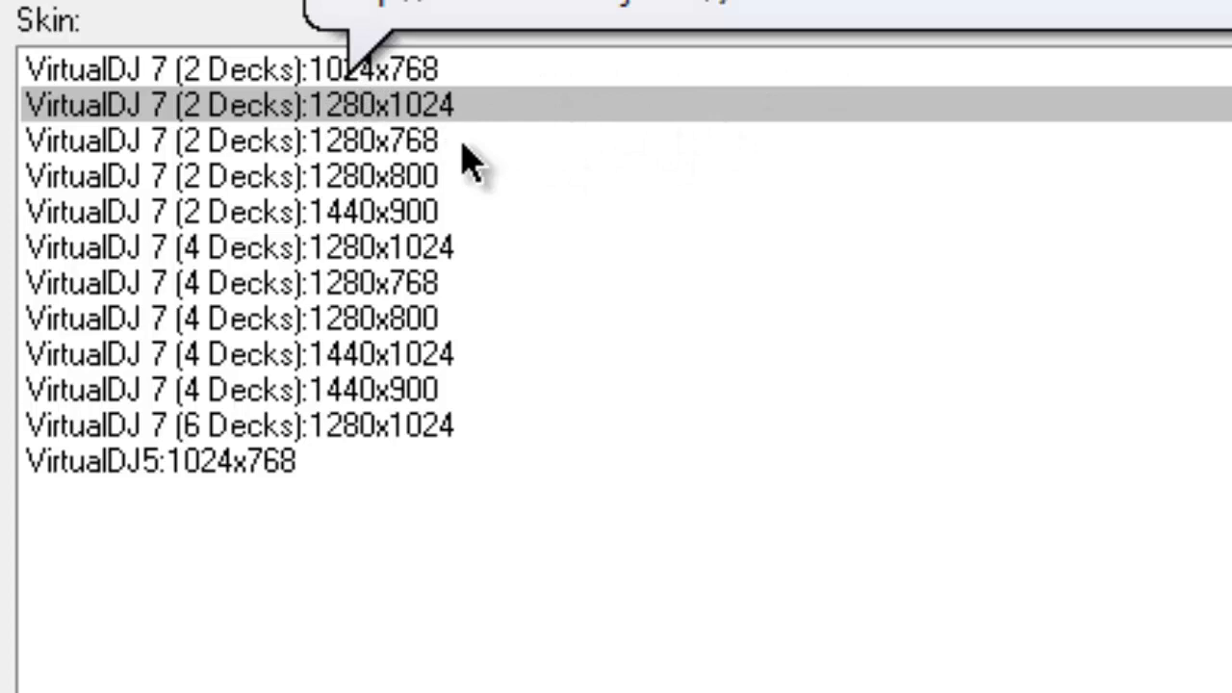
{"action": "mouse_move", "coordinate": [356, 144]}
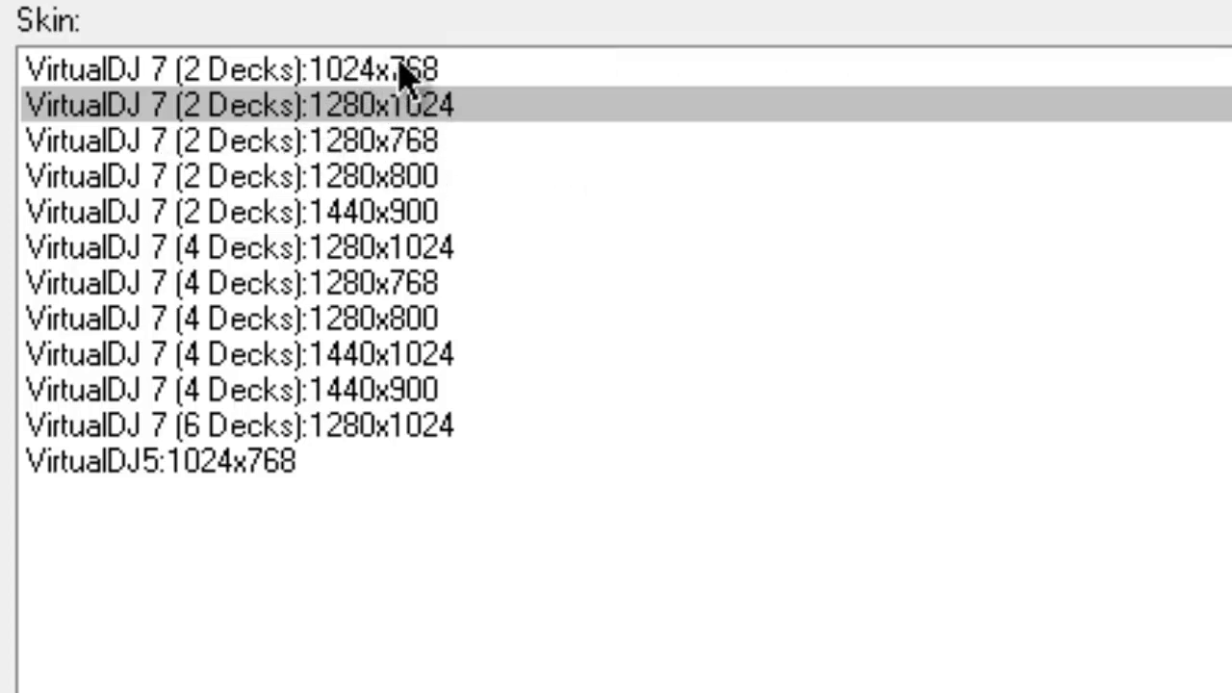
{"action": "mouse_move", "coordinate": [389, 252]}
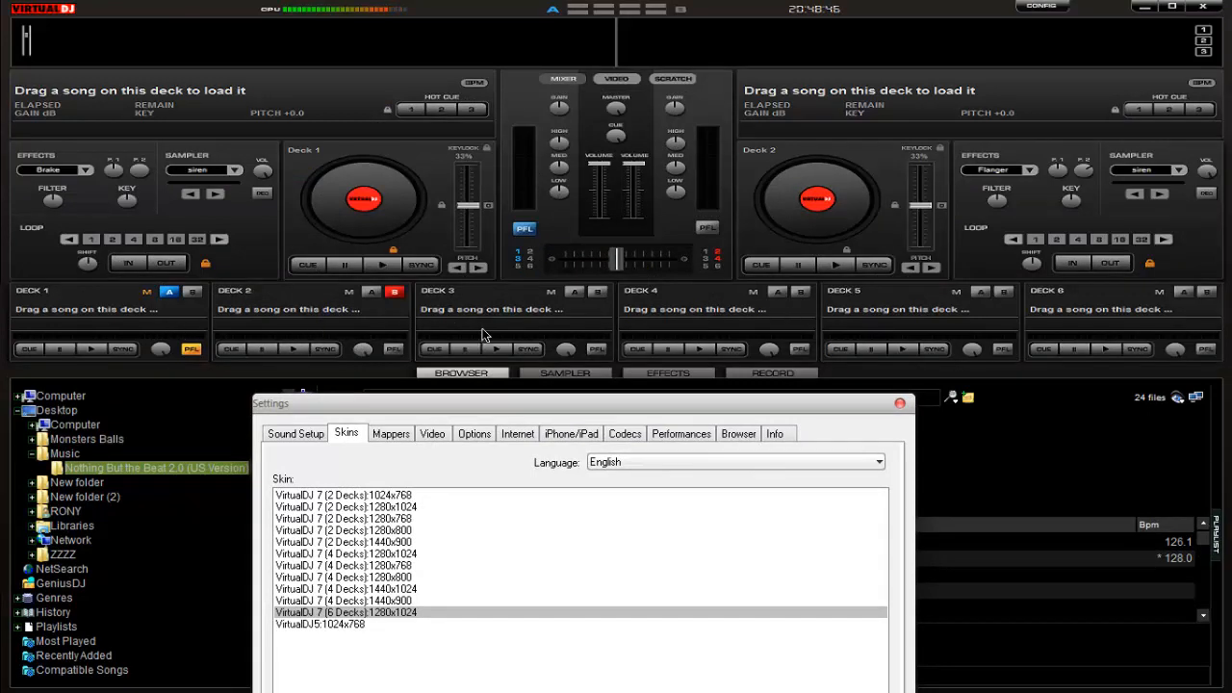
{"action": "mouse_move", "coordinate": [1088, 287]}
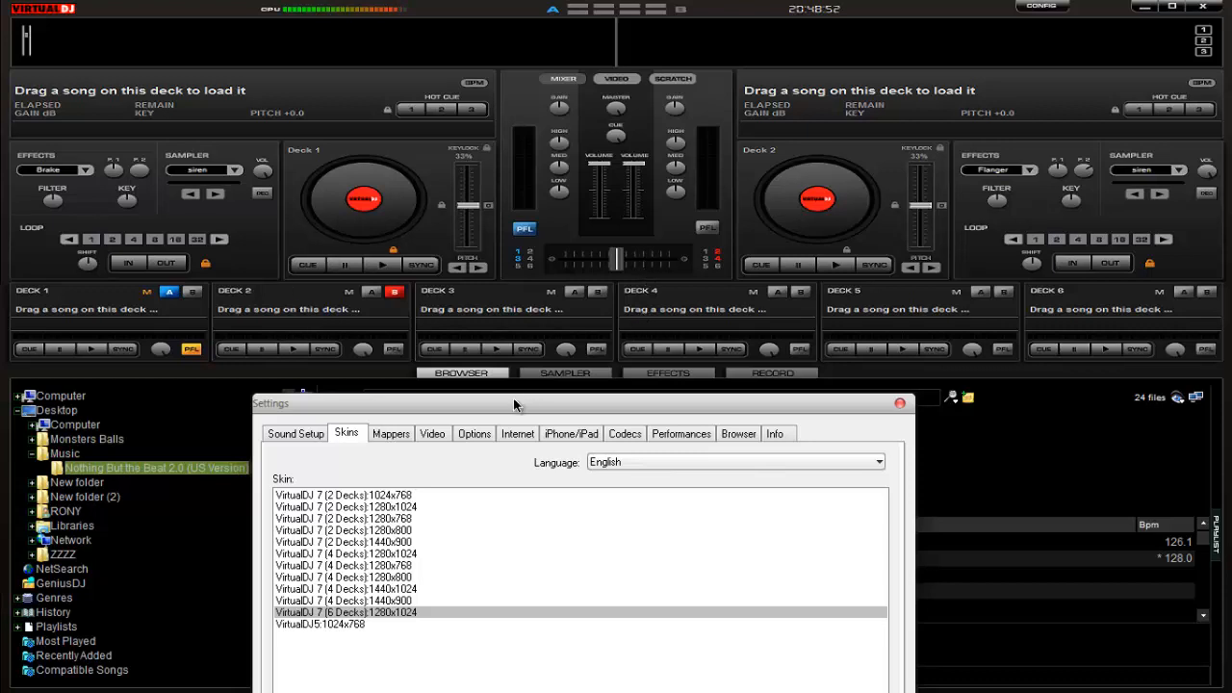
{"action": "left_click_drag", "start_coordinate": [515, 403], "coordinate": [303, 291]}
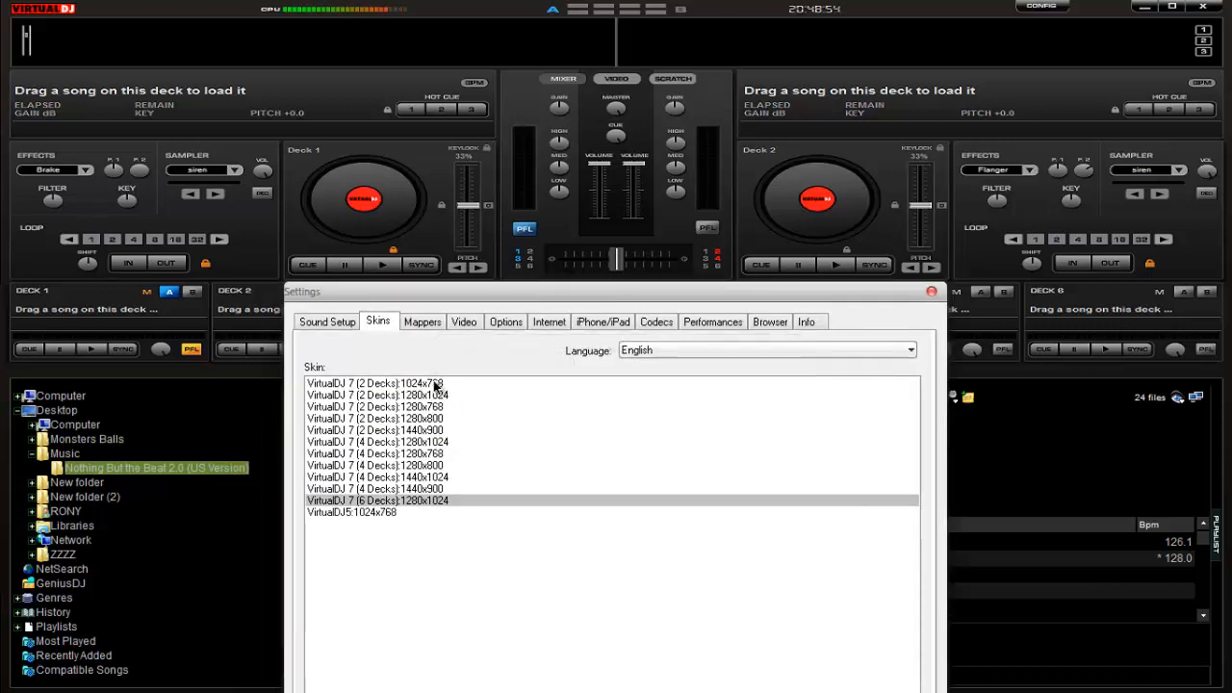
{"action": "left_click", "coordinate": [399, 383]}
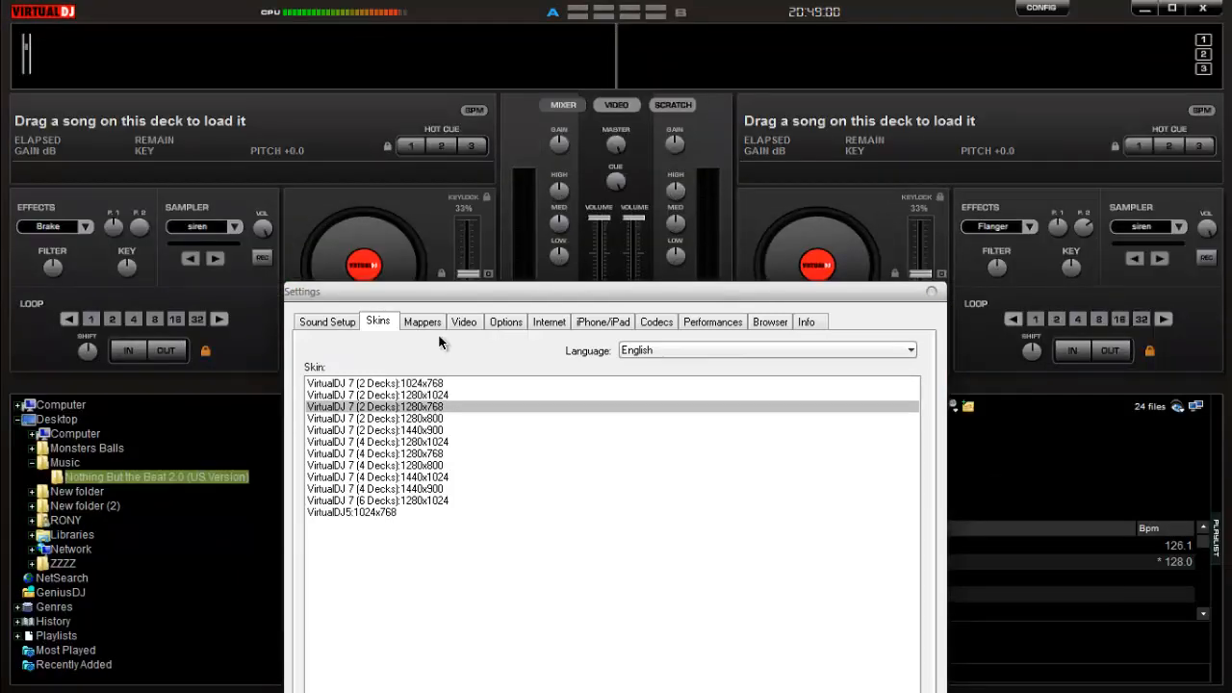
{"action": "left_click", "coordinate": [404, 395]}
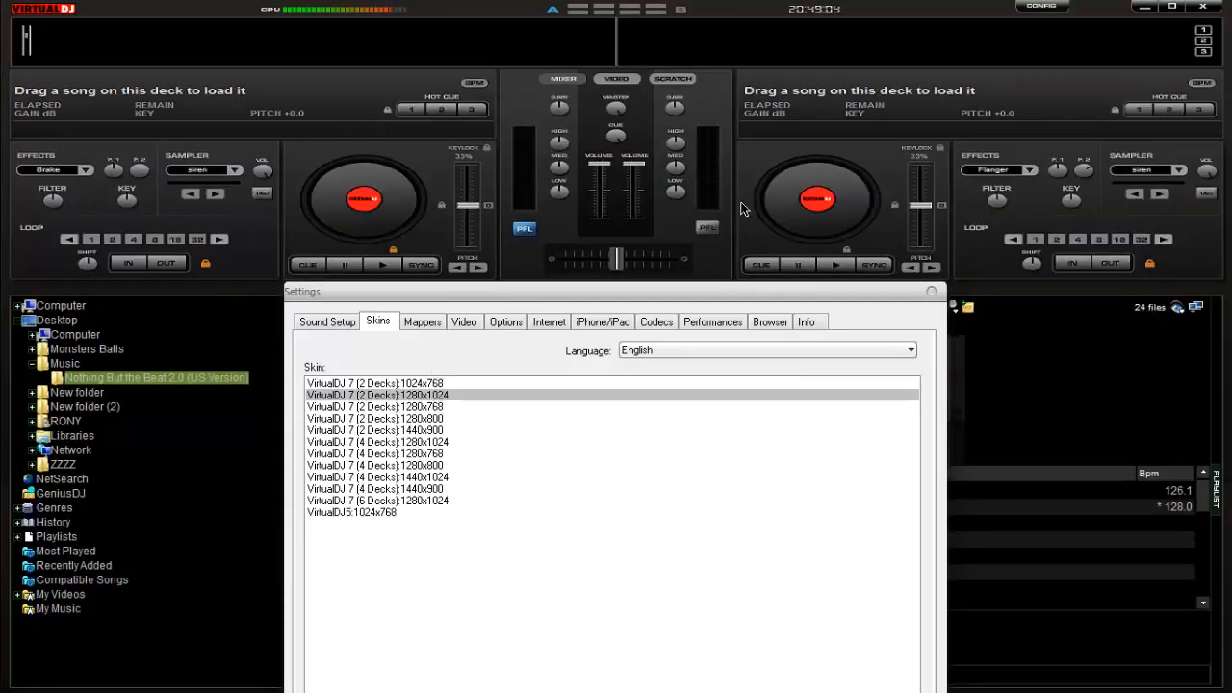
{"action": "mouse_move", "coordinate": [1060, 193]}
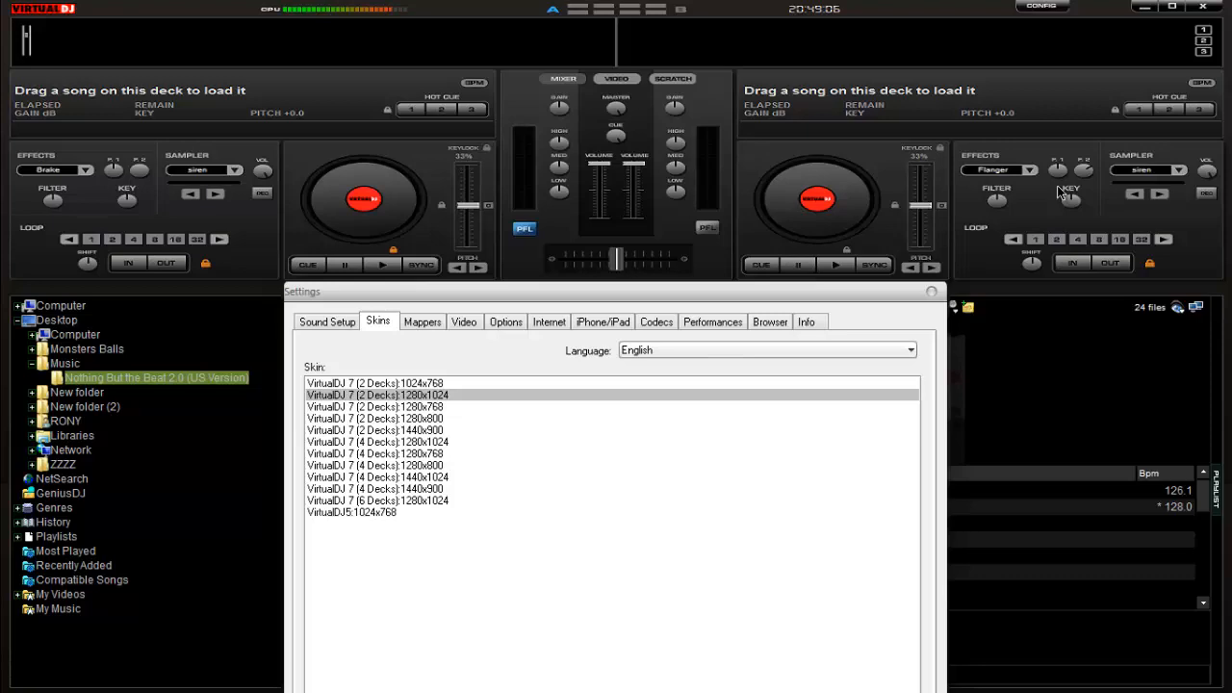
{"action": "mouse_move", "coordinate": [464, 322]}
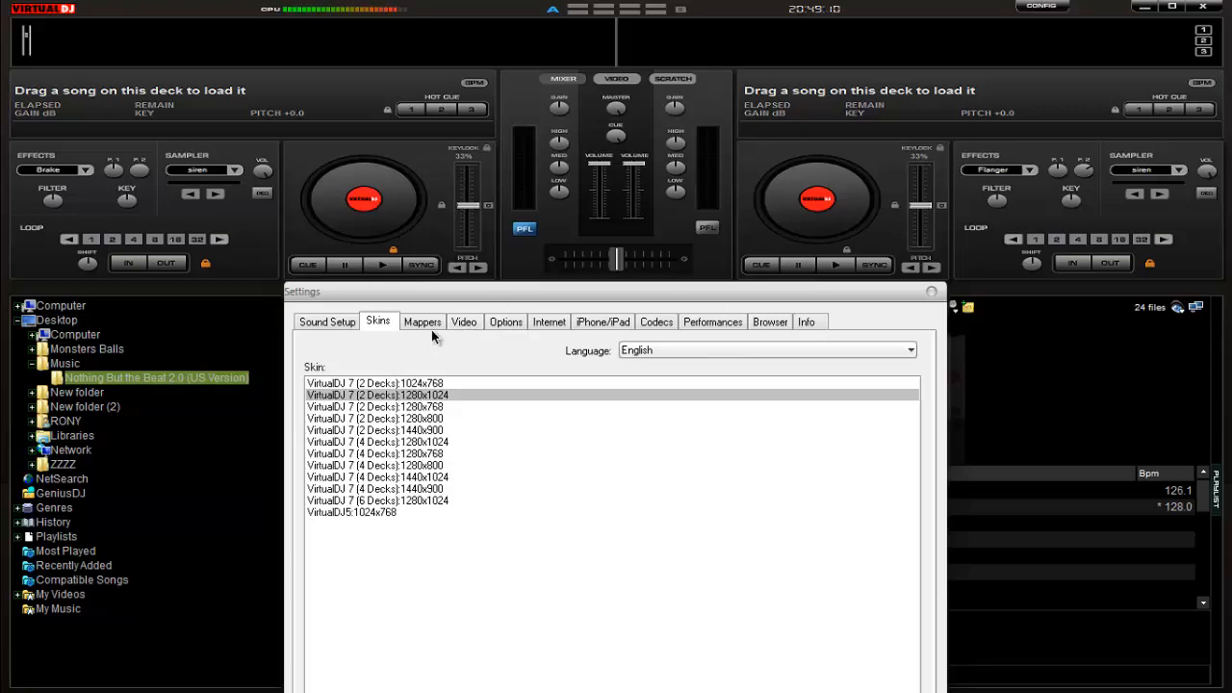
{"action": "left_click", "coordinate": [423, 322]}
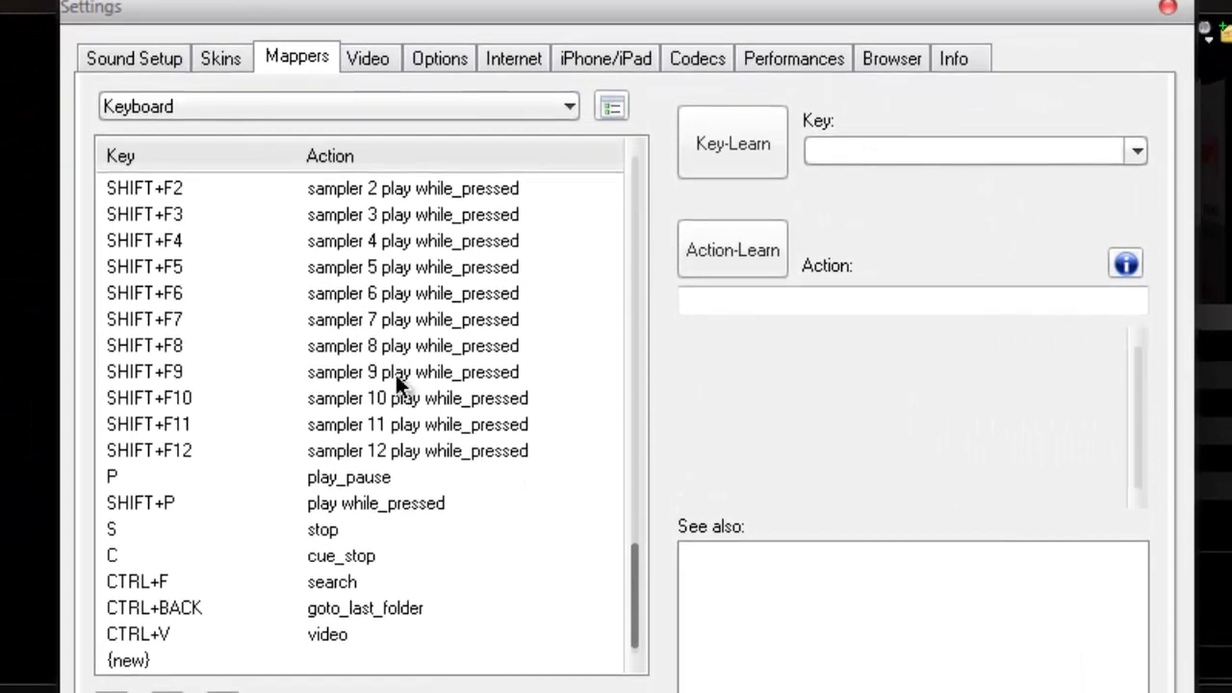
{"action": "mouse_move", "coordinate": [378, 313]}
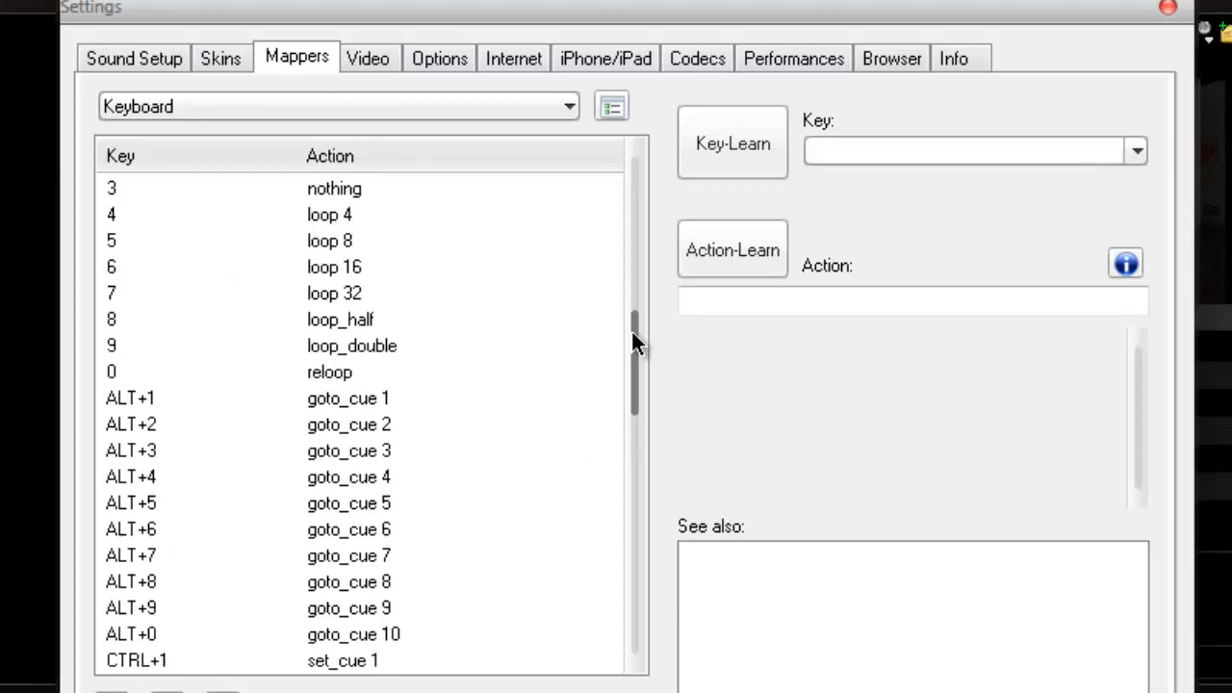
Step: Scroll the keyboard mapping list through loop, cue and sampler shortcuts without editing
{"action": "scroll", "scroll_direction": "down", "scroll_amount": 3}
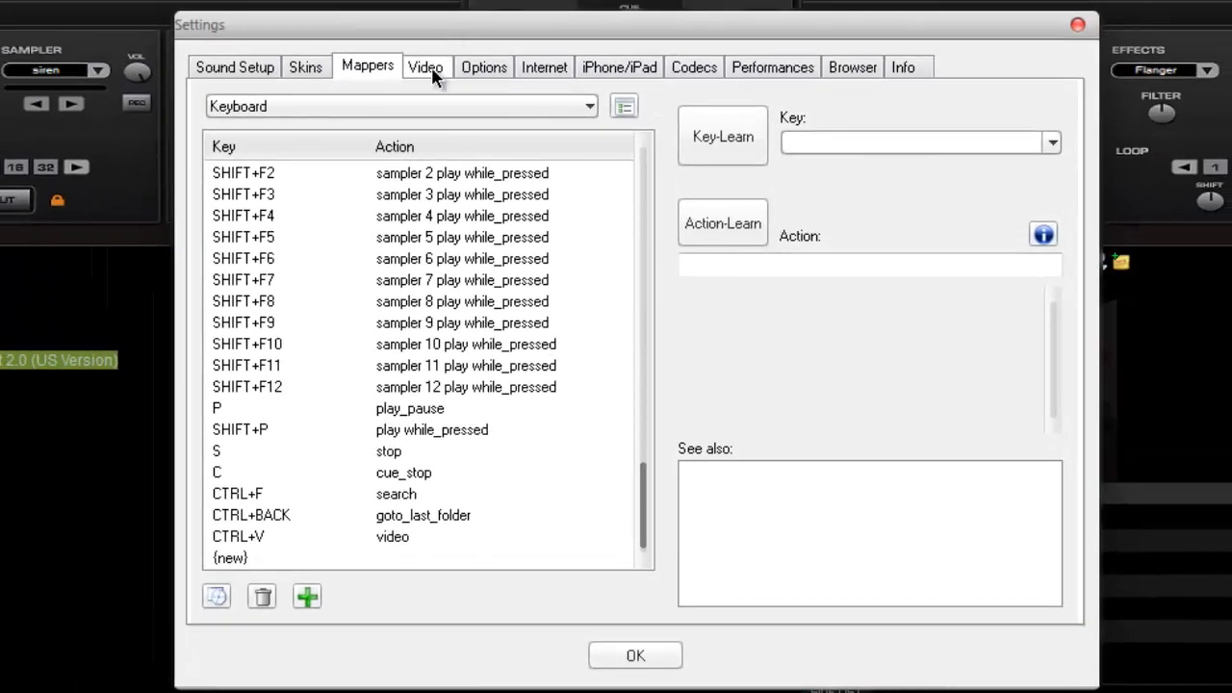
Step: Pass the Video output page and land on Options with crossfader and pitch range settings
{"action": "left_click", "coordinate": [426, 67]}
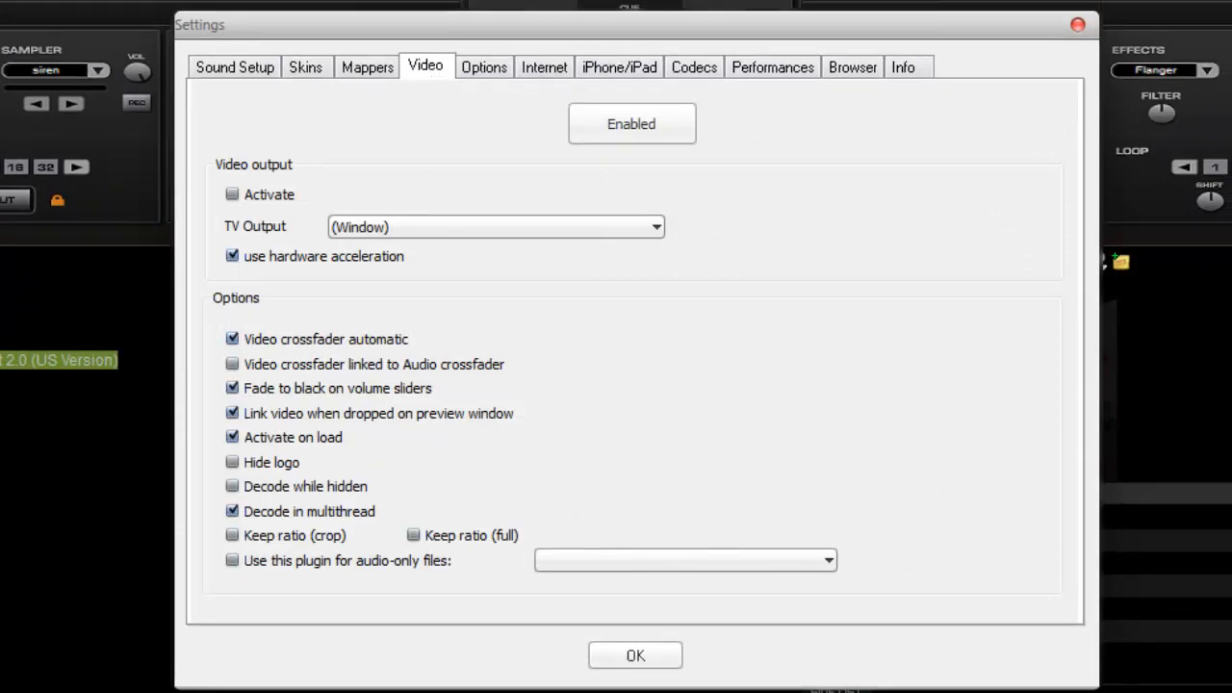
{"action": "mouse_move", "coordinate": [464, 146]}
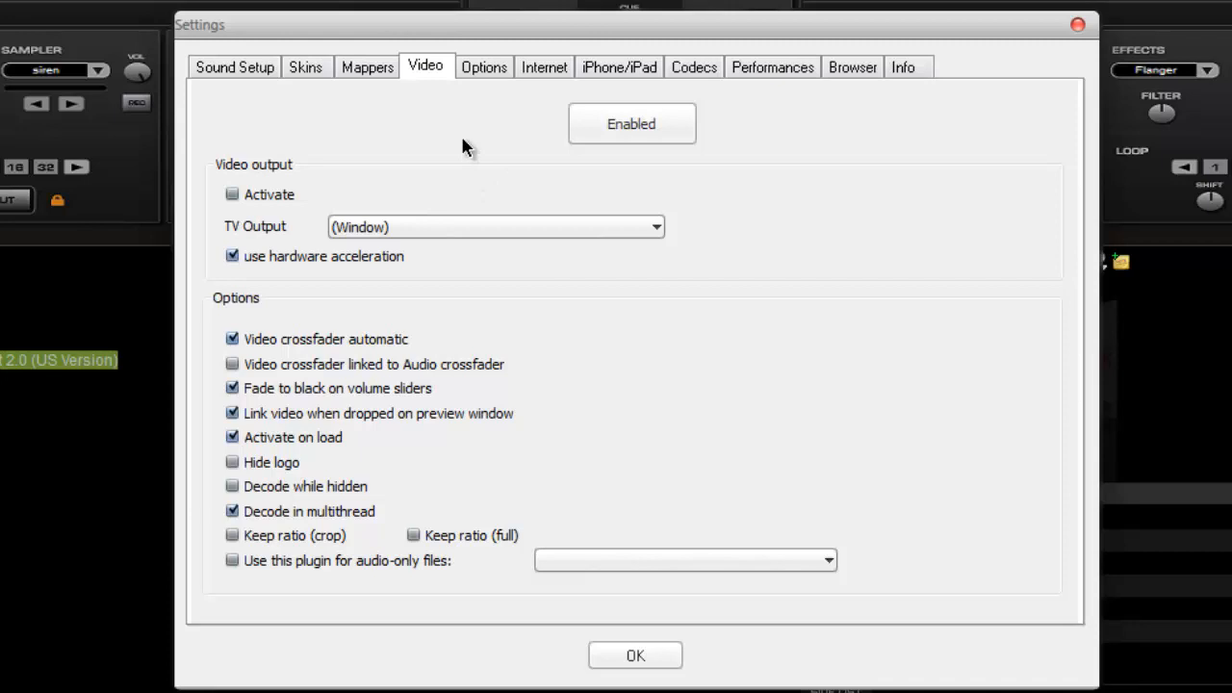
{"action": "left_click", "coordinate": [483, 66]}
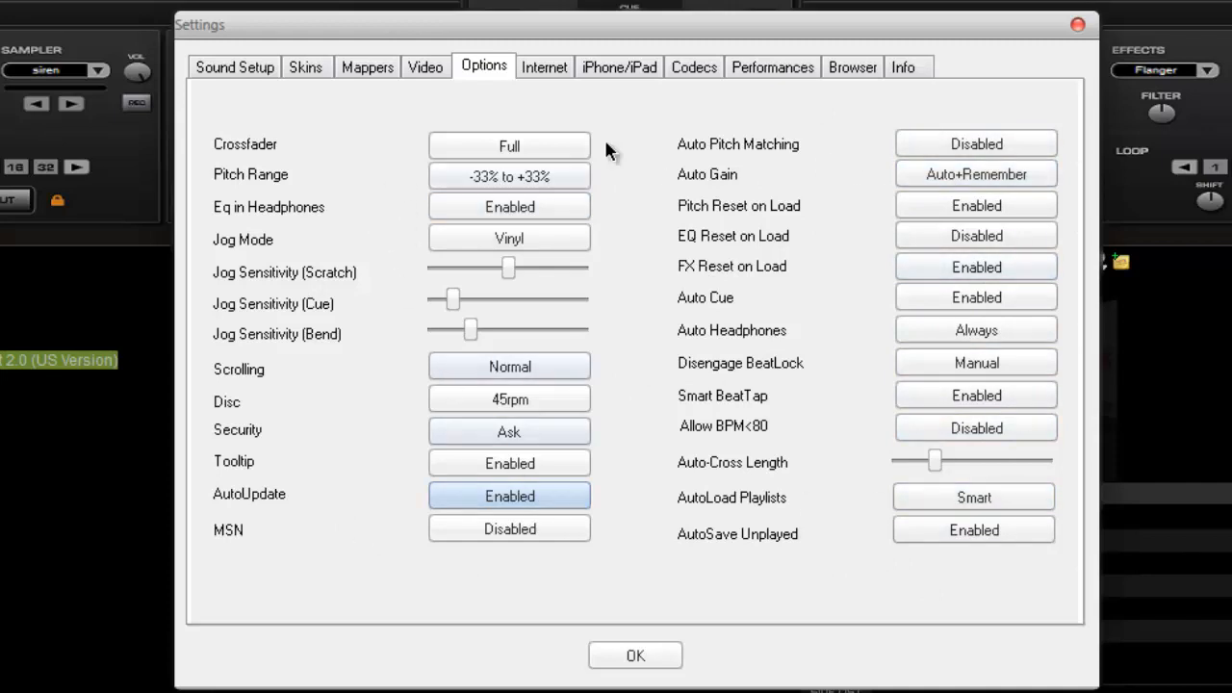
{"action": "mouse_move", "coordinate": [719, 252]}
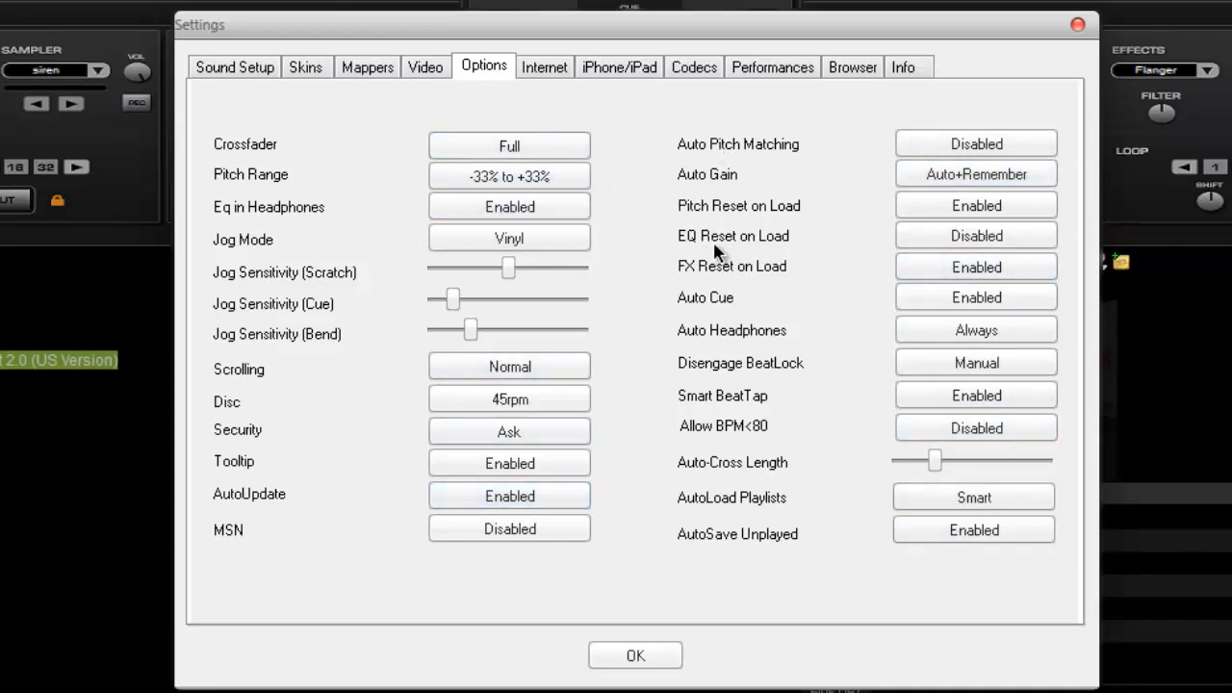
{"action": "mouse_move", "coordinate": [526, 89]}
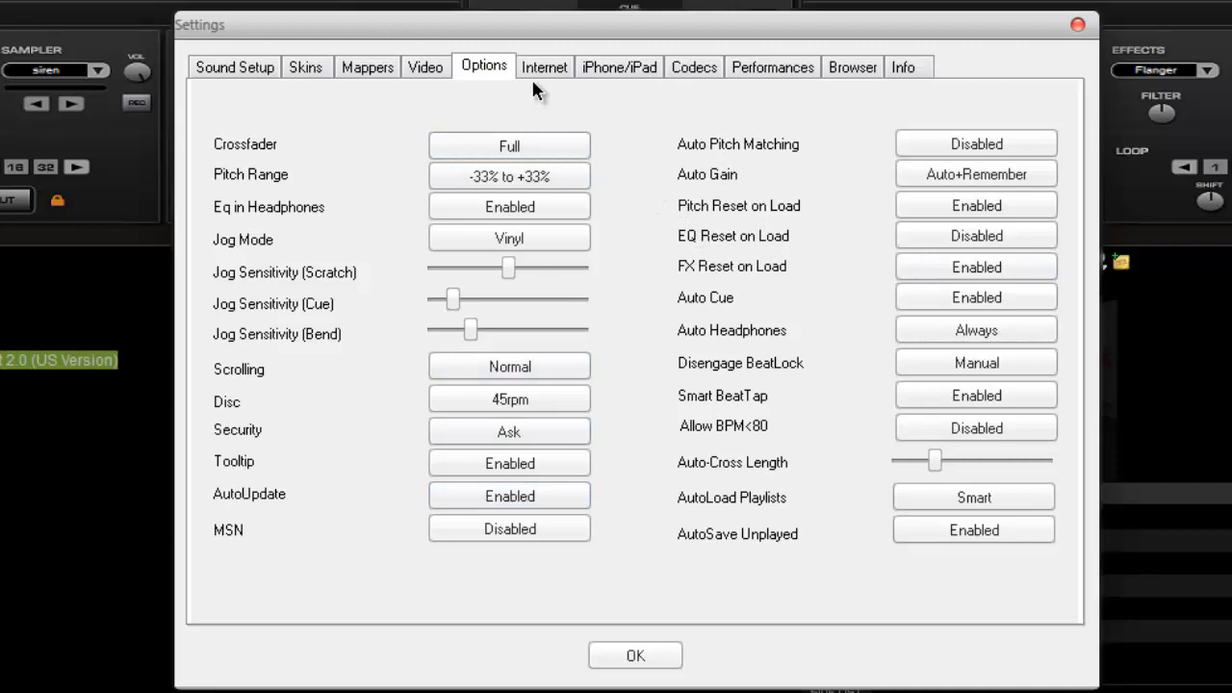
Step: View the Internet settings, then show the iPhone/iPad remote devices page
{"action": "left_click", "coordinate": [544, 66]}
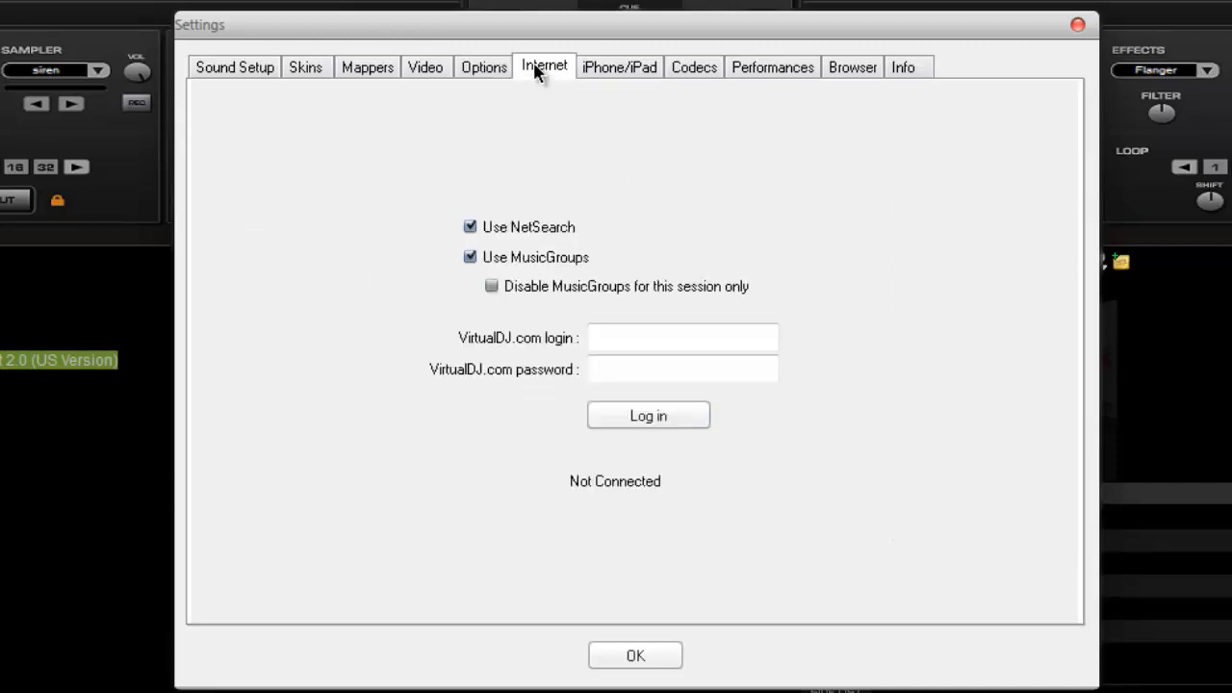
{"action": "mouse_move", "coordinate": [573, 224]}
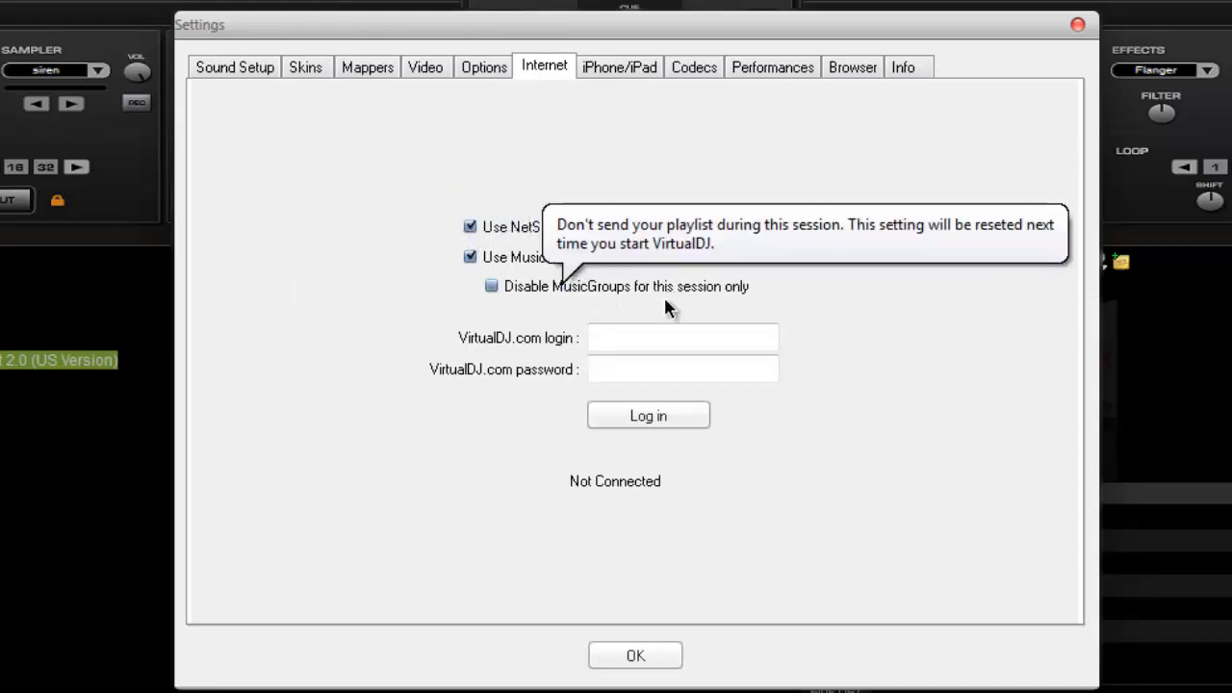
{"action": "mouse_move", "coordinate": [636, 379]}
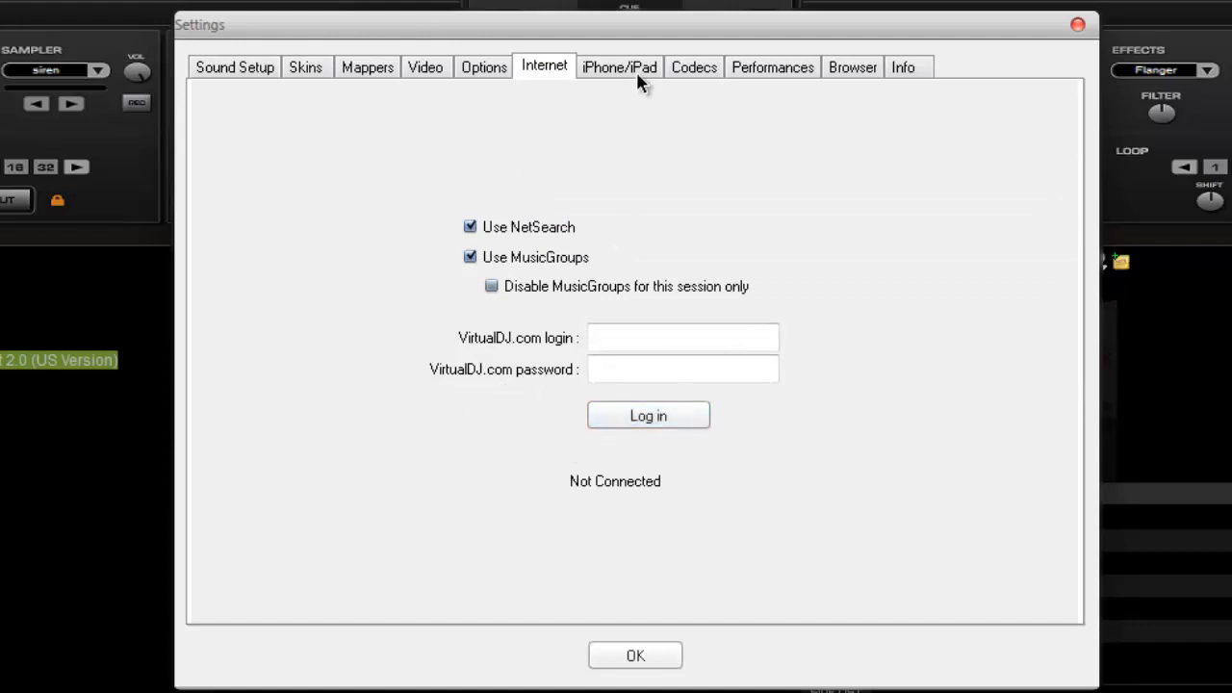
{"action": "left_click", "coordinate": [619, 67]}
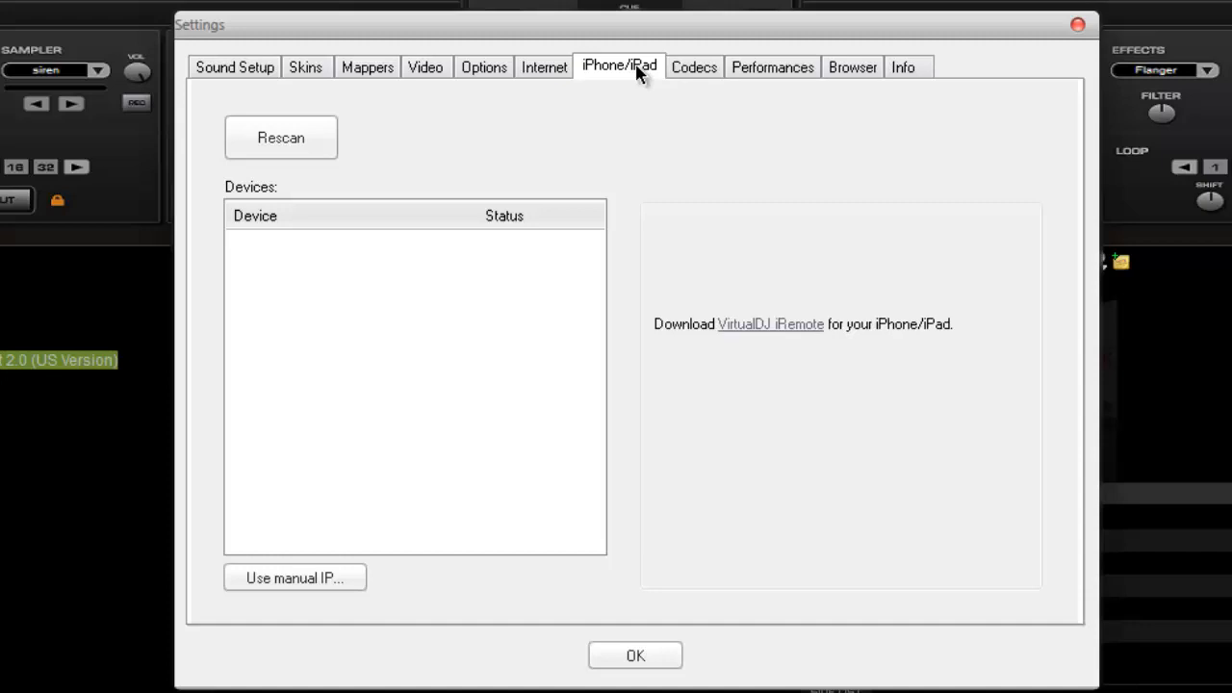
{"action": "mouse_move", "coordinate": [643, 335]}
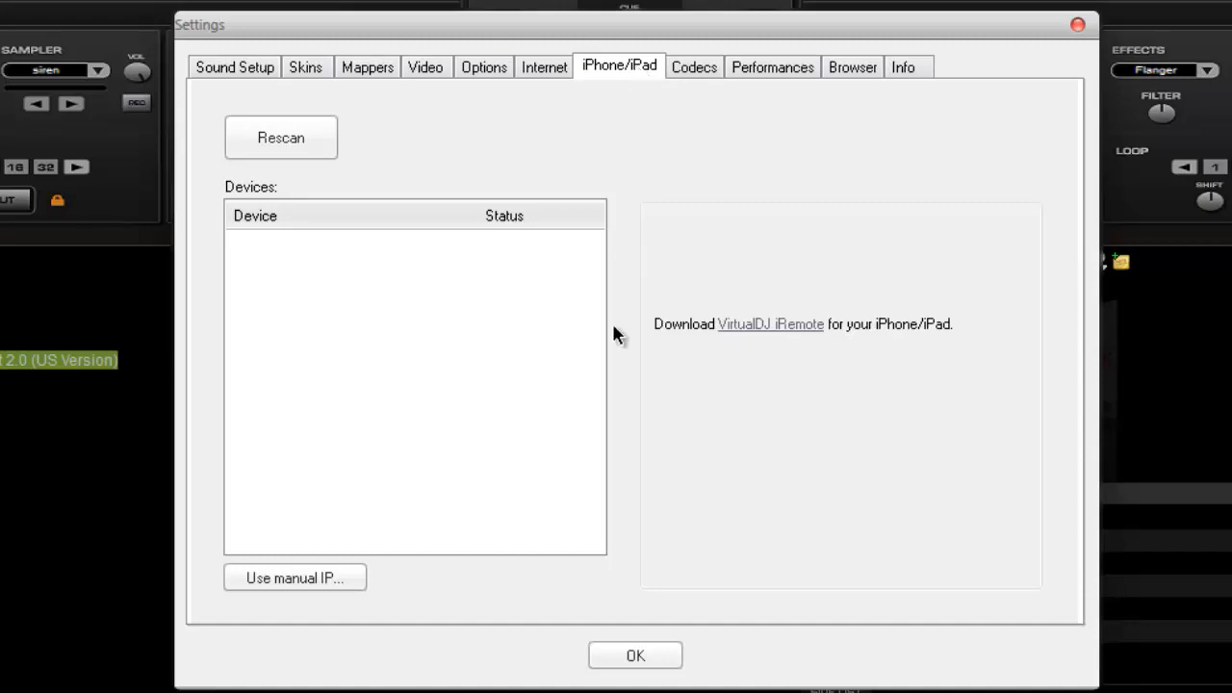
{"action": "mouse_move", "coordinate": [236, 174]}
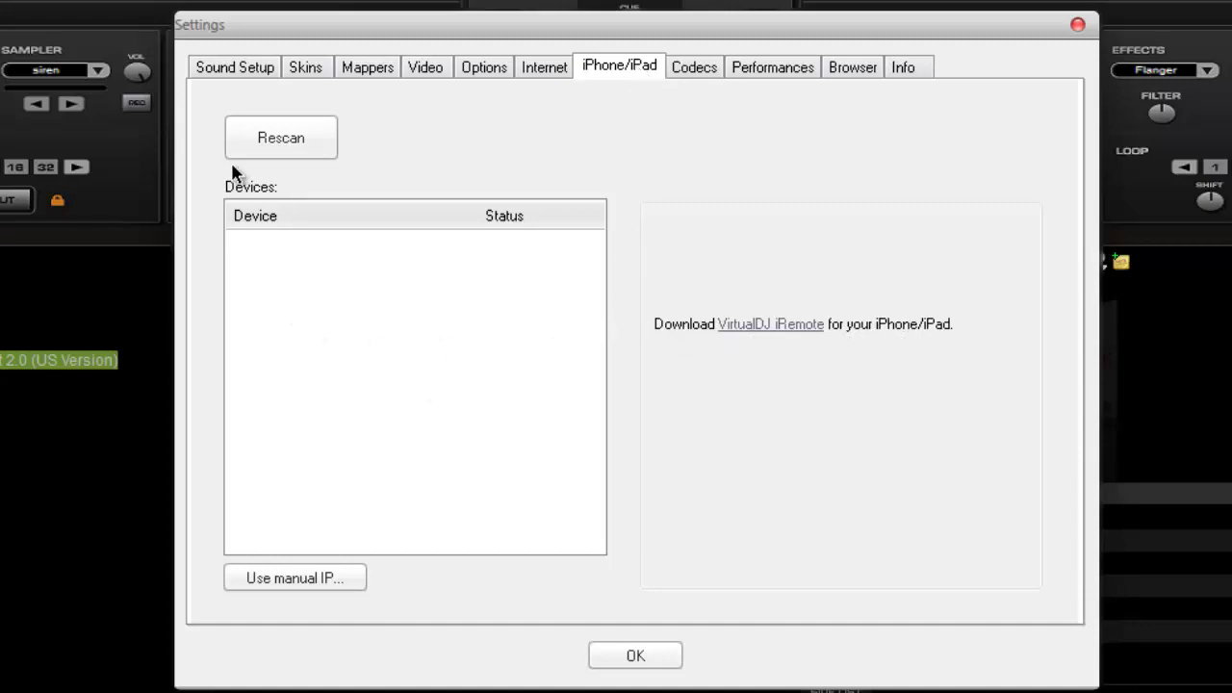
{"action": "mouse_move", "coordinate": [864, 334]}
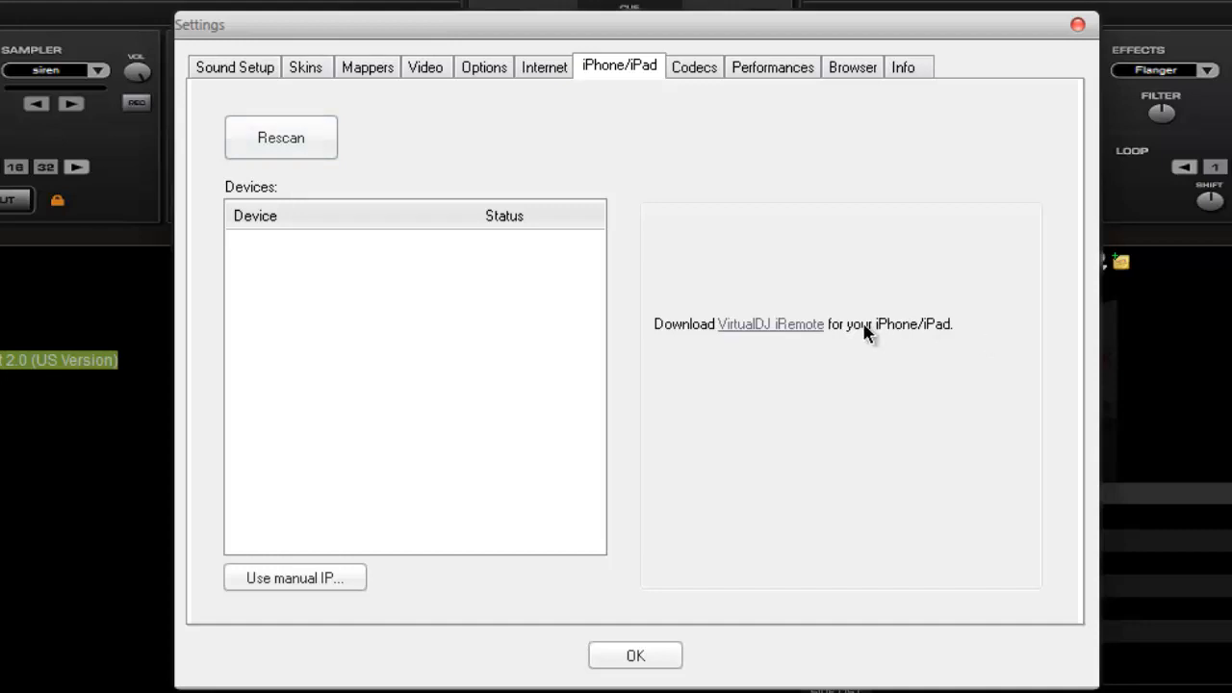
{"action": "mouse_move", "coordinate": [724, 329]}
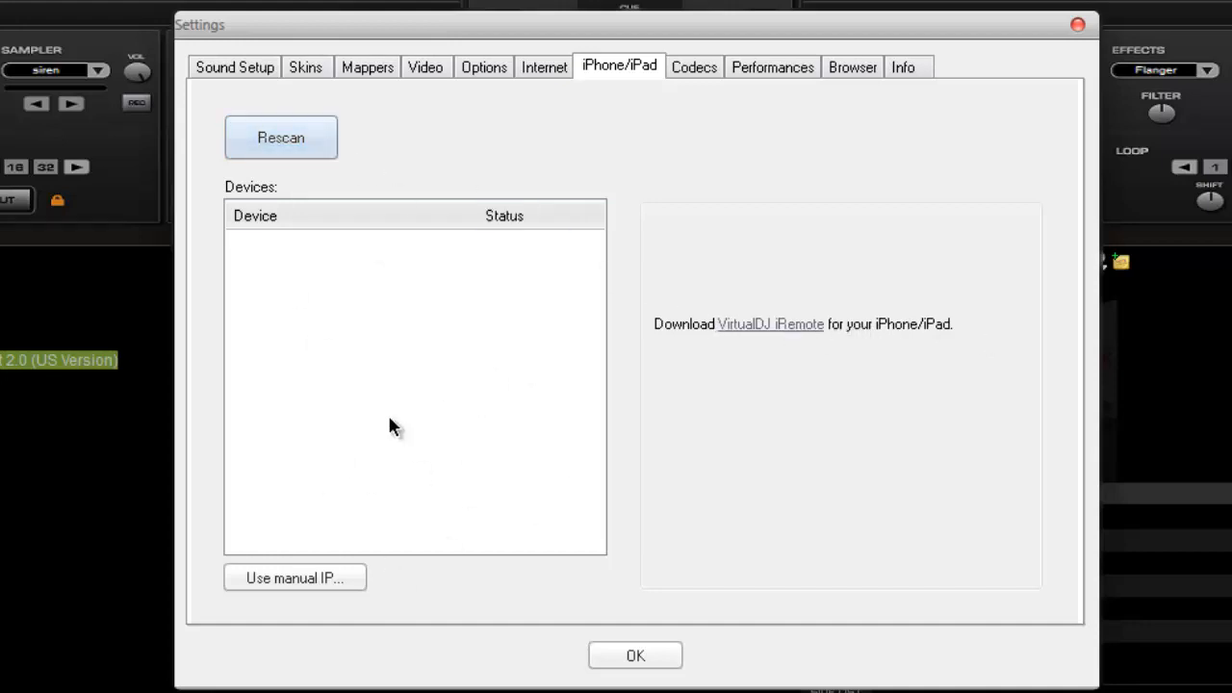
{"action": "mouse_move", "coordinate": [563, 291]}
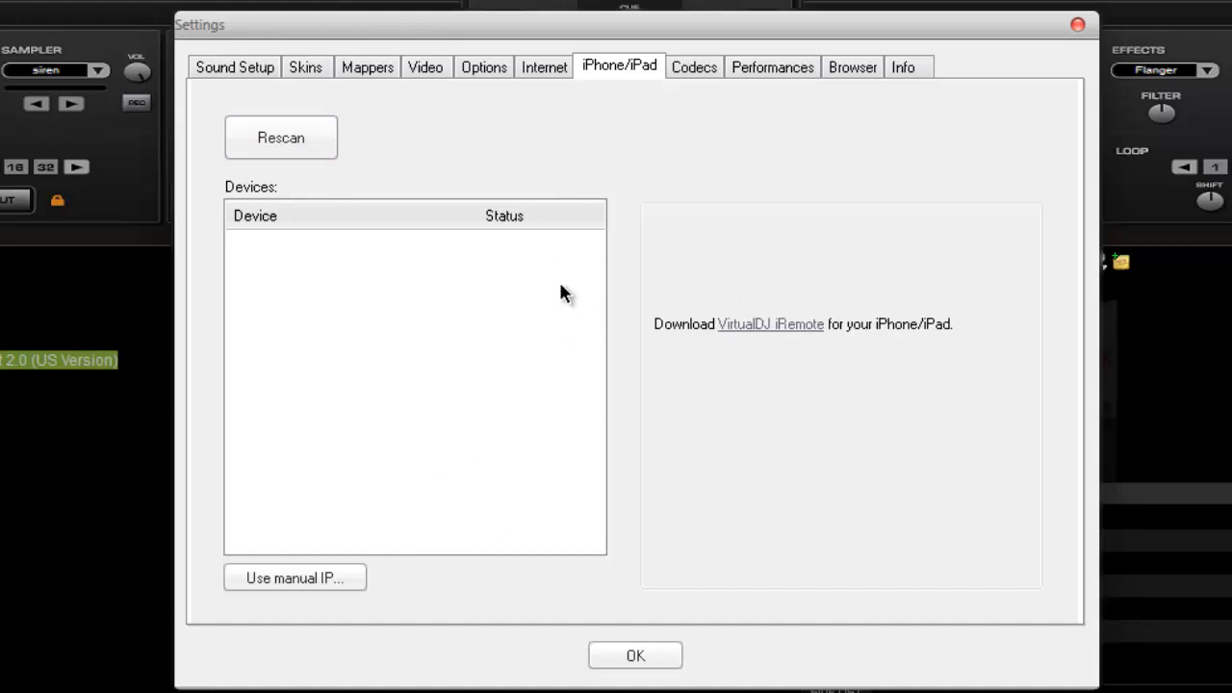
{"action": "mouse_move", "coordinate": [583, 280]}
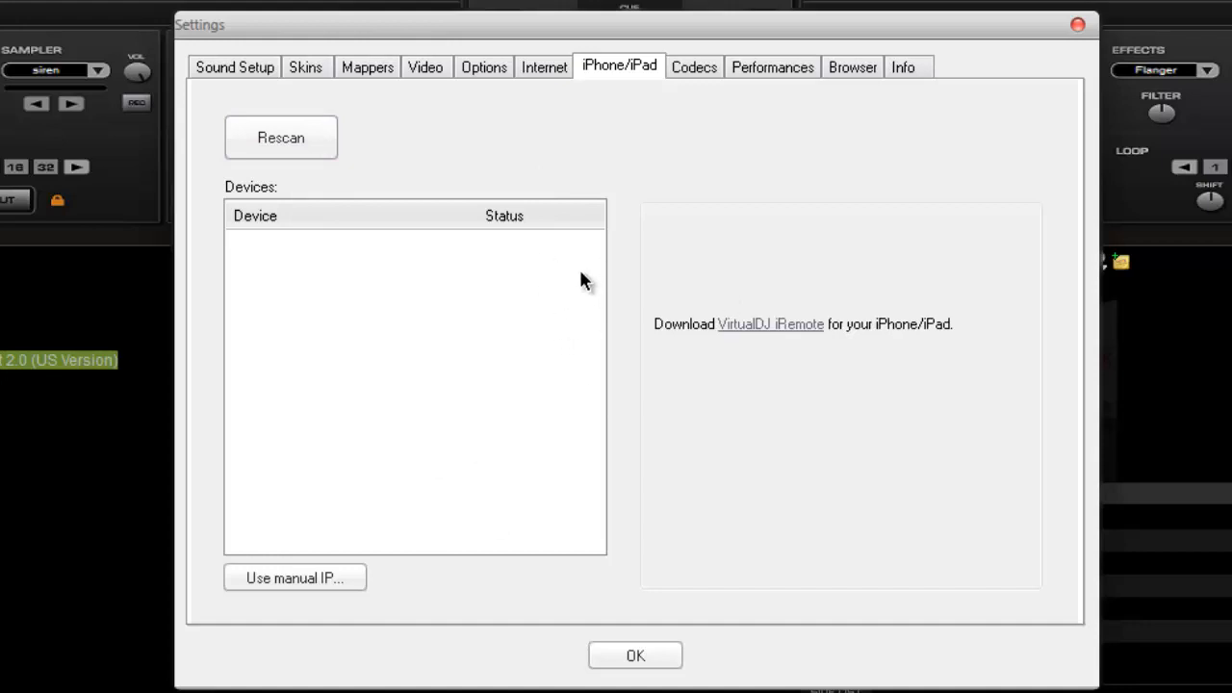
Step: Show the Codecs page listing decoders from MP3, WAV and OGG to AVI, MP4 and MKV
{"action": "left_click", "coordinate": [693, 66]}
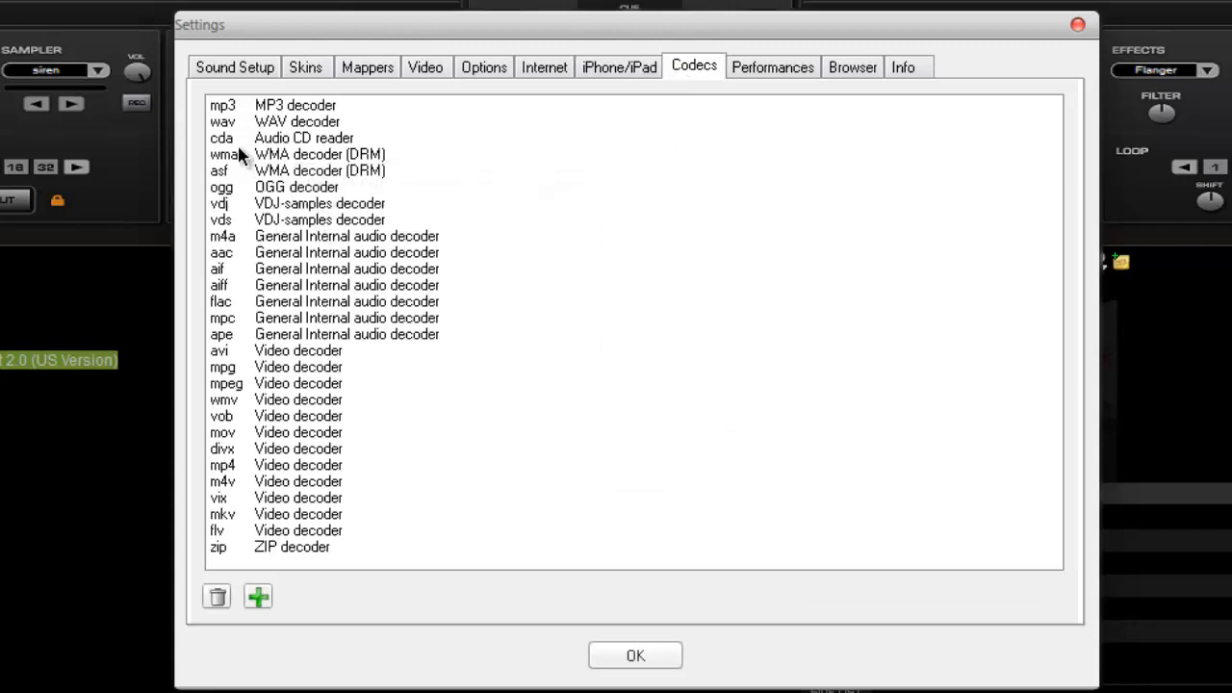
{"action": "mouse_move", "coordinate": [265, 130]}
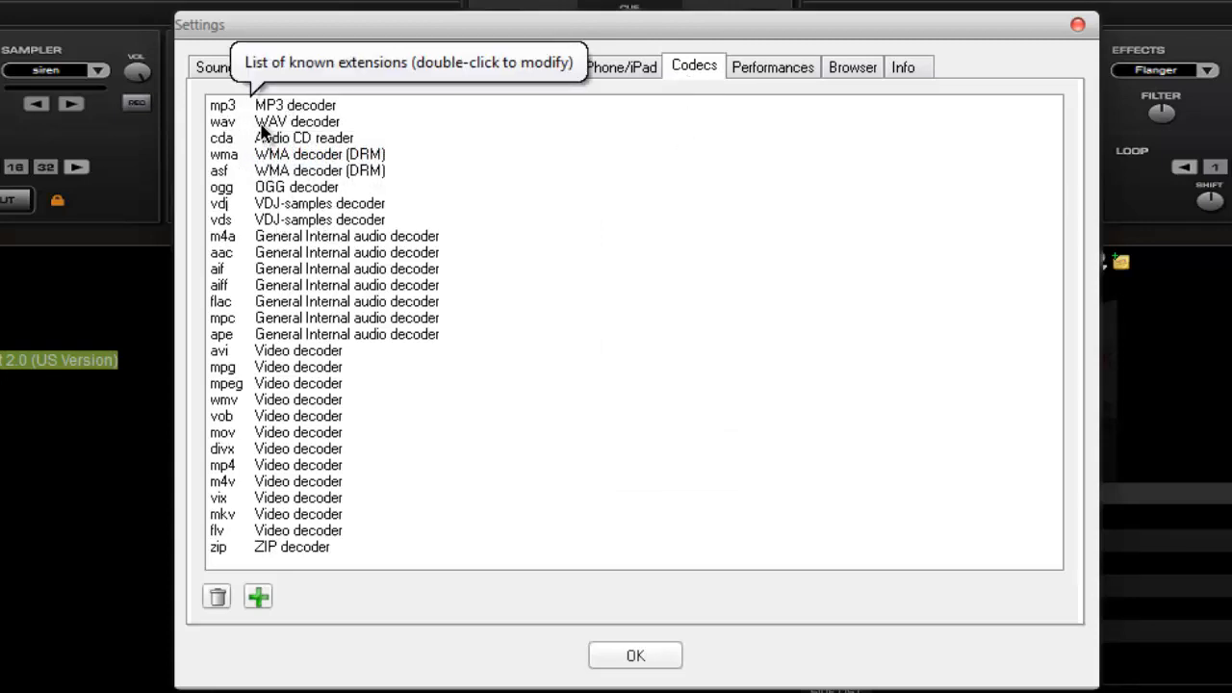
{"action": "mouse_move", "coordinate": [242, 121]}
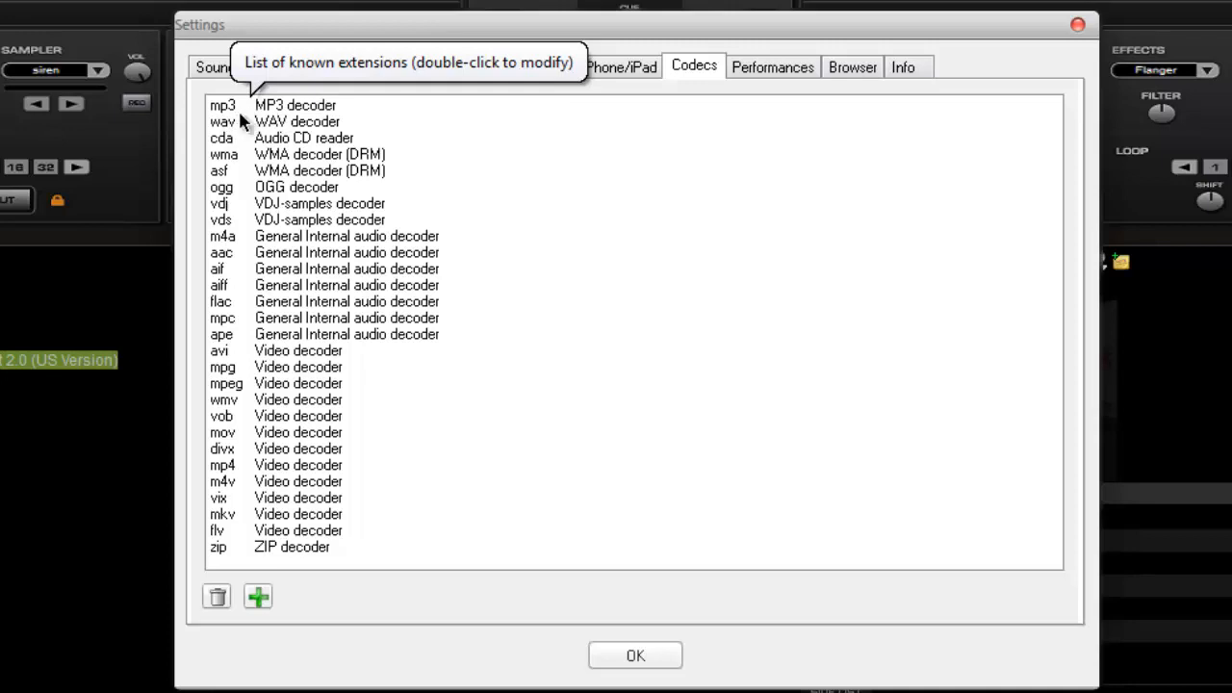
{"action": "mouse_move", "coordinate": [249, 154]}
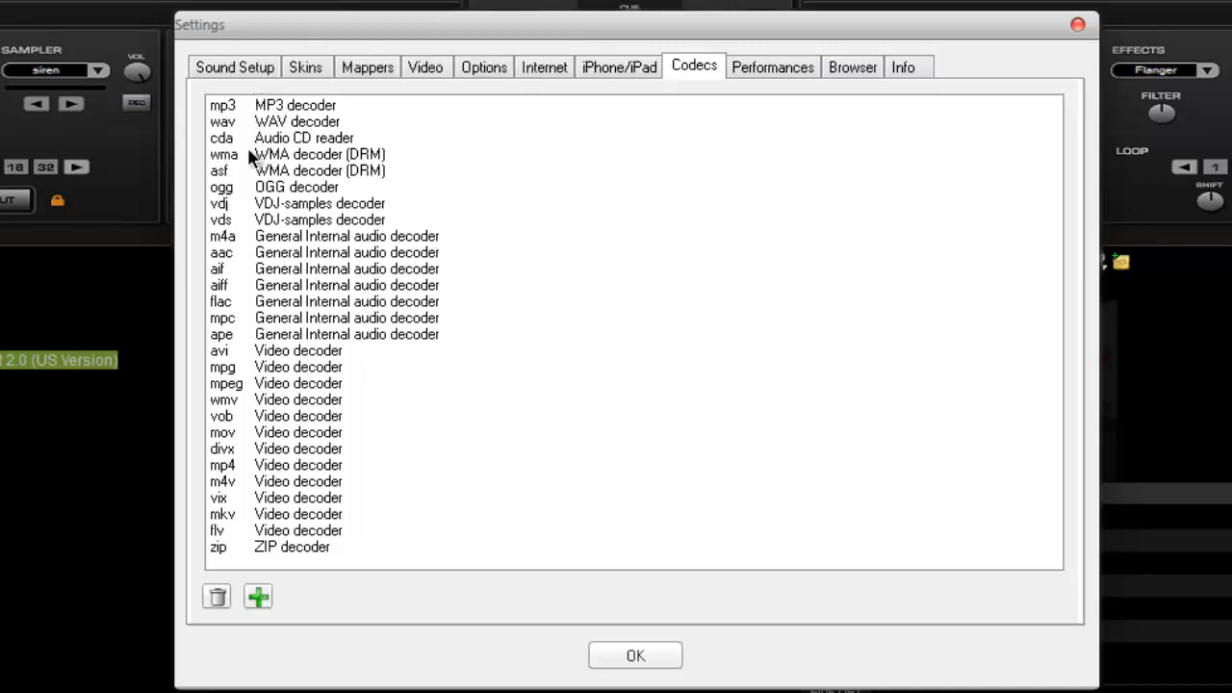
{"action": "mouse_move", "coordinate": [473, 300]}
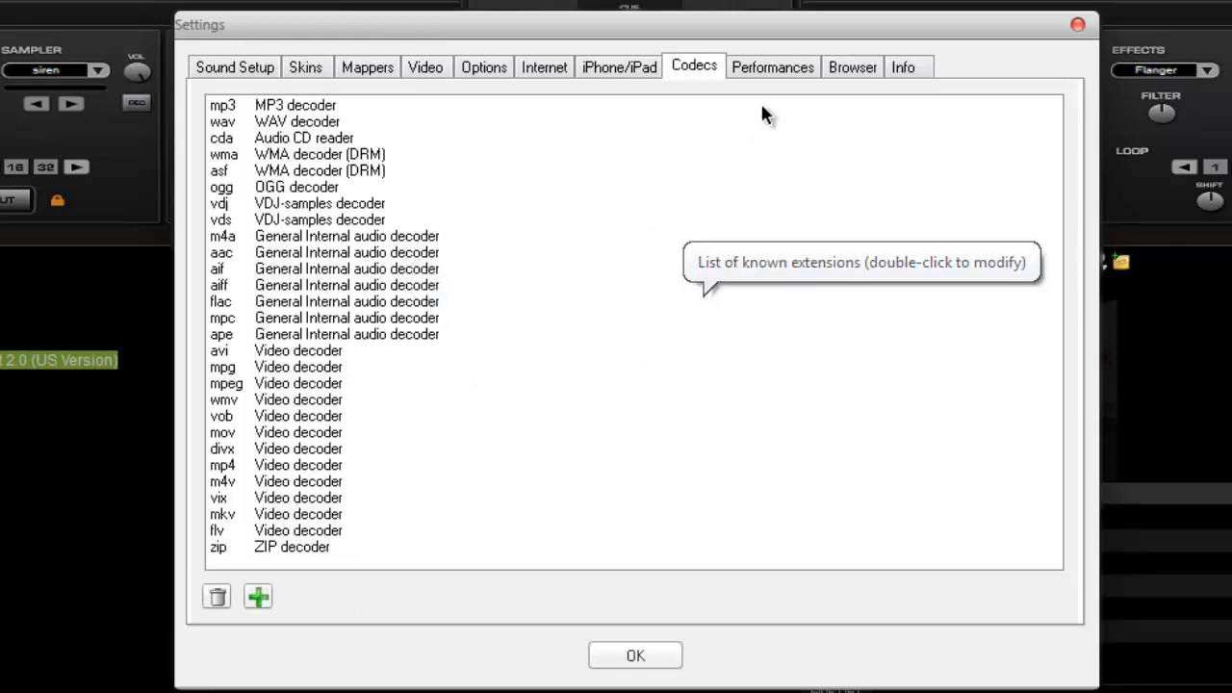
{"action": "mouse_move", "coordinate": [724, 78]}
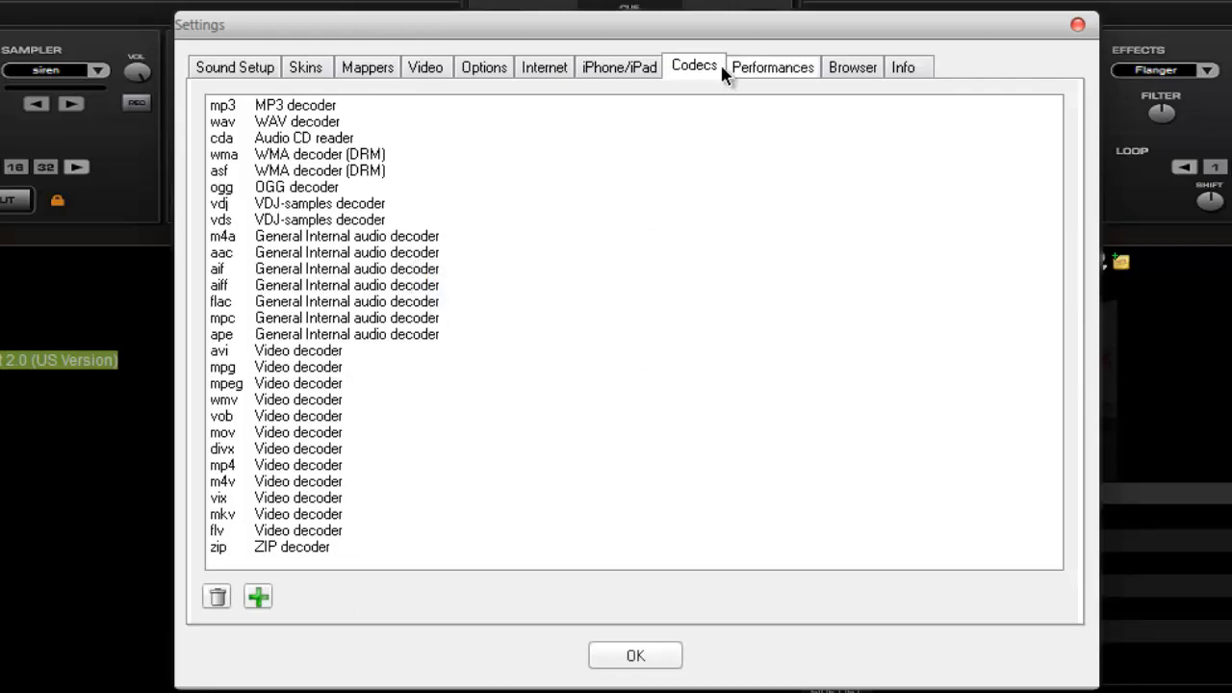
{"action": "mouse_move", "coordinate": [446, 310]}
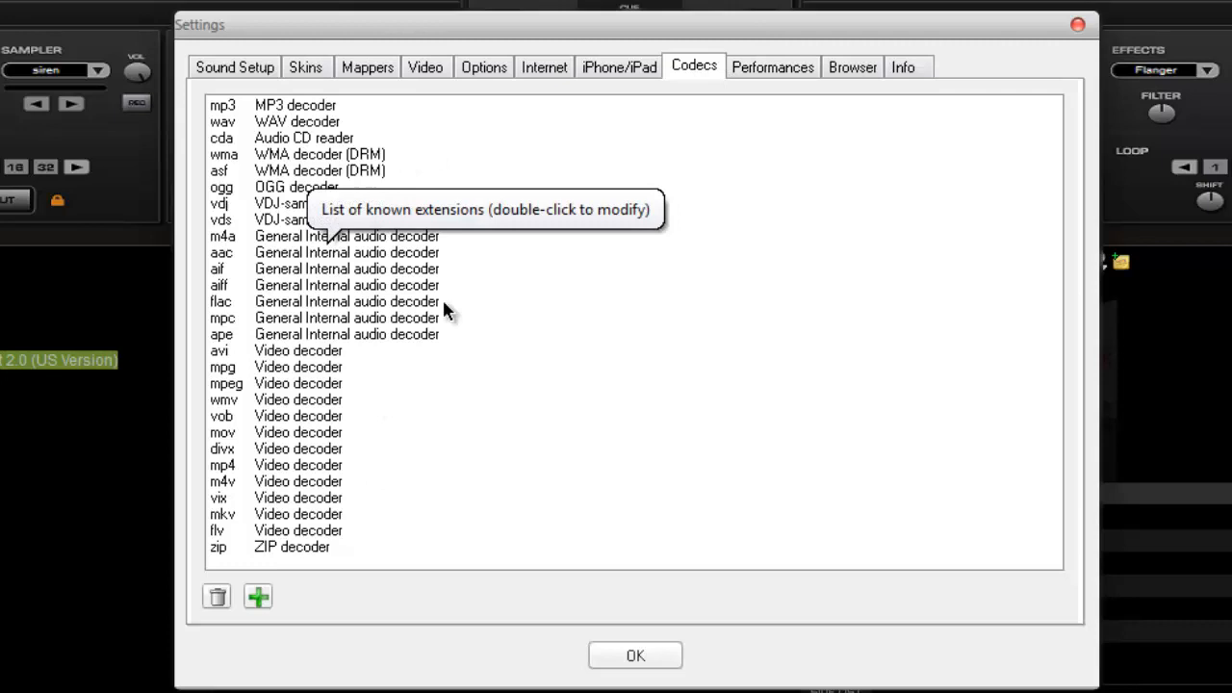
{"action": "mouse_move", "coordinate": [426, 396]}
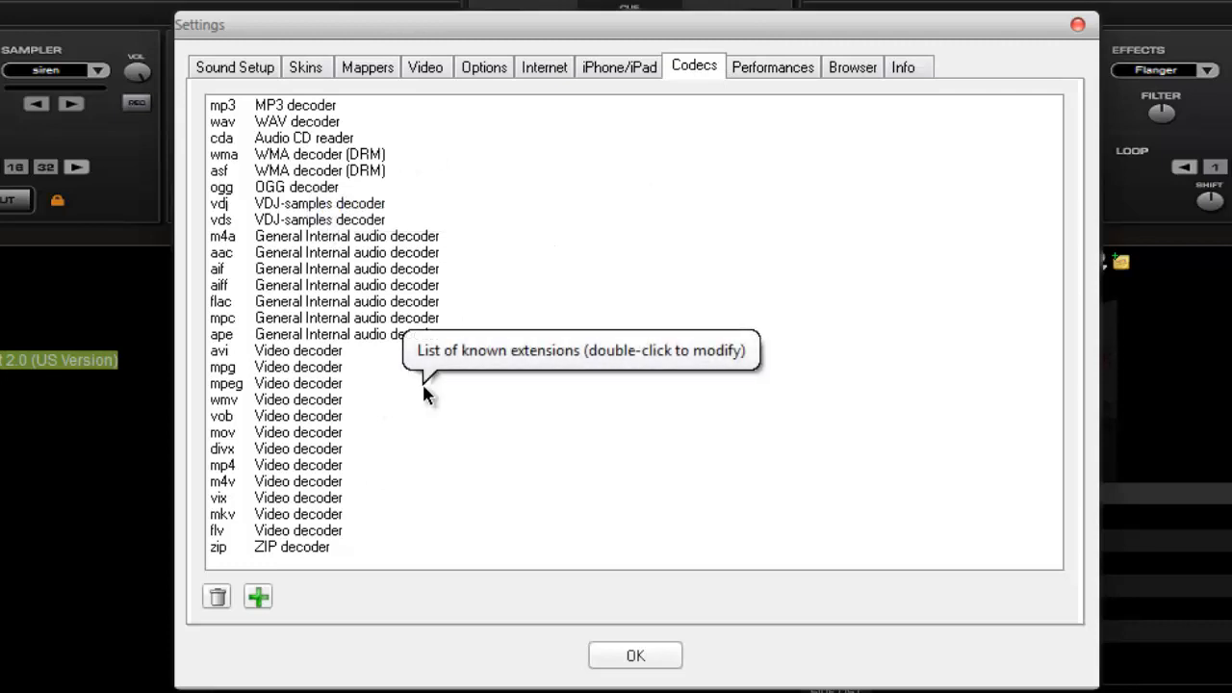
{"action": "mouse_move", "coordinate": [398, 368]}
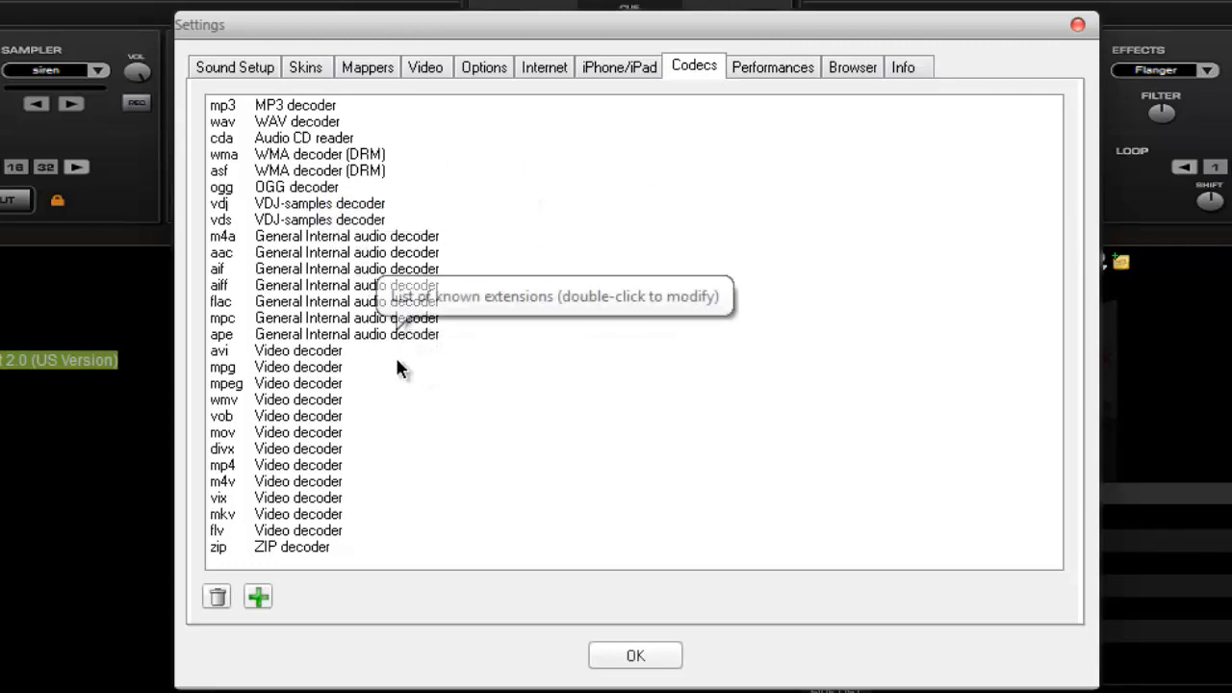
{"action": "mouse_move", "coordinate": [418, 324]}
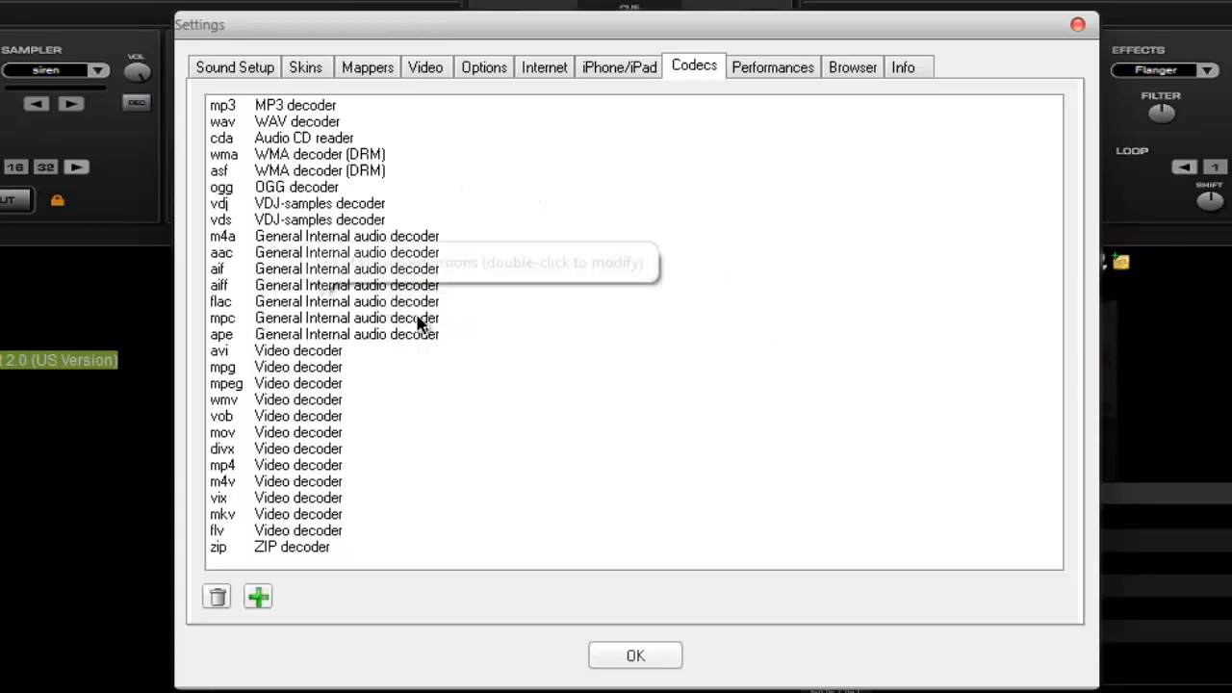
Step: Browse the Performances and Browser settings, ending on the version 7.0 Pro Info page
{"action": "left_click", "coordinate": [771, 66]}
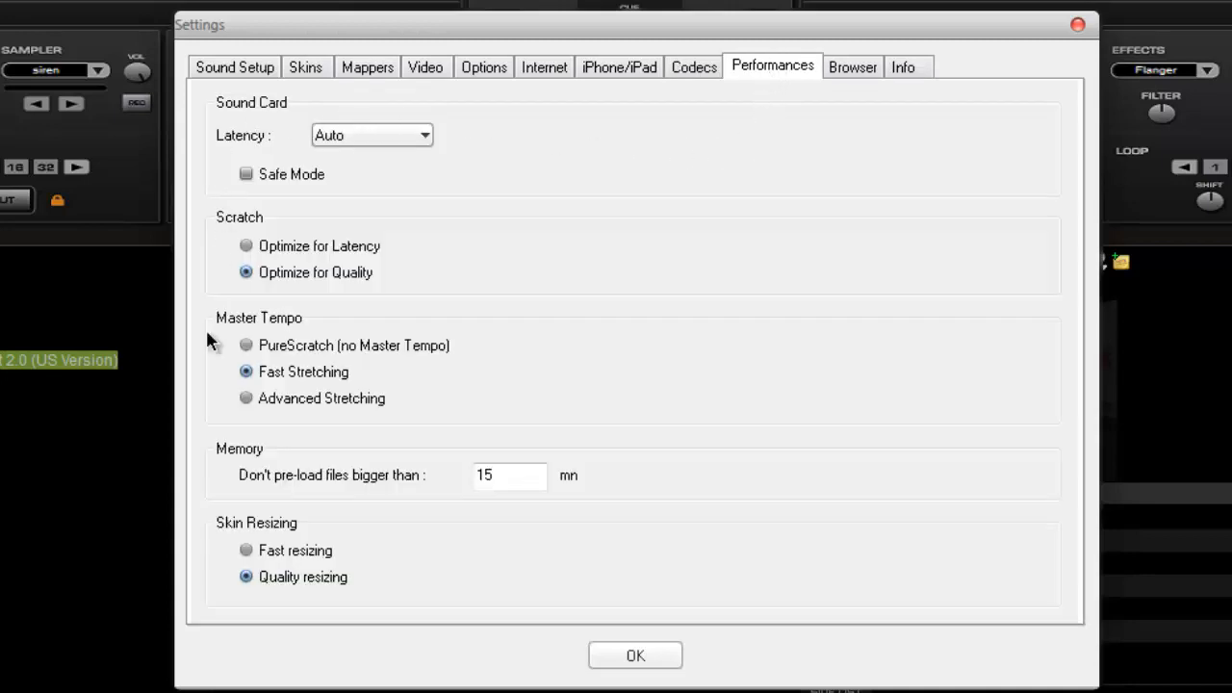
{"action": "mouse_move", "coordinate": [706, 152]}
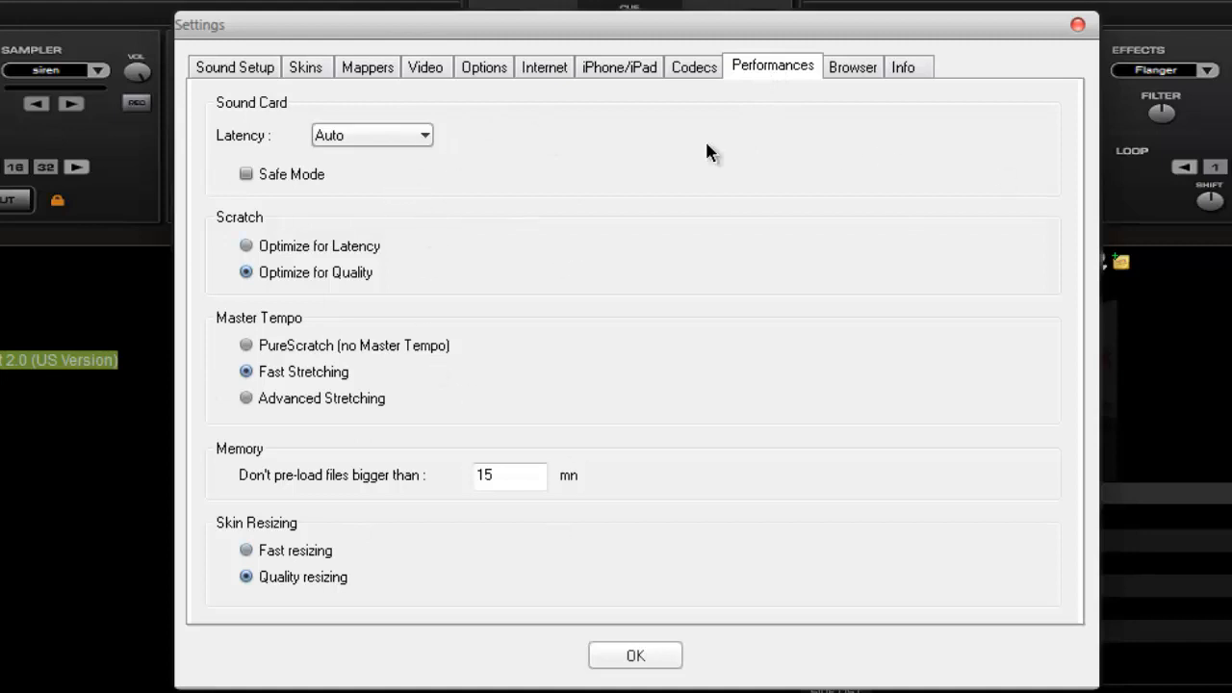
{"action": "left_click", "coordinate": [854, 67]}
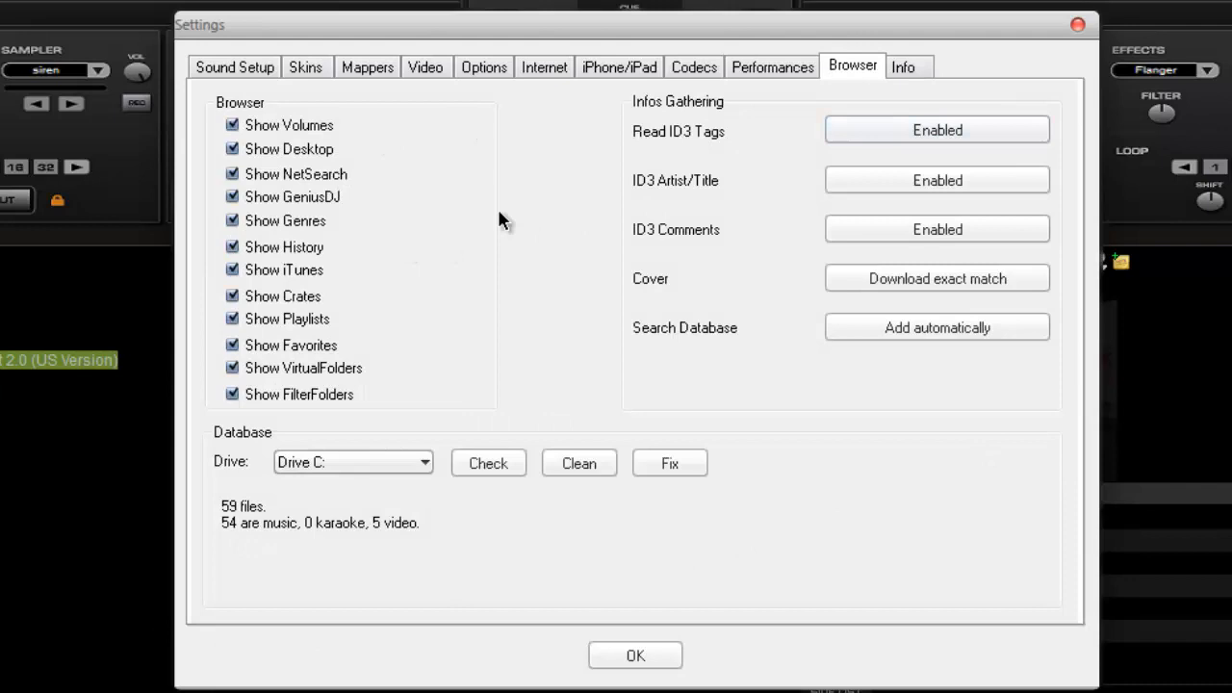
{"action": "mouse_move", "coordinate": [374, 479]}
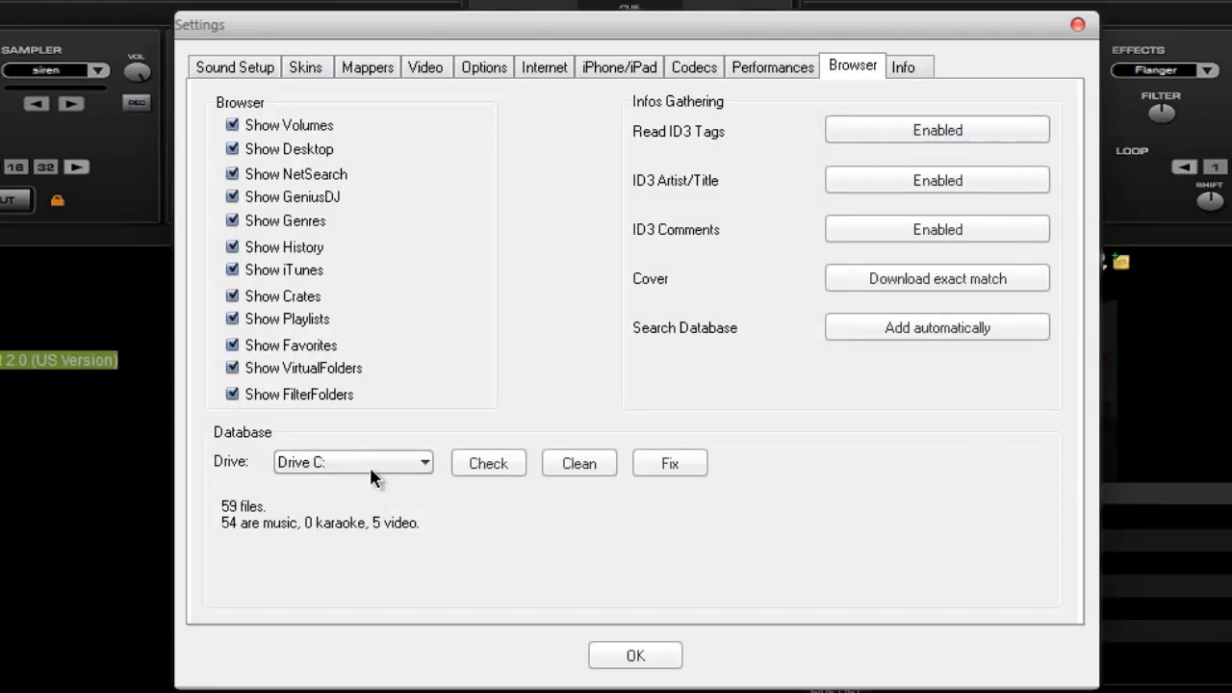
{"action": "left_click", "coordinate": [352, 462]}
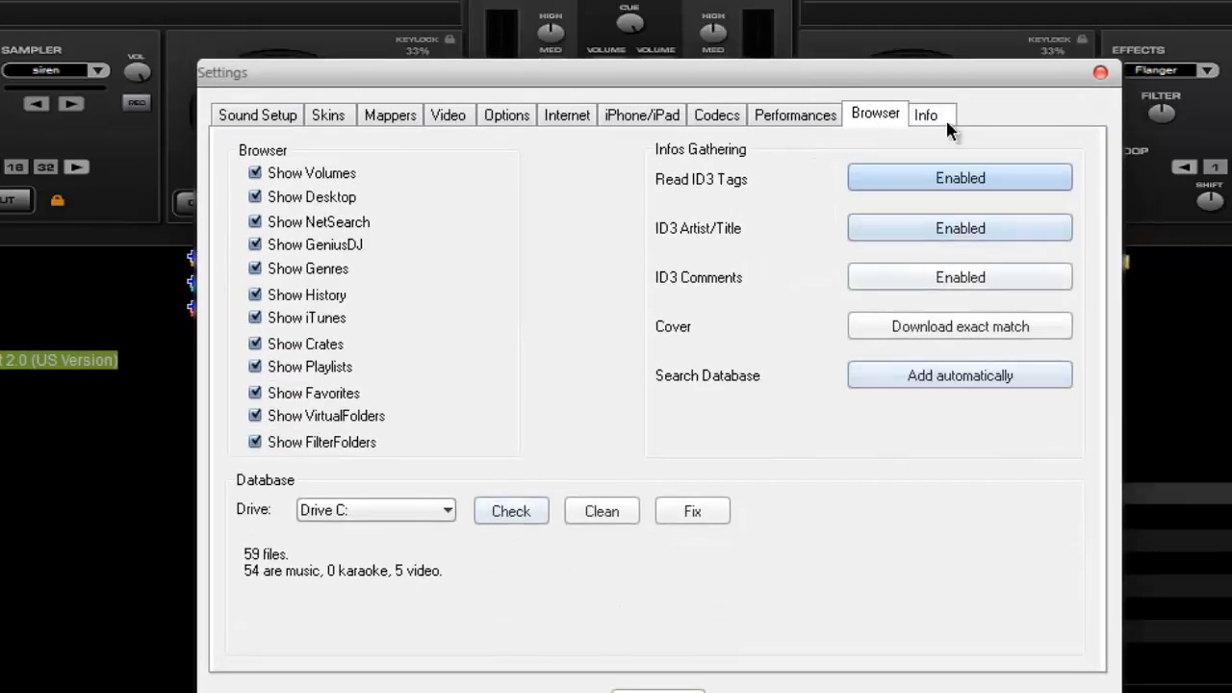
{"action": "left_click", "coordinate": [931, 115]}
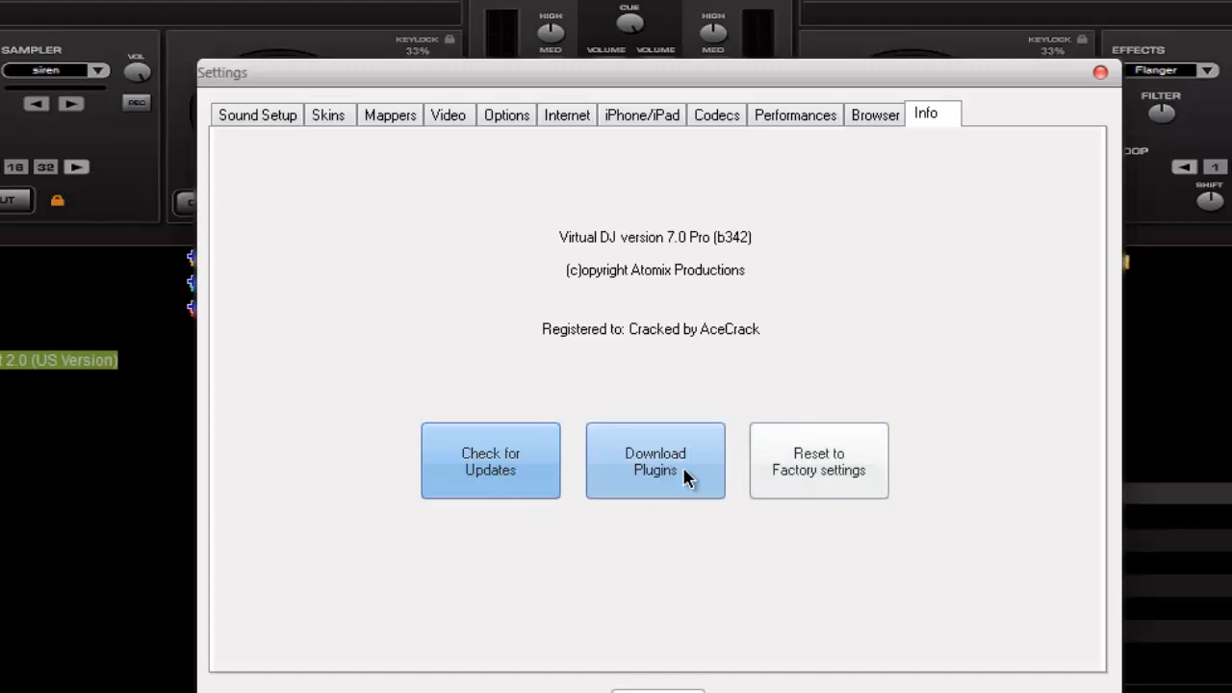
{"action": "mouse_move", "coordinate": [830, 482]}
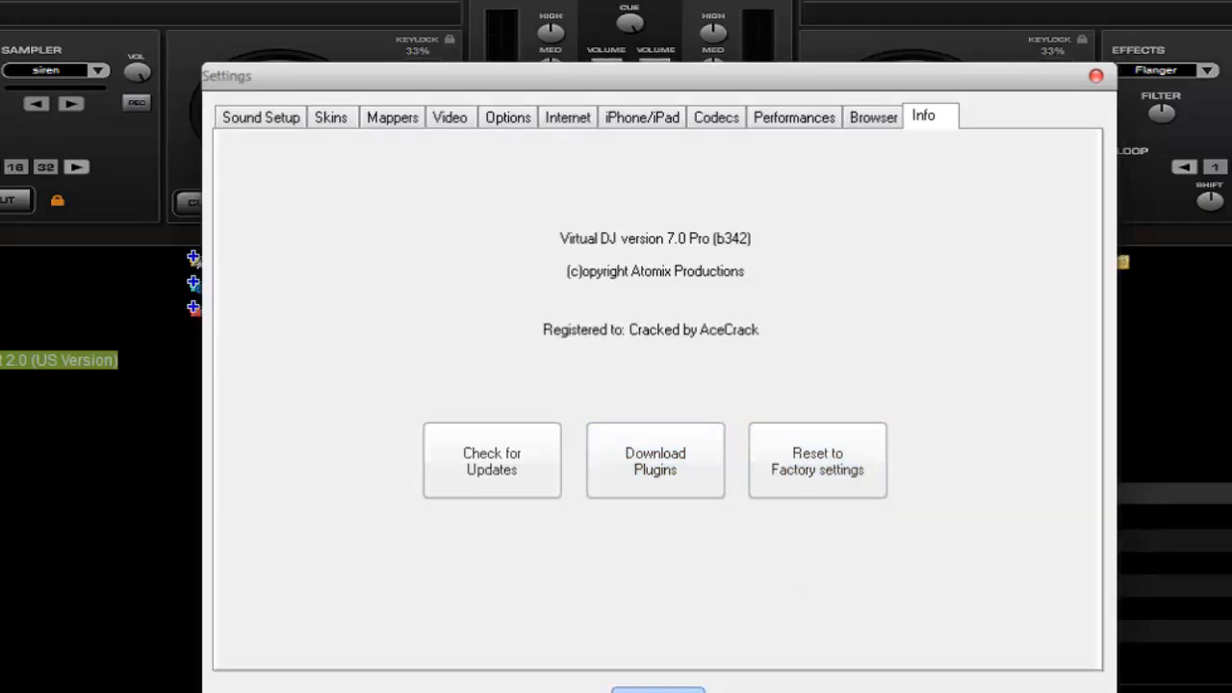
{"action": "left_click", "coordinate": [1094, 80]}
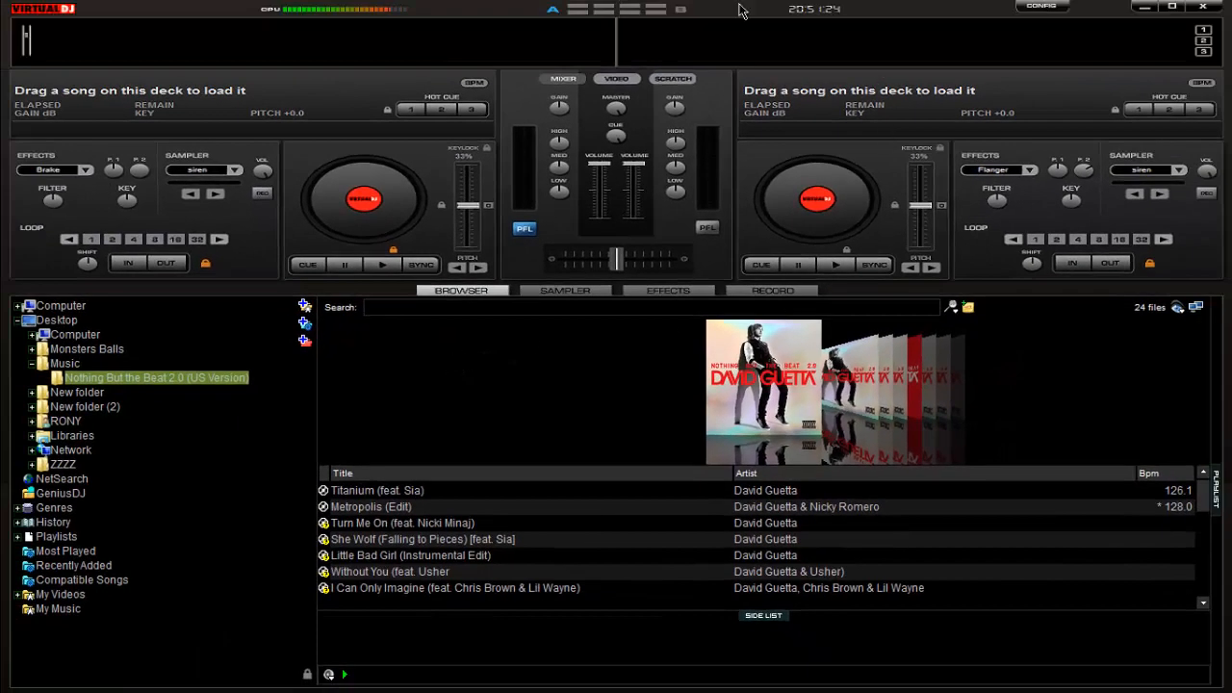
{"action": "mouse_move", "coordinate": [872, 12]}
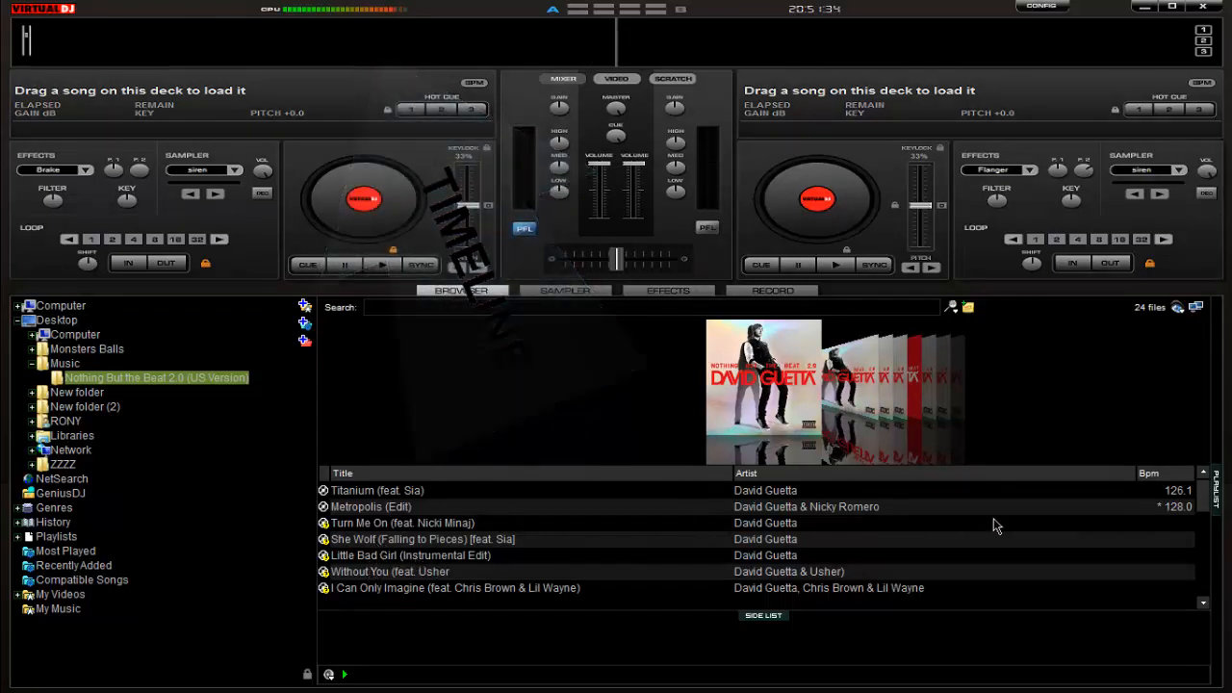
{"action": "left_click", "coordinate": [378, 490]}
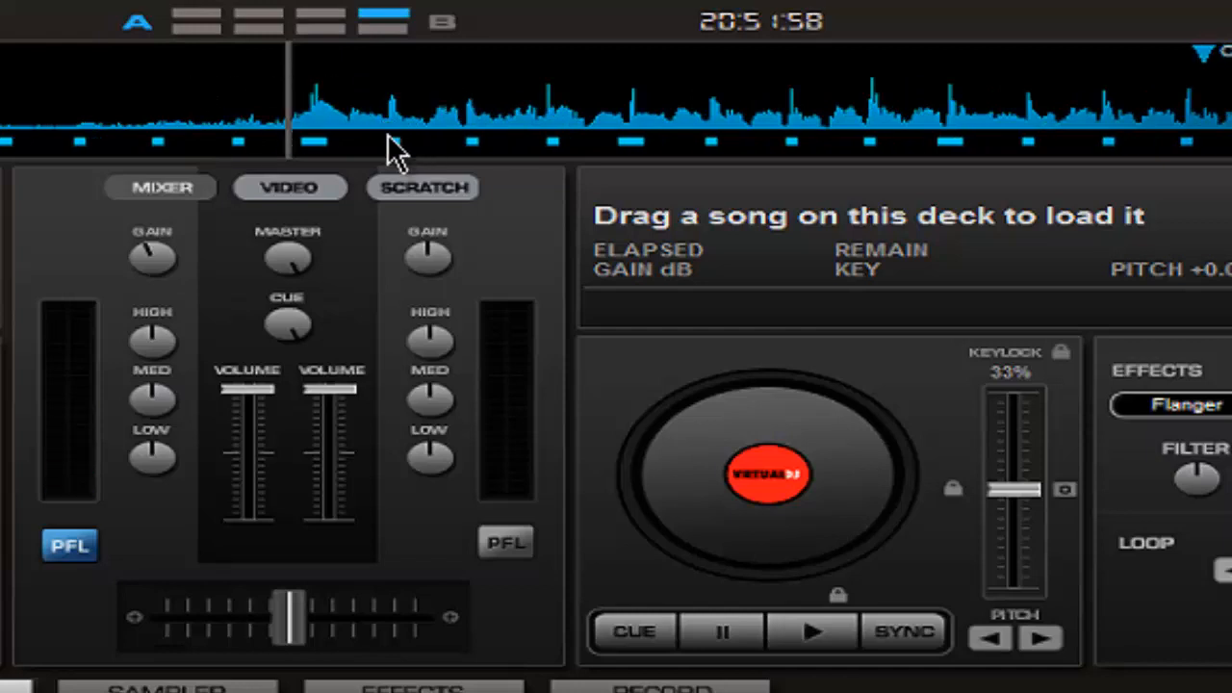
{"action": "mouse_move", "coordinate": [635, 163]}
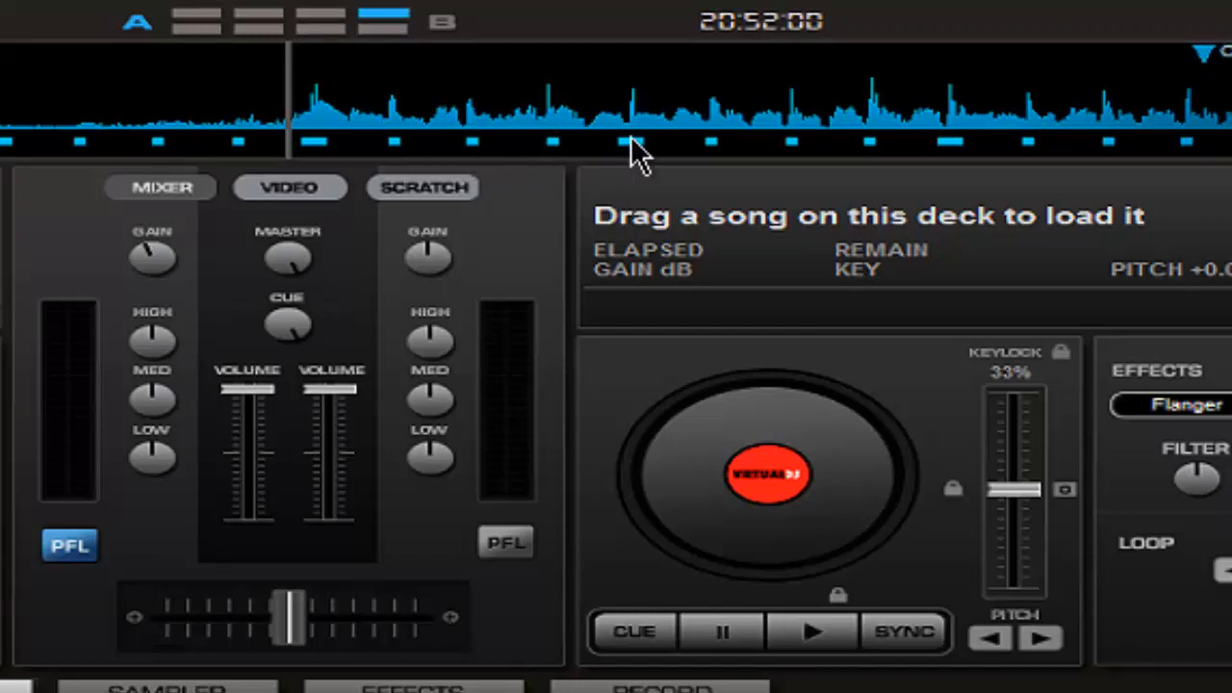
{"action": "mouse_move", "coordinate": [476, 154]}
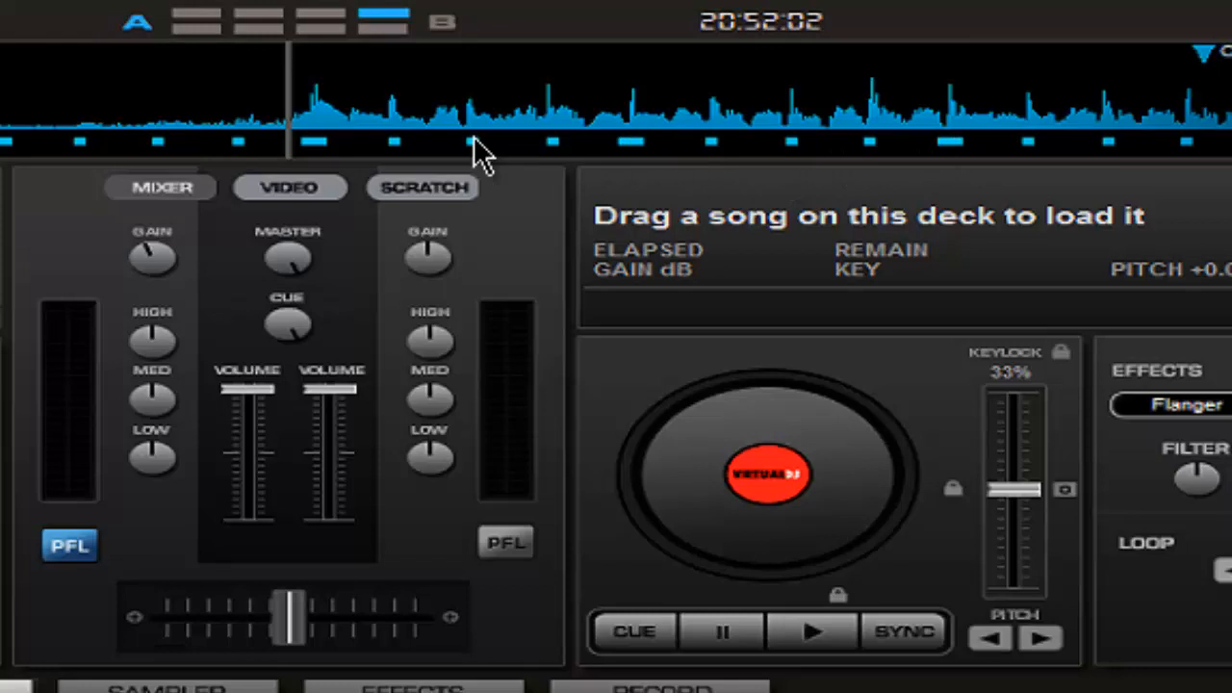
{"action": "mouse_move", "coordinate": [640, 178]}
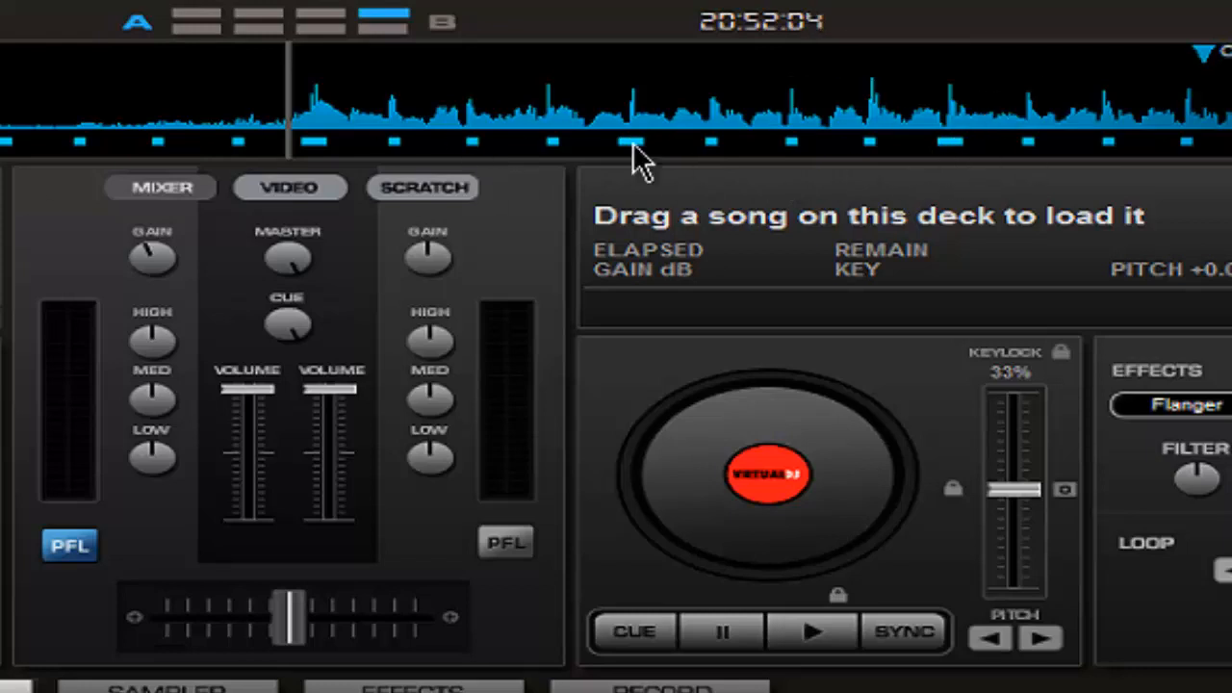
{"action": "mouse_move", "coordinate": [702, 116]}
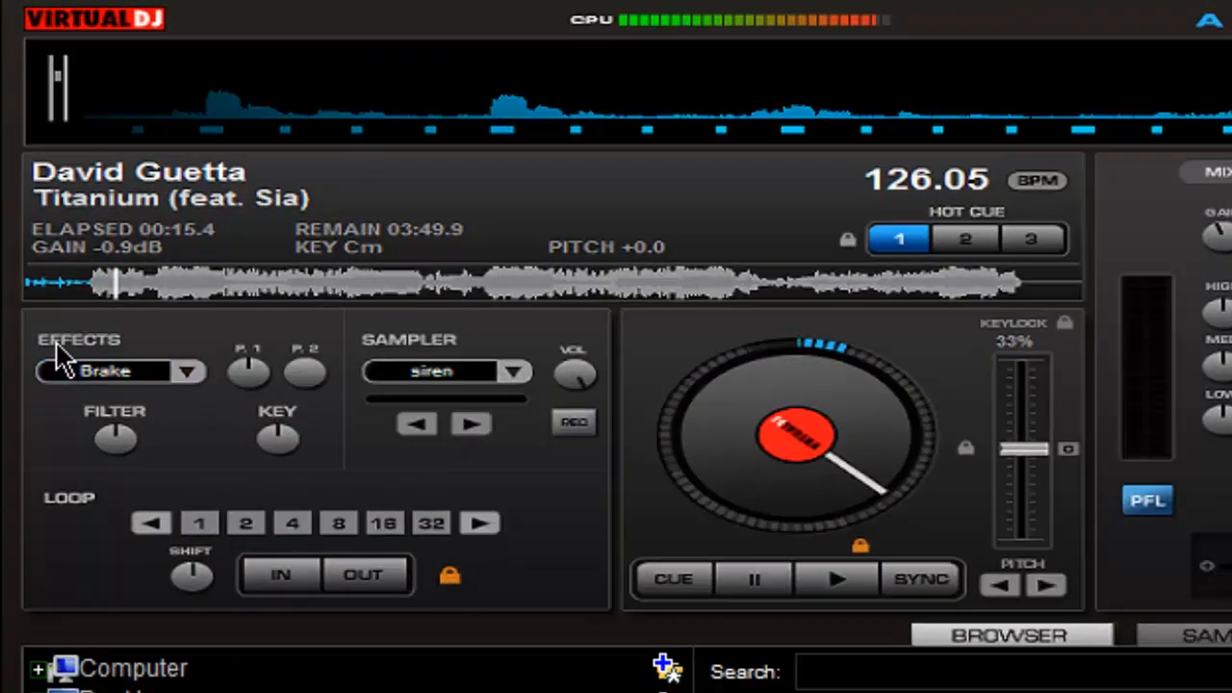
{"action": "left_click", "coordinate": [191, 373]}
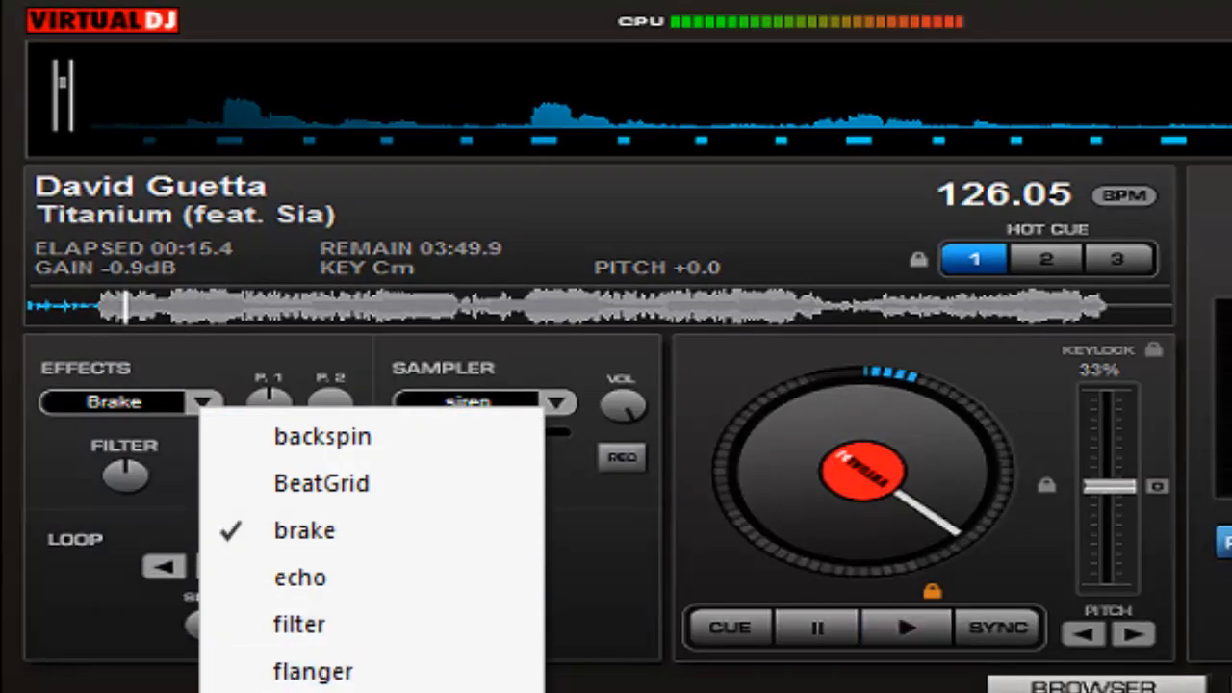
{"action": "left_click", "coordinate": [907, 627]}
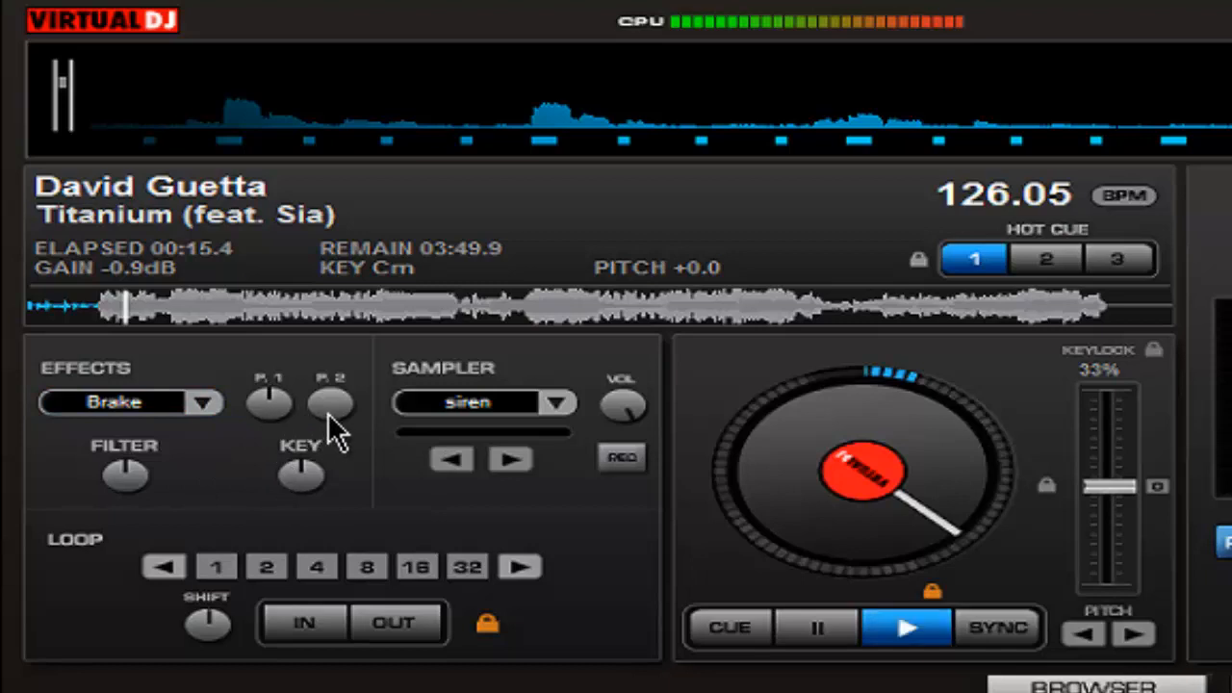
{"action": "mouse_move", "coordinate": [332, 409]}
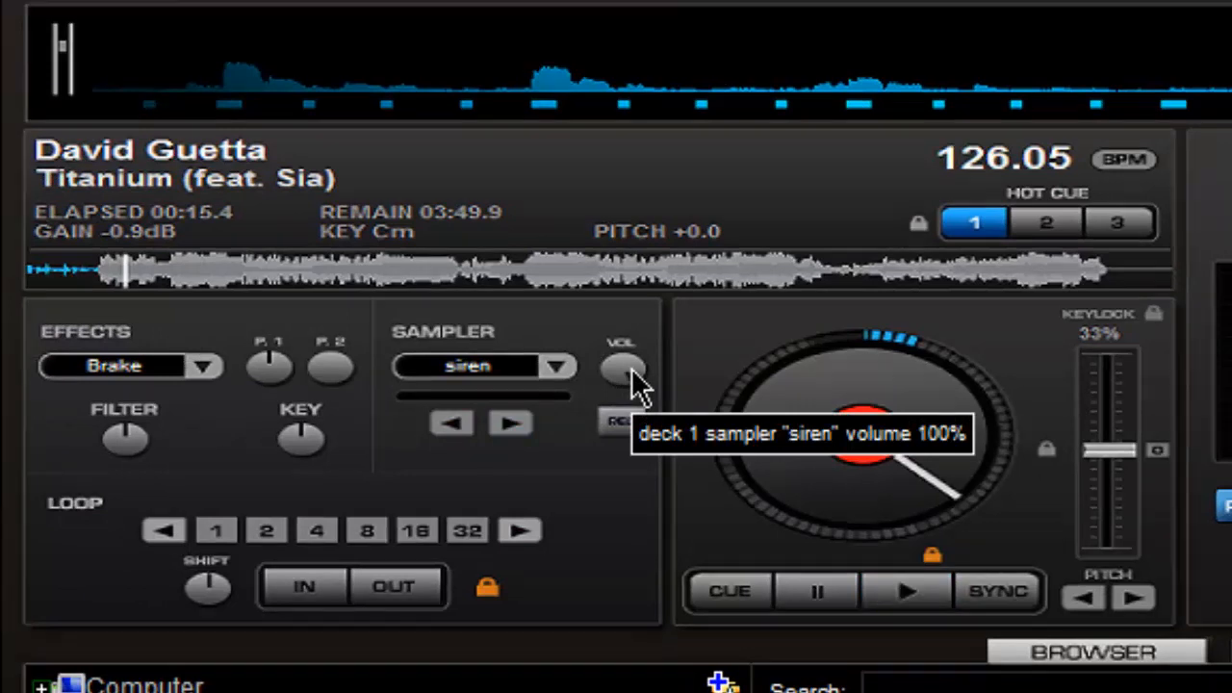
{"action": "left_click", "coordinate": [475, 367]}
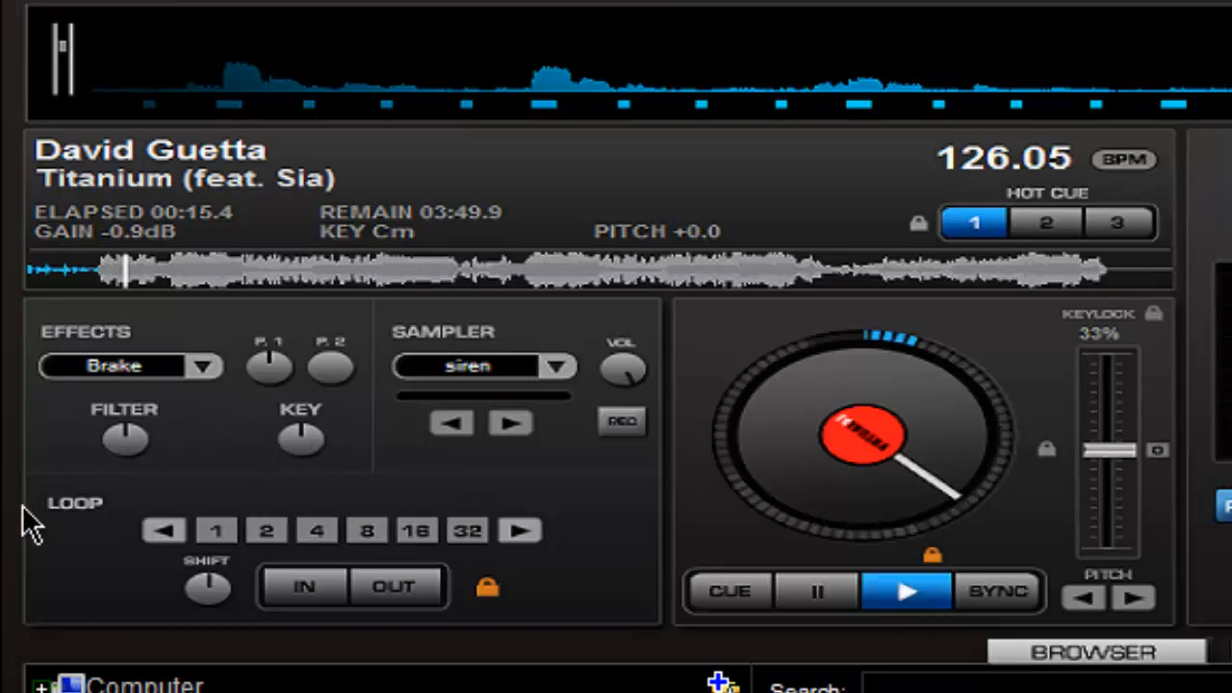
{"action": "left_click", "coordinate": [267, 531]}
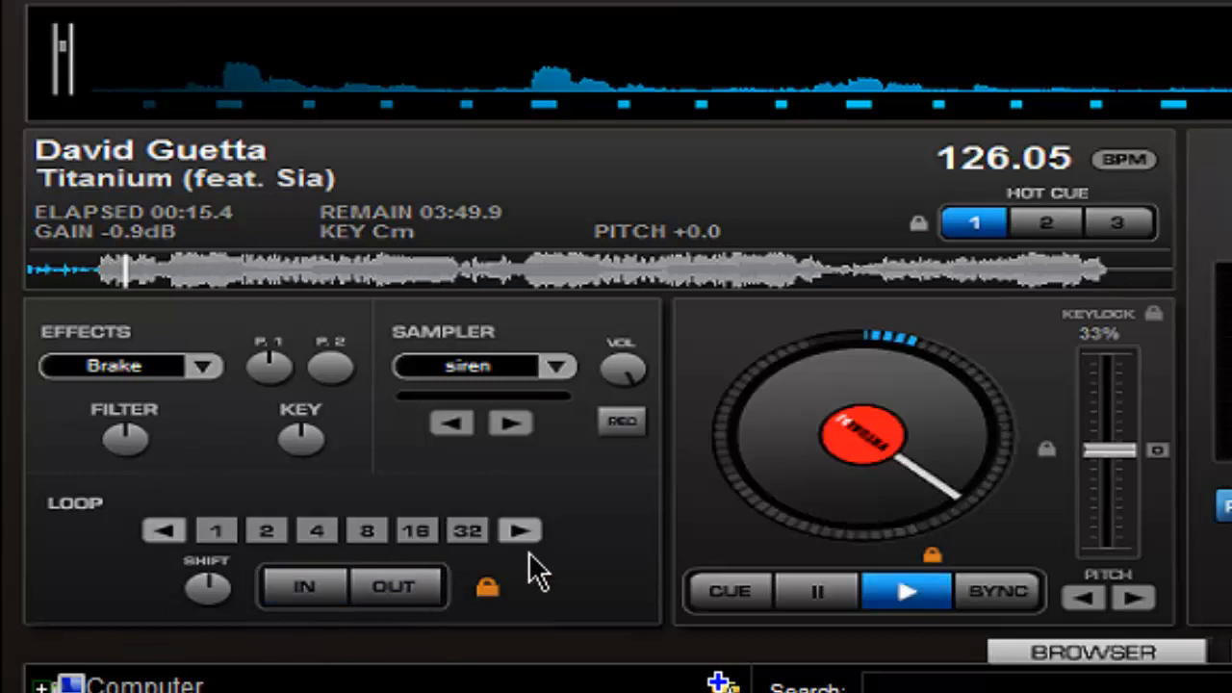
{"action": "left_click", "coordinate": [268, 530]}
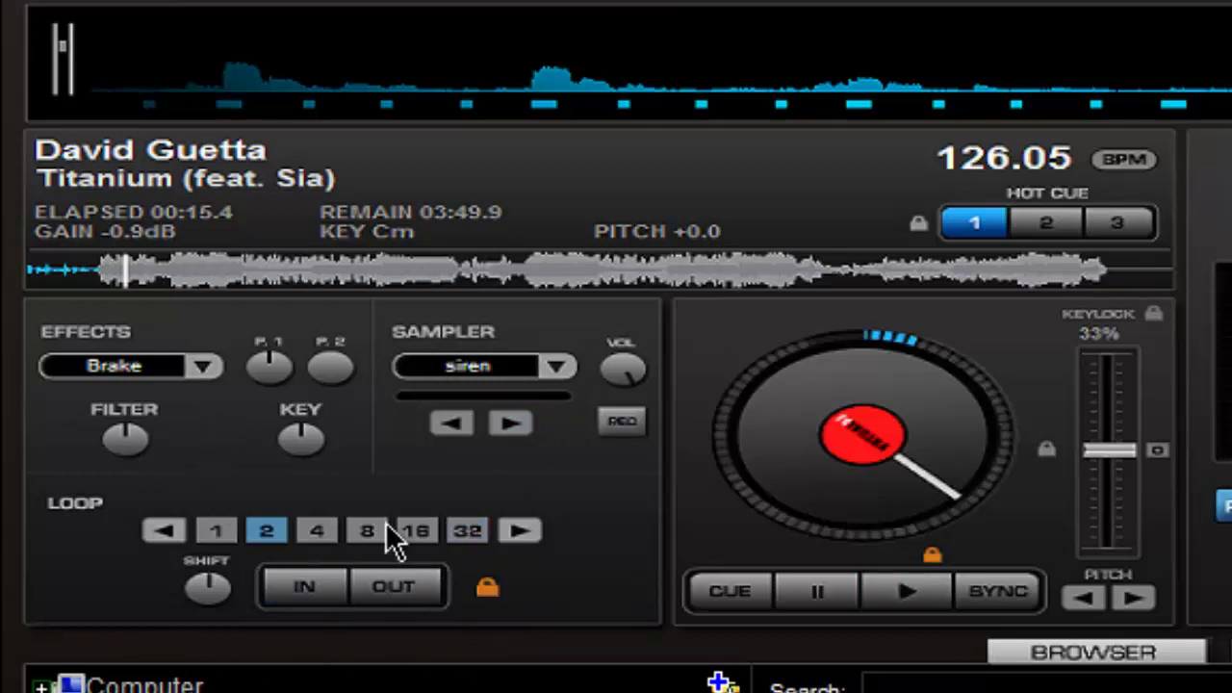
{"action": "left_click", "coordinate": [303, 586]}
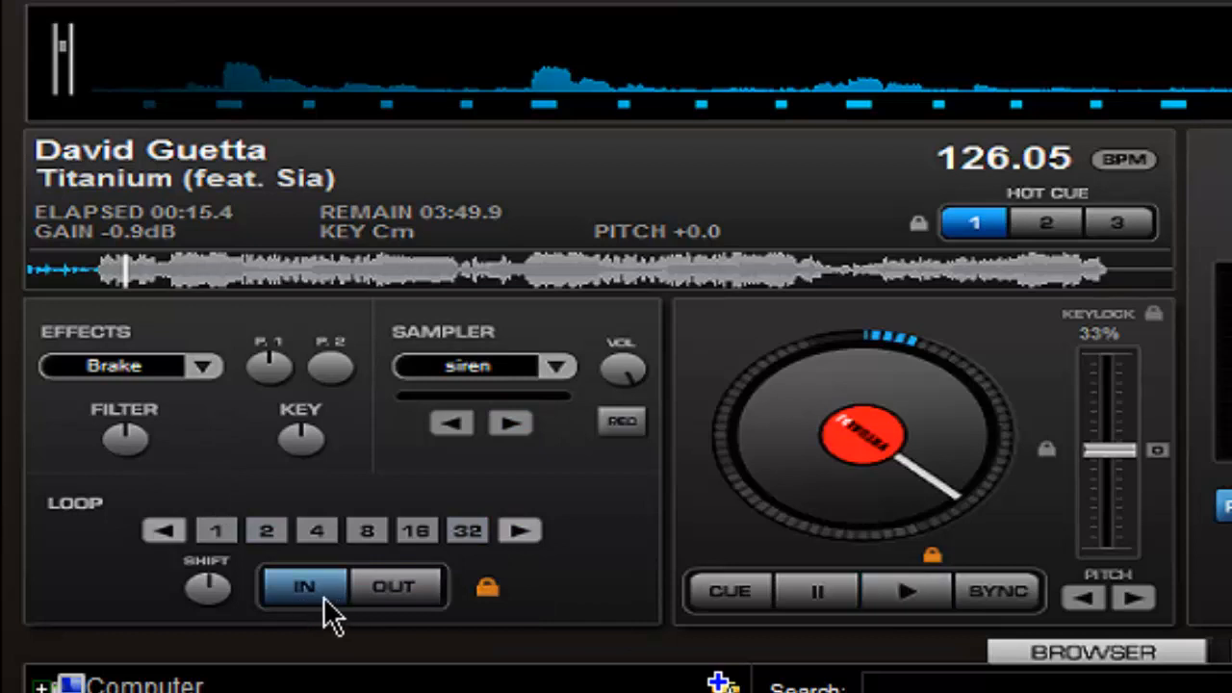
{"action": "left_click", "coordinate": [401, 587]}
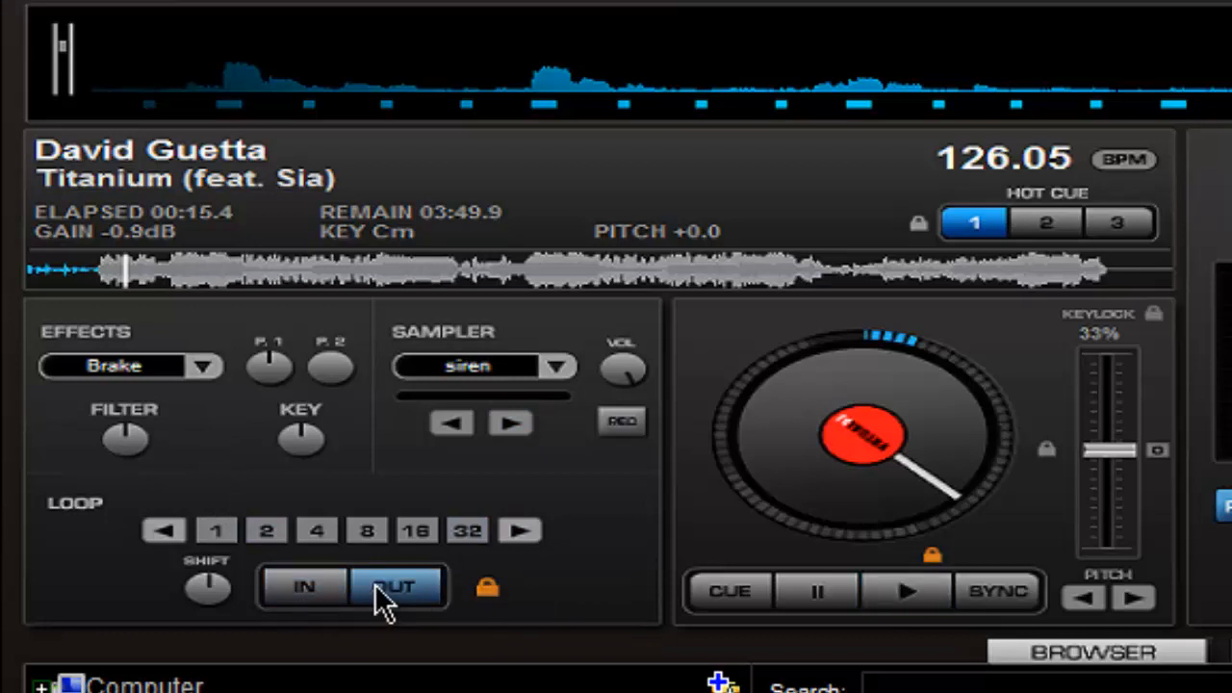
{"action": "mouse_move", "coordinate": [207, 601]}
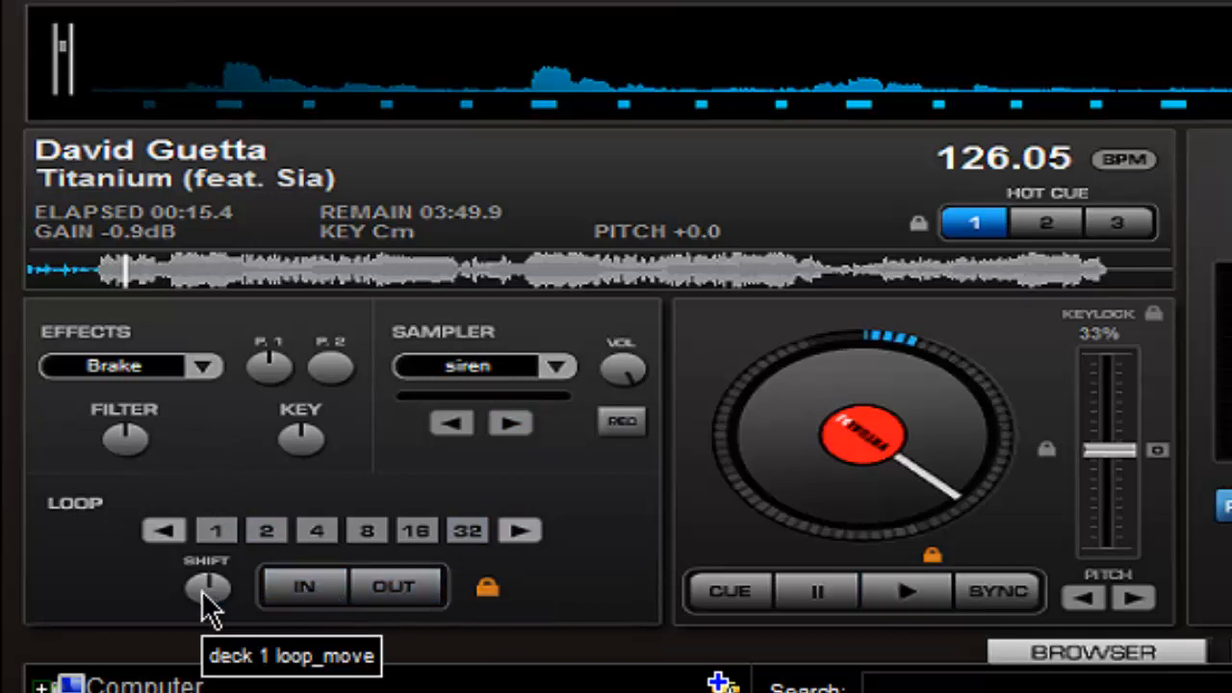
{"action": "left_click", "coordinate": [404, 589]}
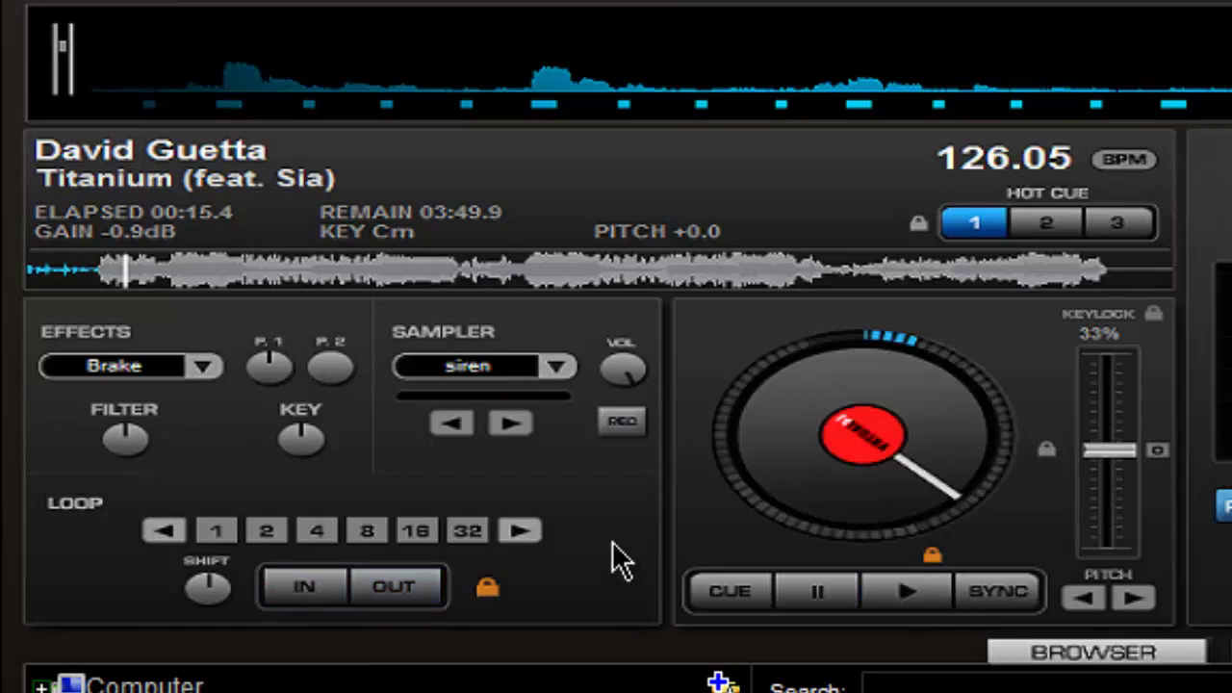
Step: Play and scratch Titanium, jump in its waveform, and leave it paused at 0:16.3
{"action": "left_click", "coordinate": [907, 591]}
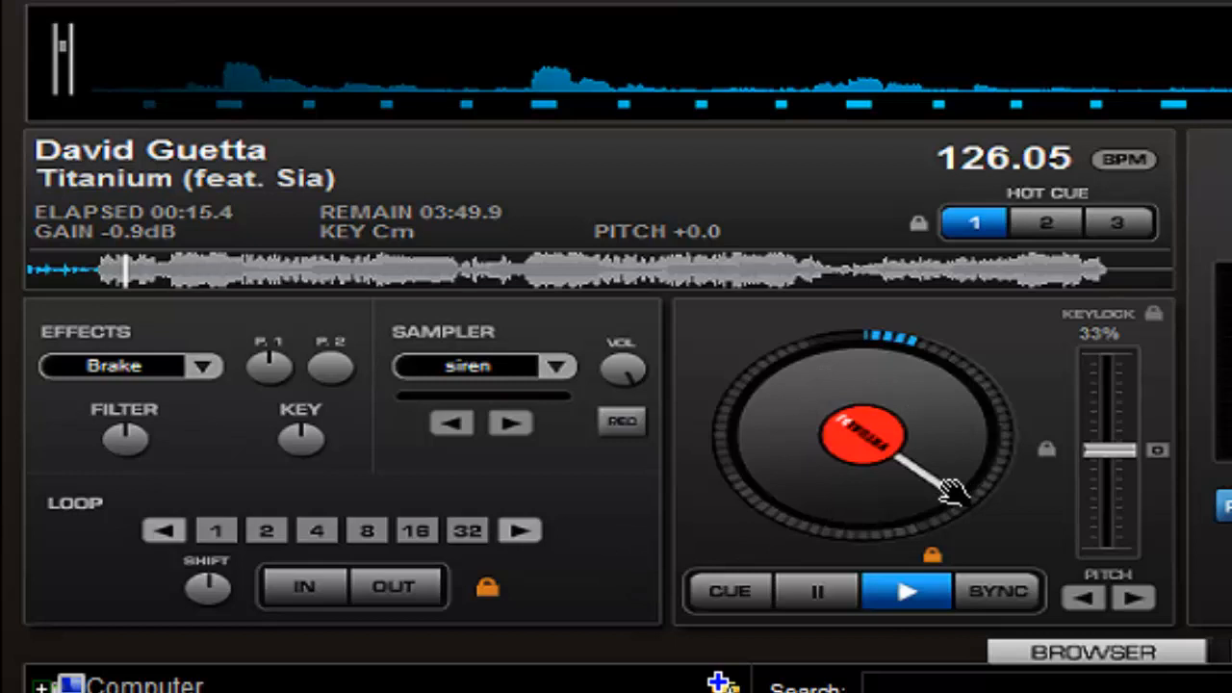
{"action": "mouse_move", "coordinate": [914, 486]}
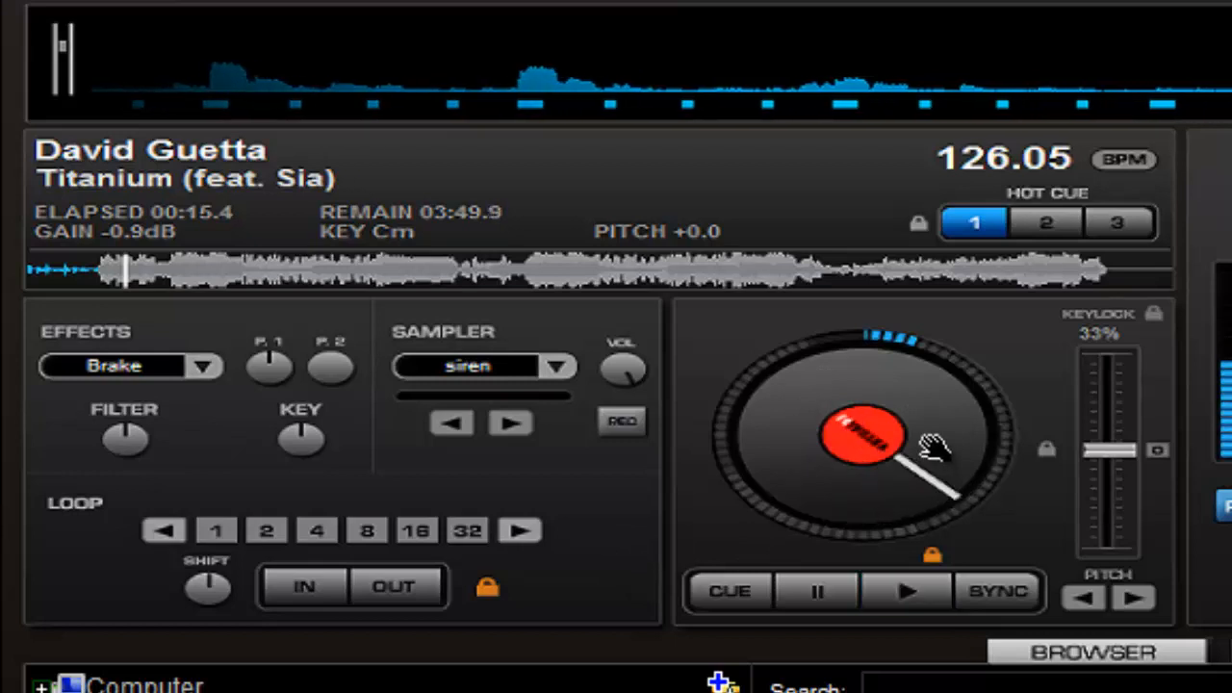
{"action": "left_click", "coordinate": [904, 591]}
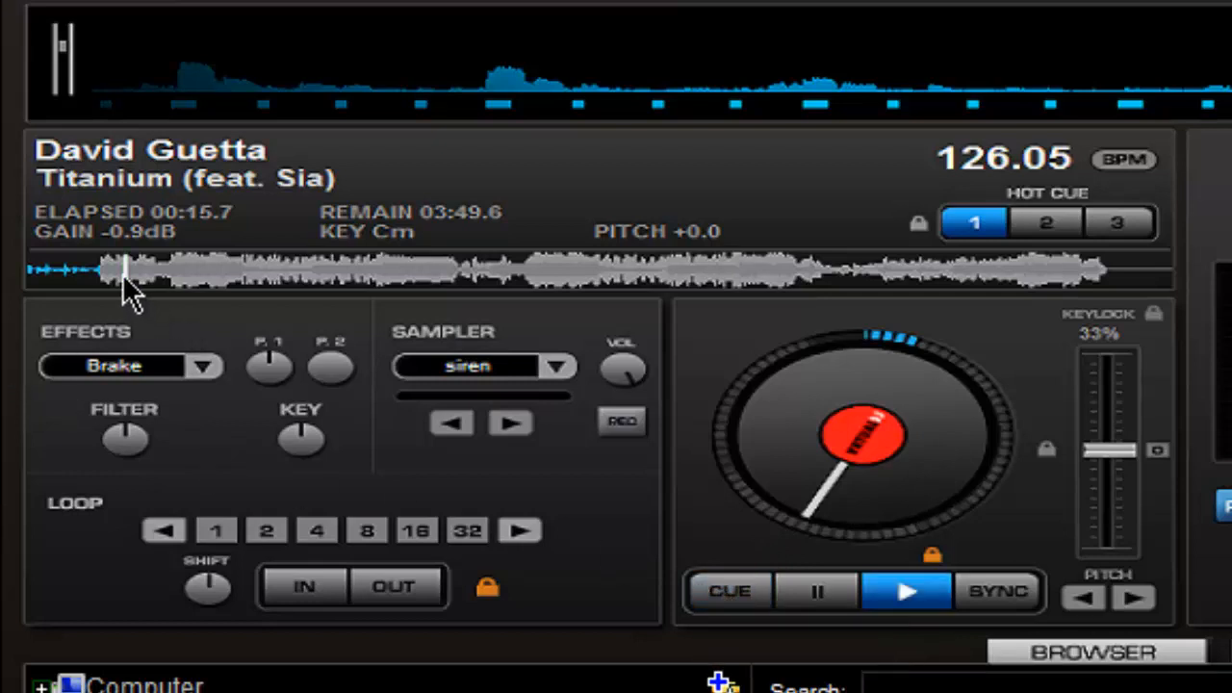
{"action": "left_click", "coordinate": [728, 591]}
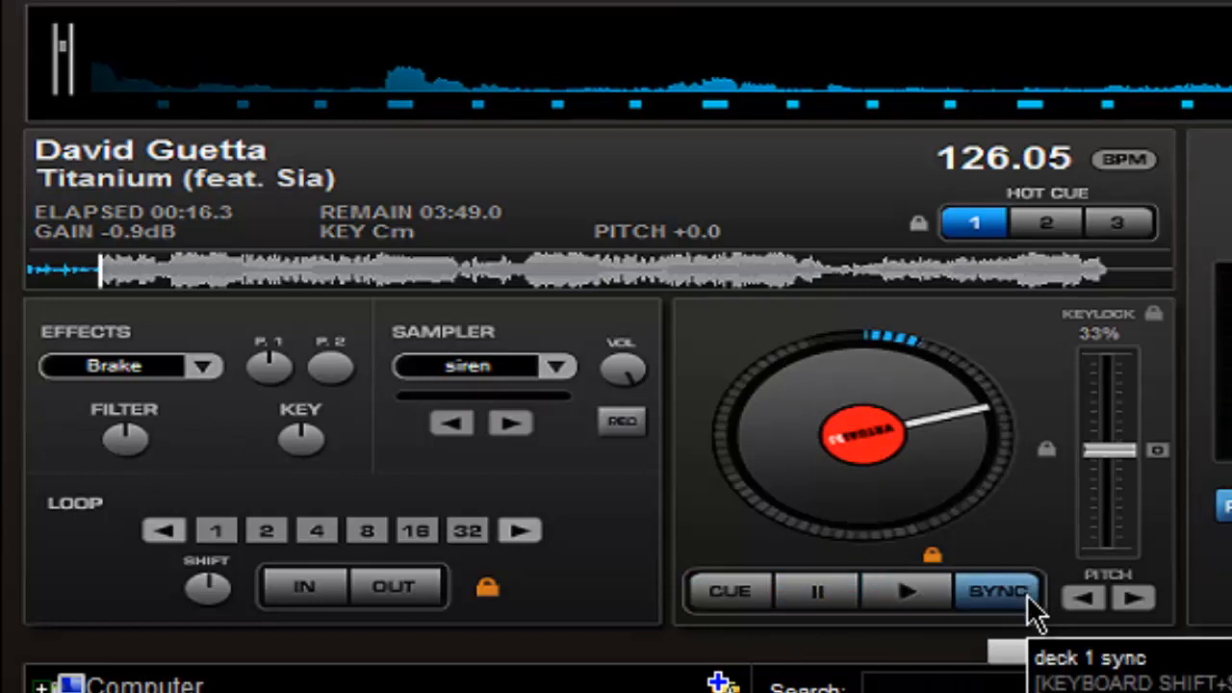
{"action": "left_click", "coordinate": [902, 591]}
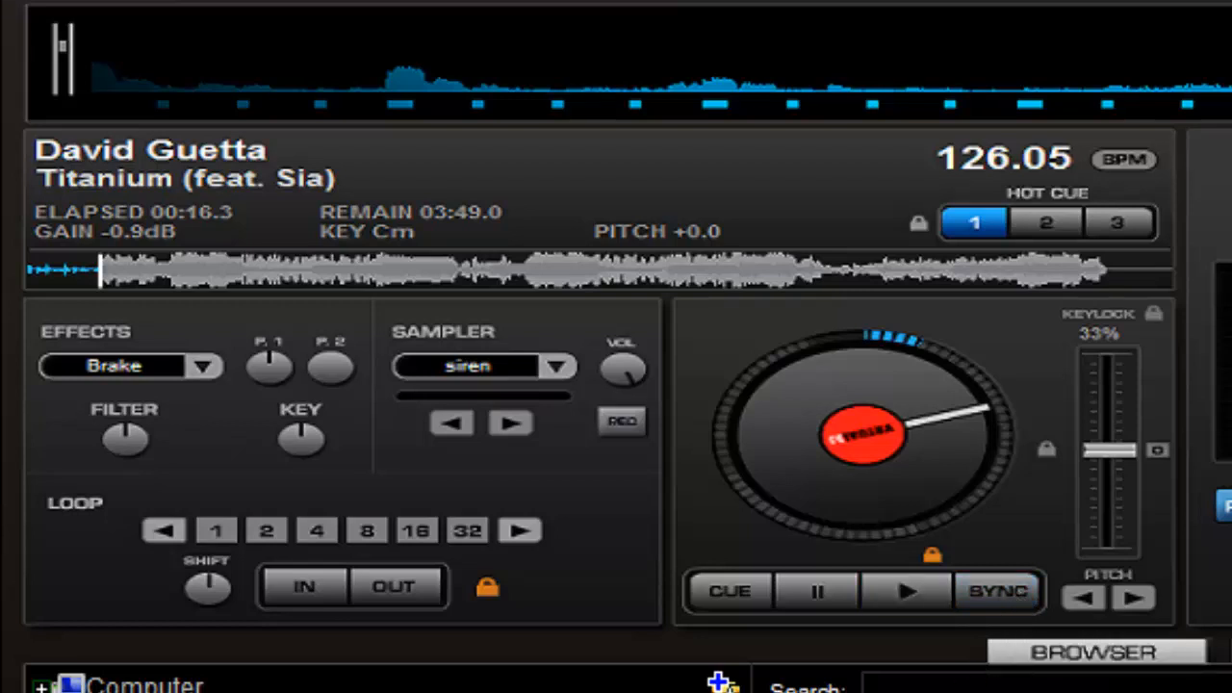
{"action": "mouse_move", "coordinate": [717, 392]}
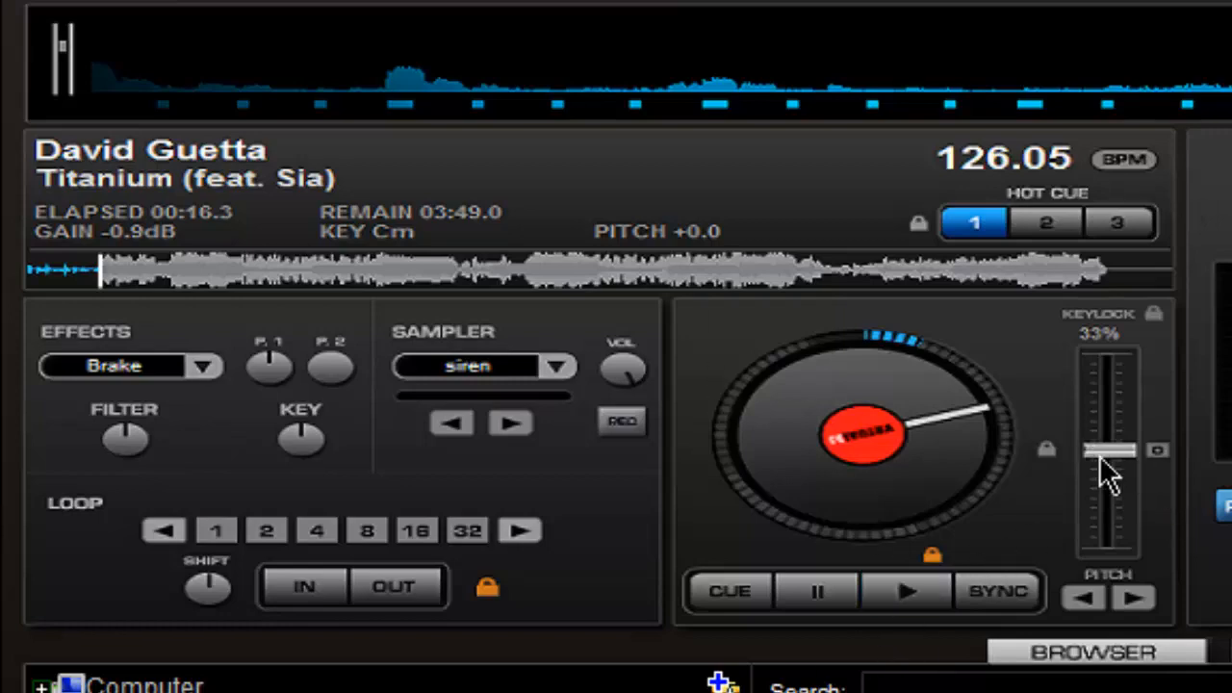
Step: Sweep Titanium's pitch from -33 (~84 BPM) to +33 (~167 BPM), settling at 125.34 BPM
{"action": "left_click", "coordinate": [1080, 650]}
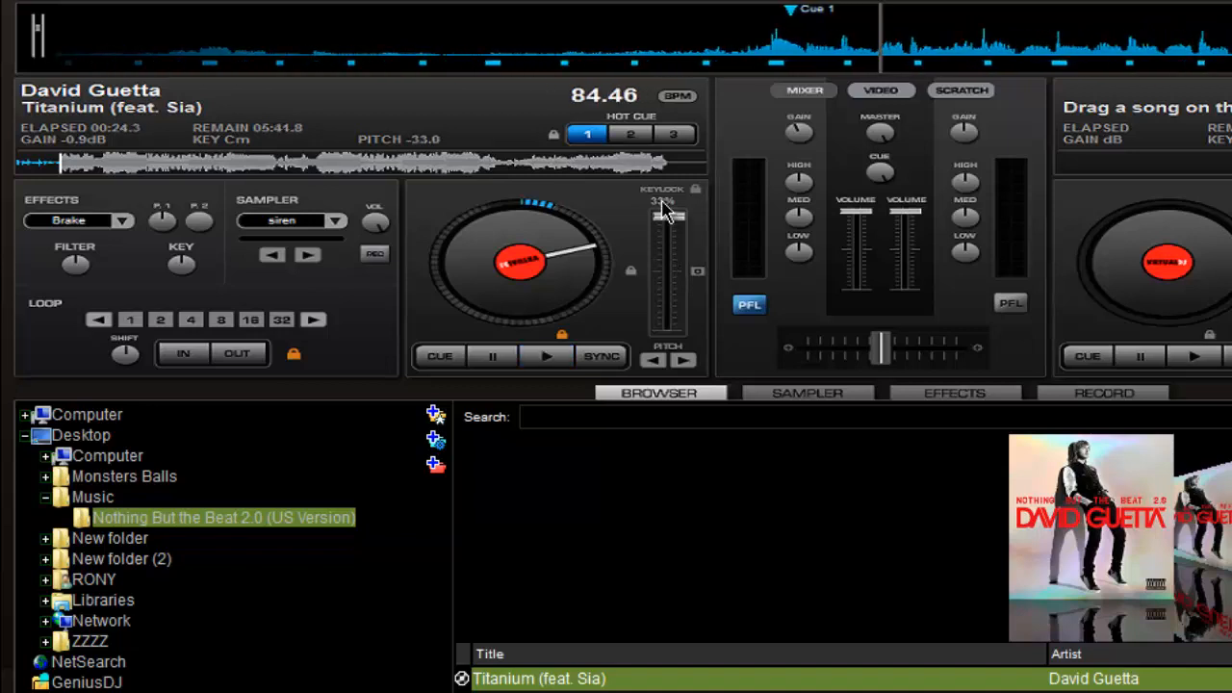
{"action": "left_click_drag", "start_coordinate": [669, 211], "coordinate": [668, 327]}
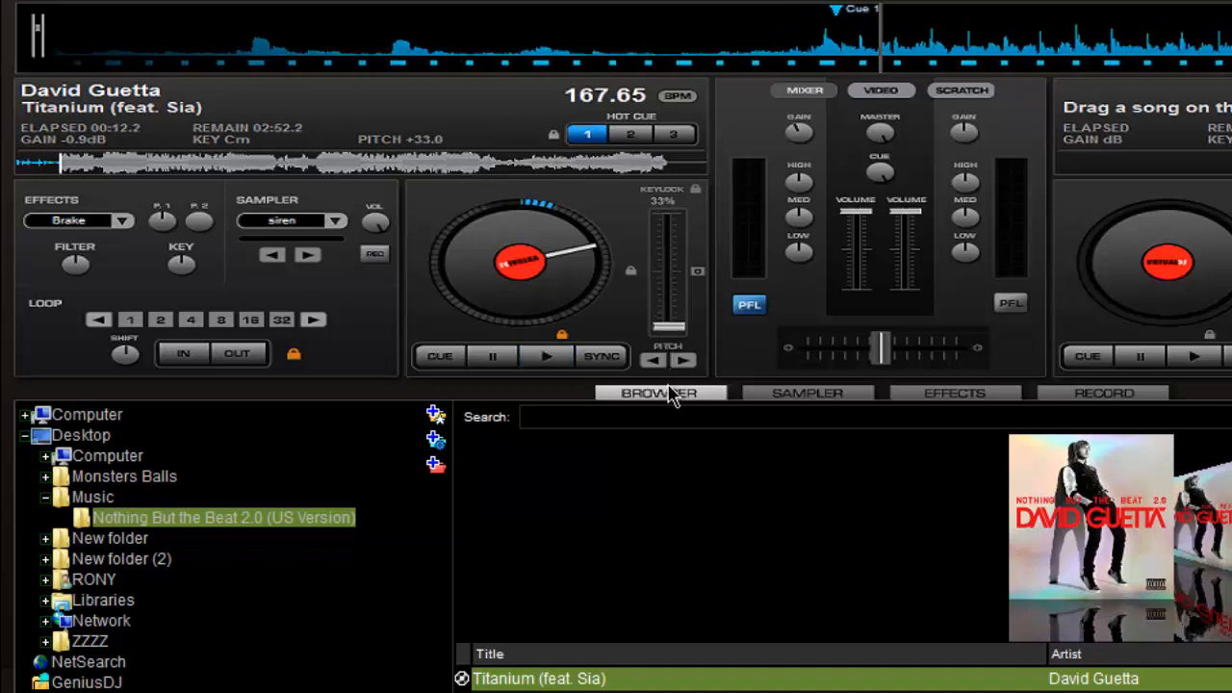
{"action": "left_click", "coordinate": [545, 356]}
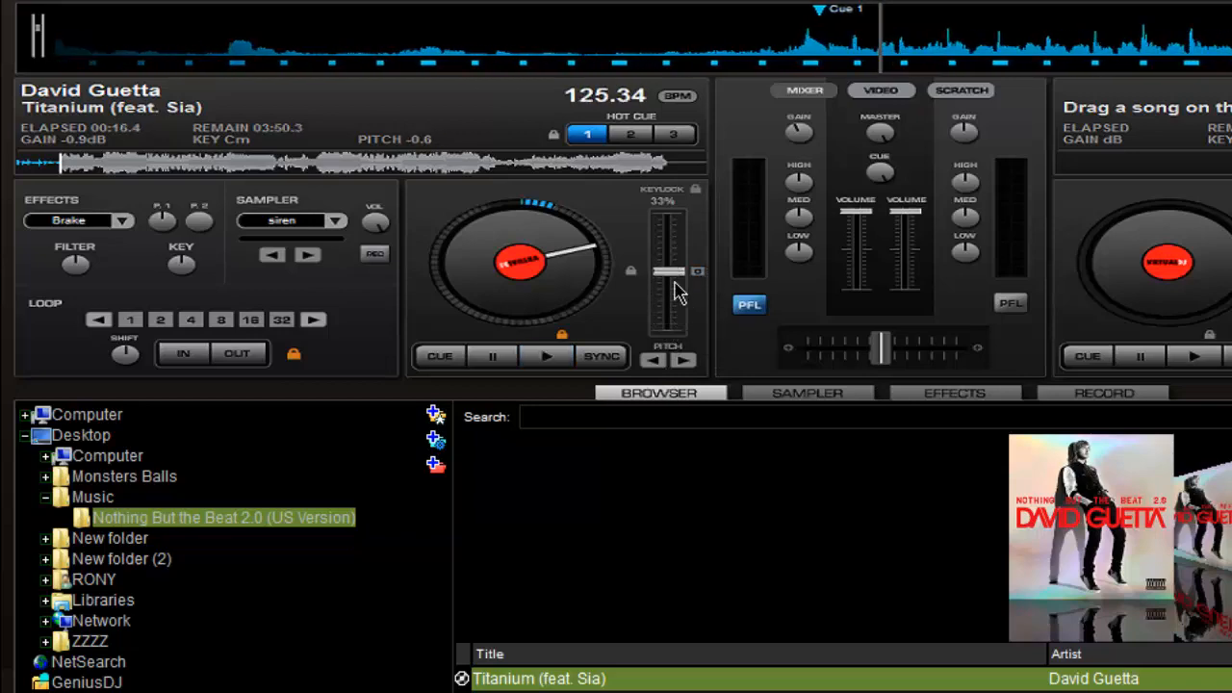
{"action": "left_click", "coordinate": [544, 356]}
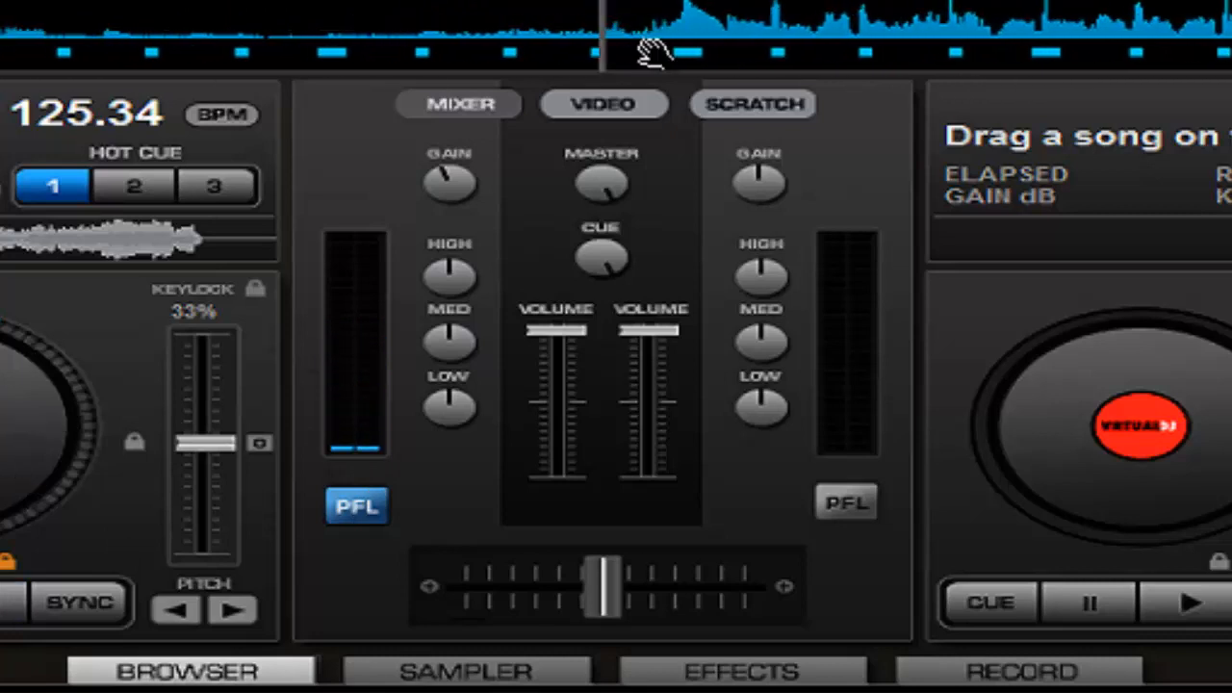
{"action": "mouse_move", "coordinate": [621, 274]}
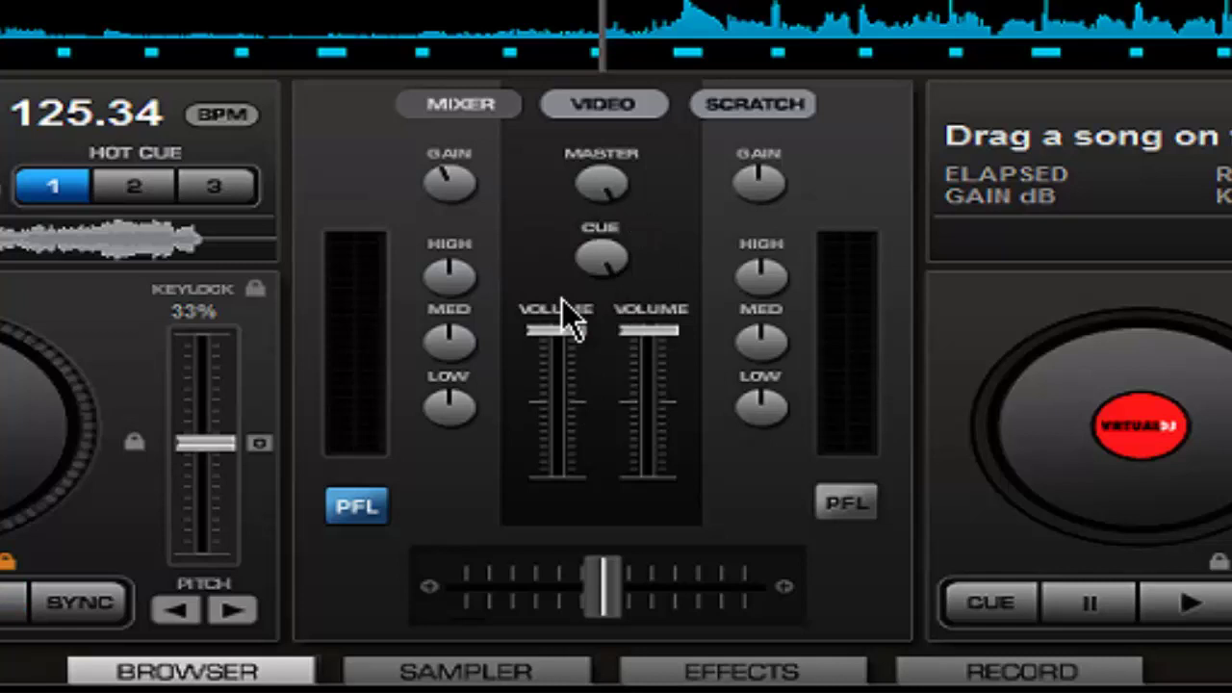
{"action": "mouse_move", "coordinate": [1083, 294]}
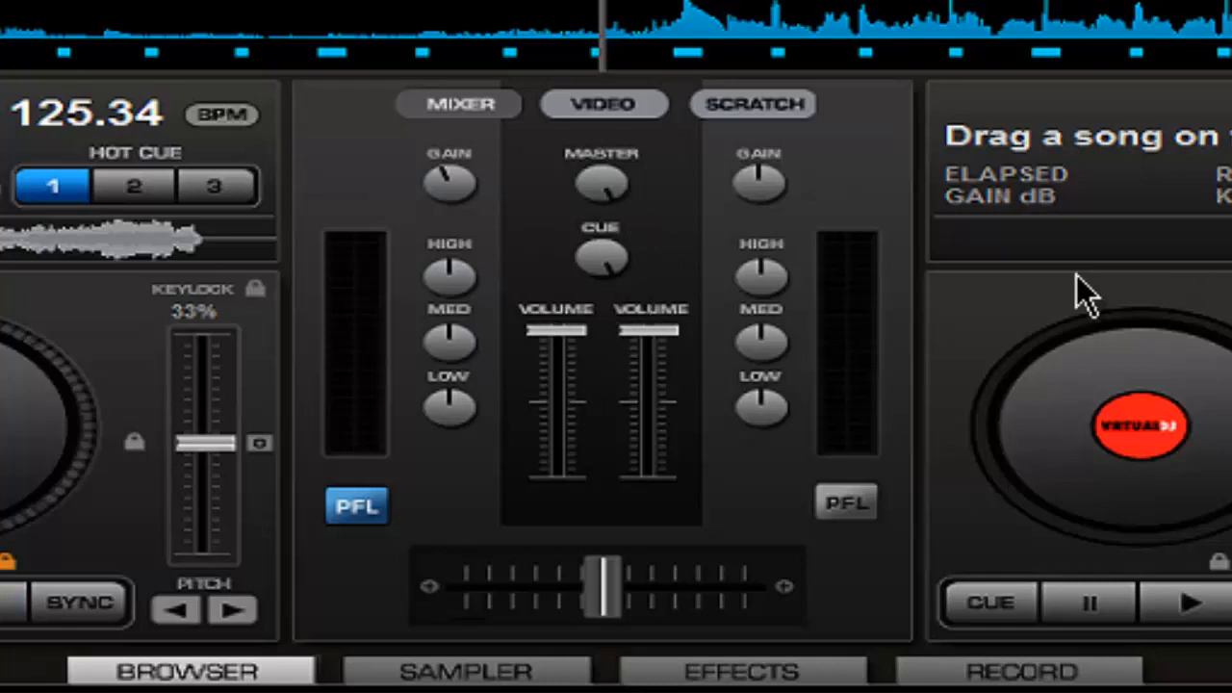
{"action": "mouse_move", "coordinate": [609, 625]}
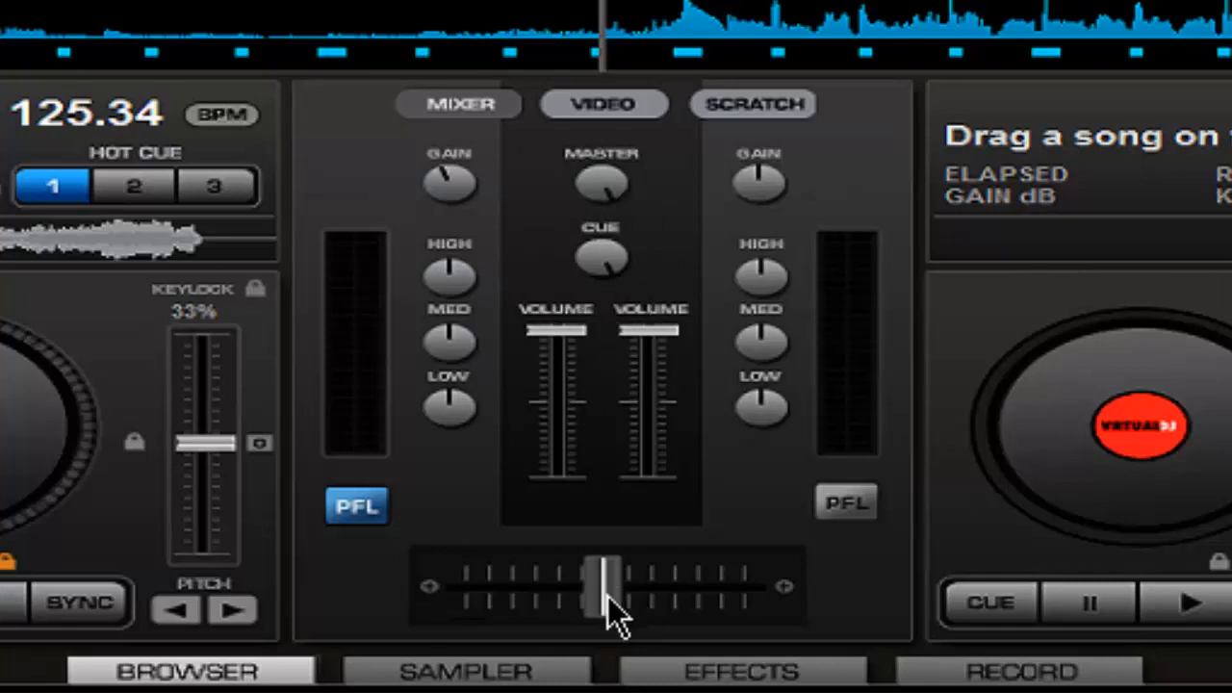
Step: Nudge the crossfader toward deck A and show the video panel with master and deck A/B previews
{"action": "left_click_drag", "start_coordinate": [607, 587], "coordinate": [467, 587]}
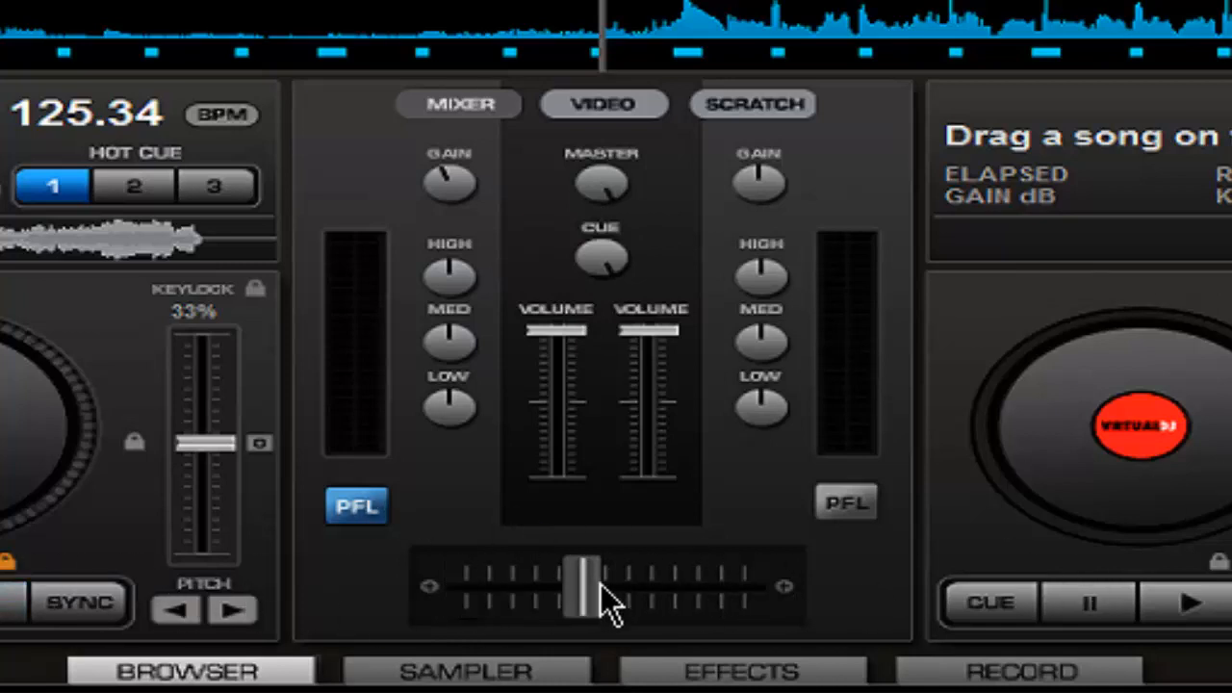
{"action": "left_click", "coordinate": [605, 104]}
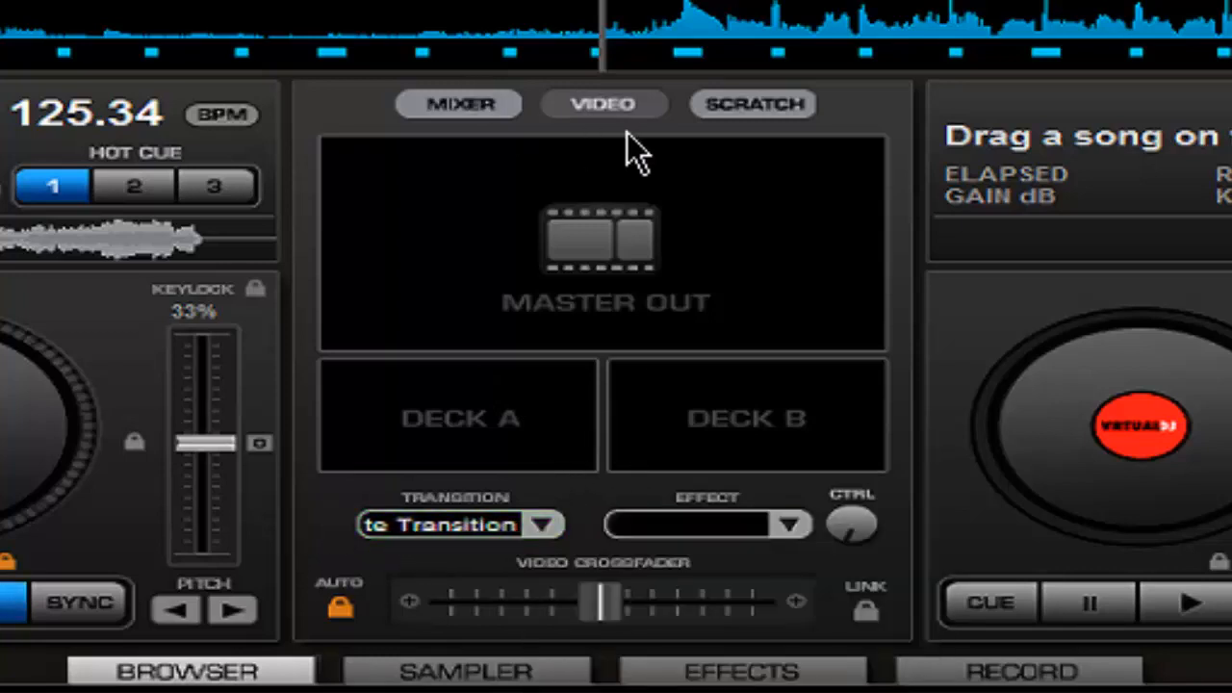
{"action": "left_click", "coordinate": [754, 104]}
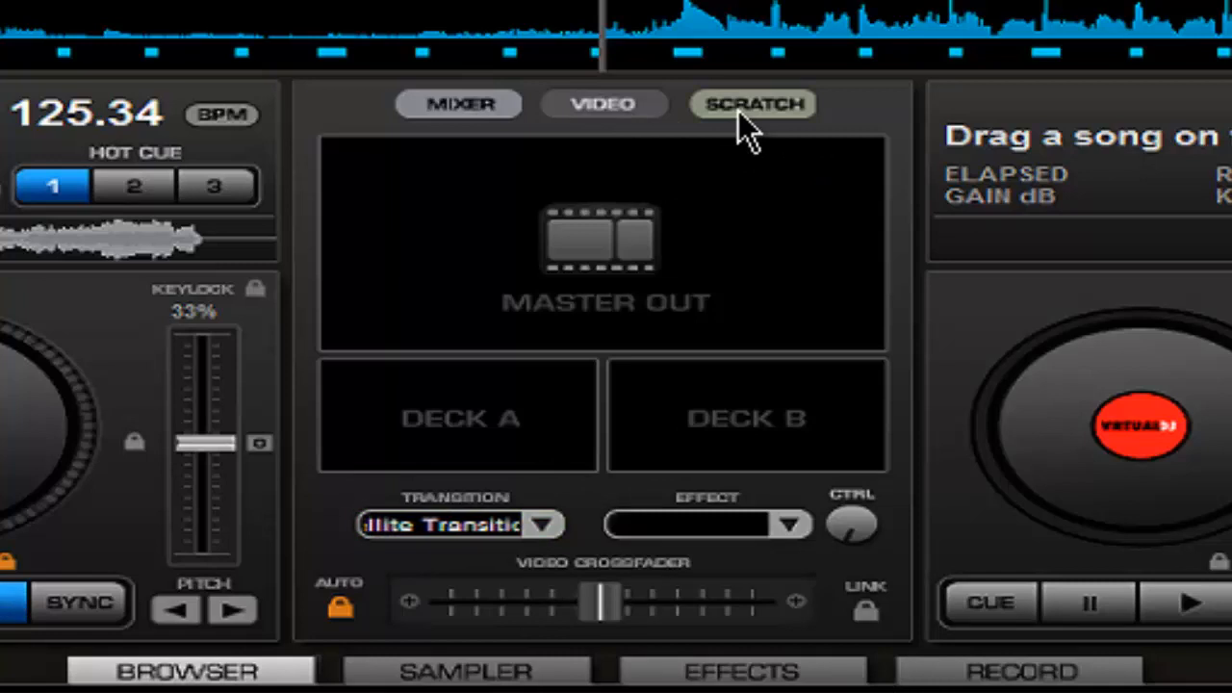
{"action": "left_click", "coordinate": [757, 104]}
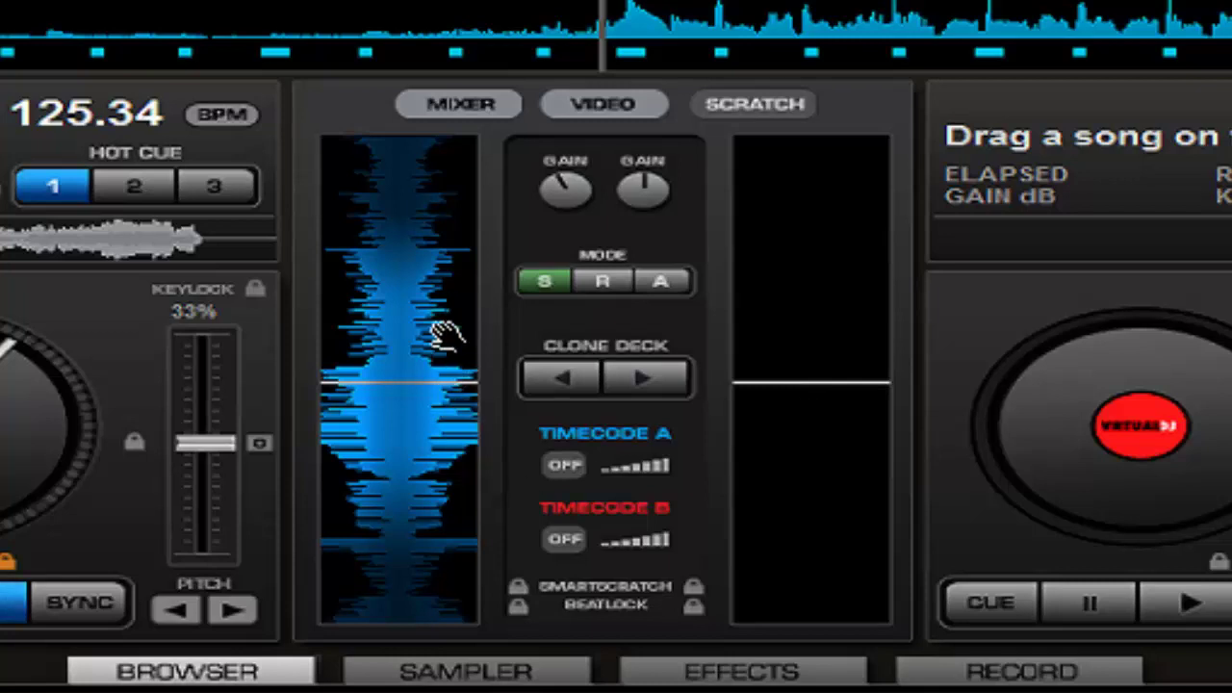
{"action": "mouse_move", "coordinate": [1053, 390]}
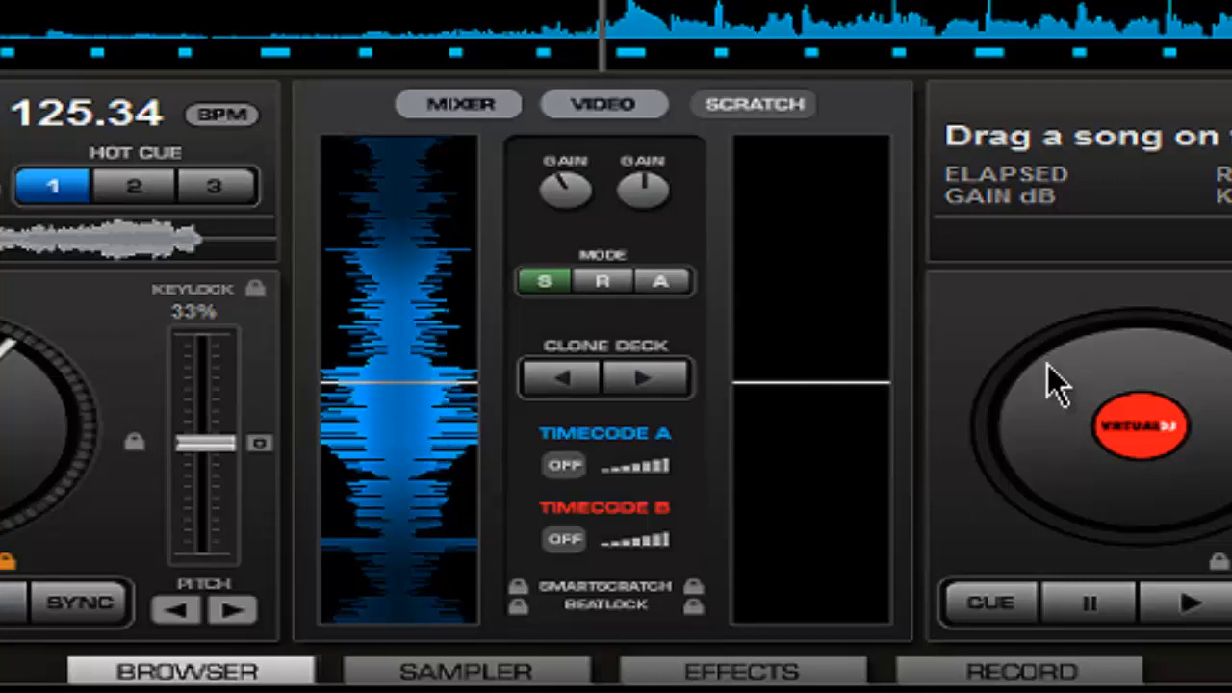
{"action": "mouse_move", "coordinate": [405, 400]}
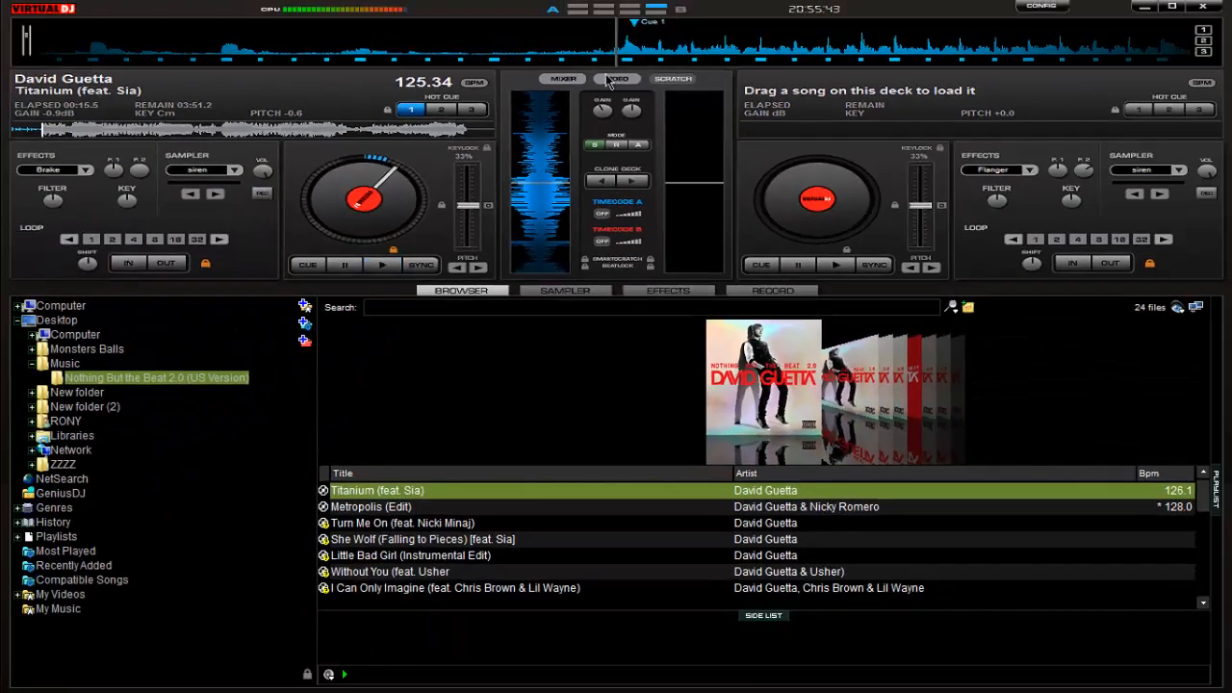
Step: Restore the regular mixer panel and double-click to add Titanium (feat. Sia) to the side list
{"action": "left_click", "coordinate": [556, 78]}
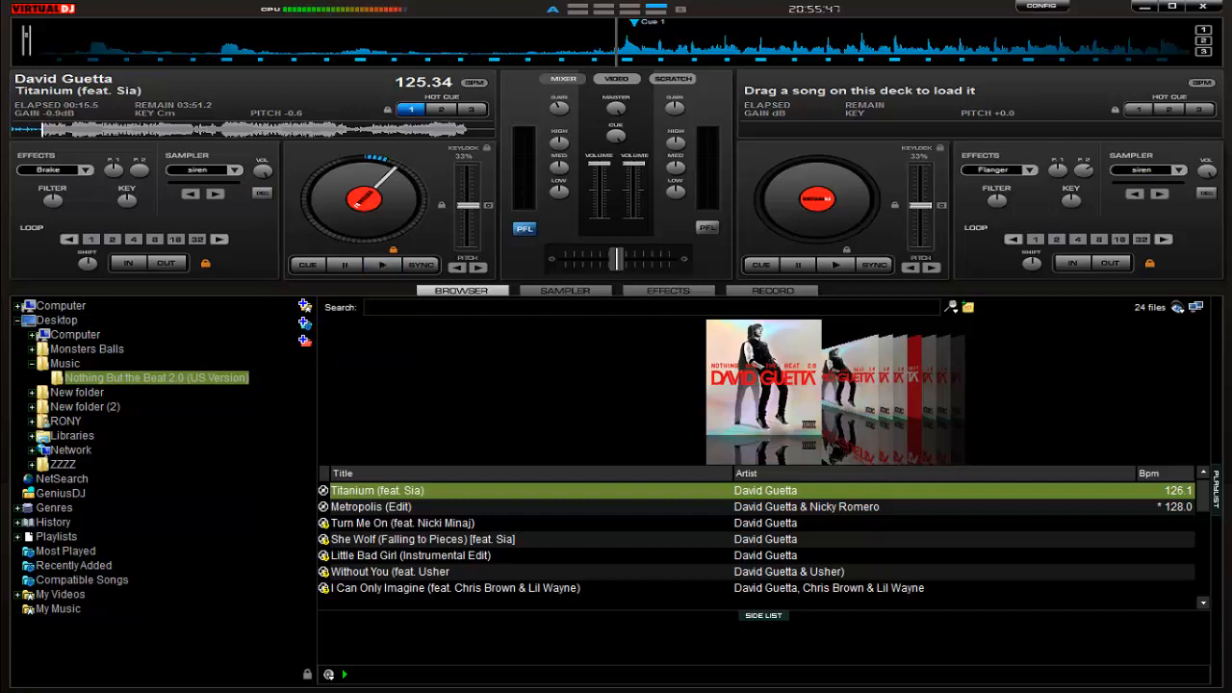
{"action": "mouse_move", "coordinate": [981, 594]}
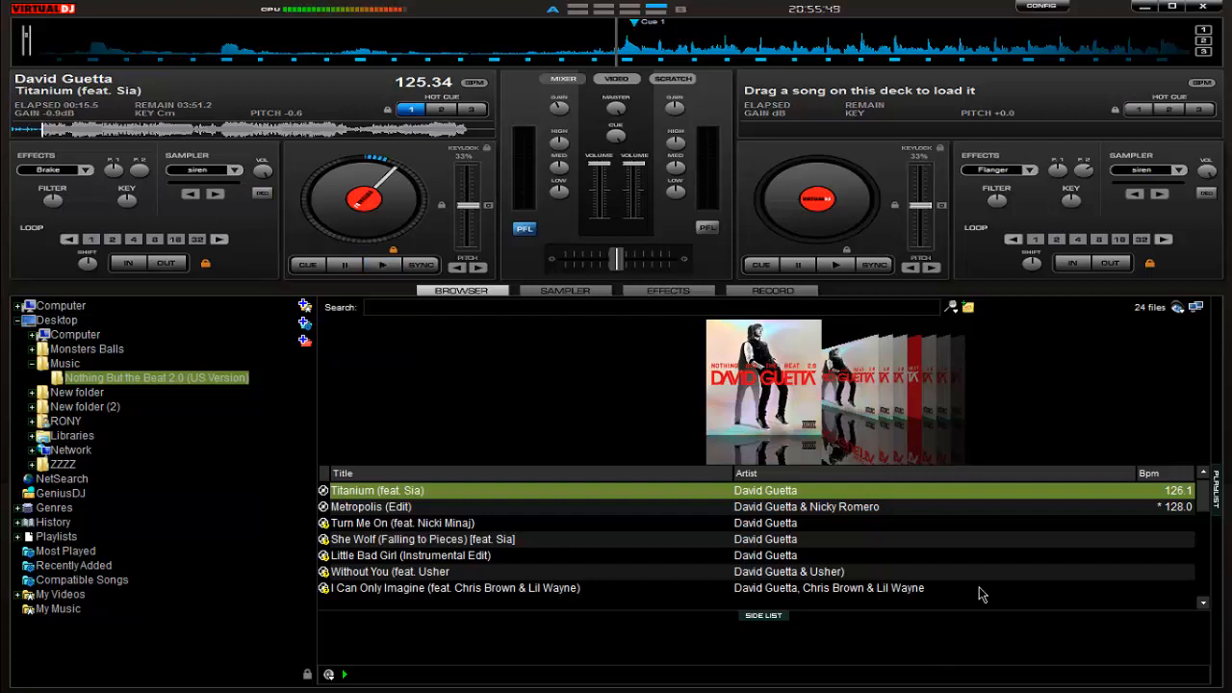
{"action": "mouse_move", "coordinate": [9, 331]}
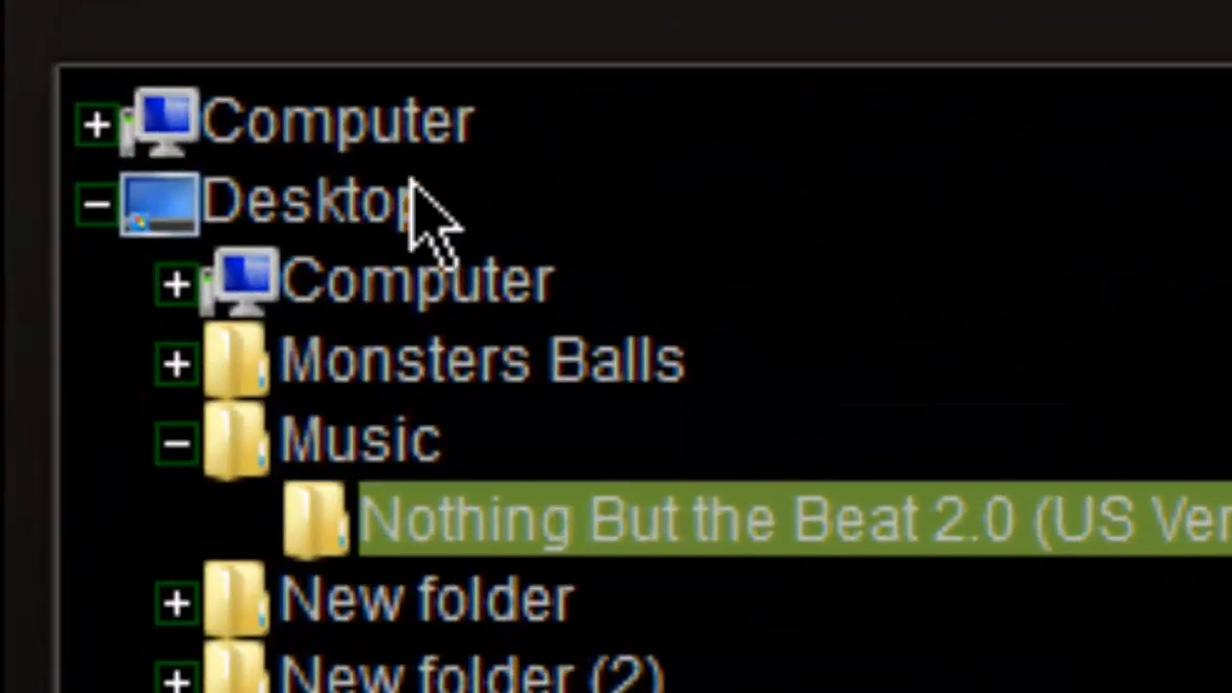
{"action": "mouse_move", "coordinate": [486, 149]}
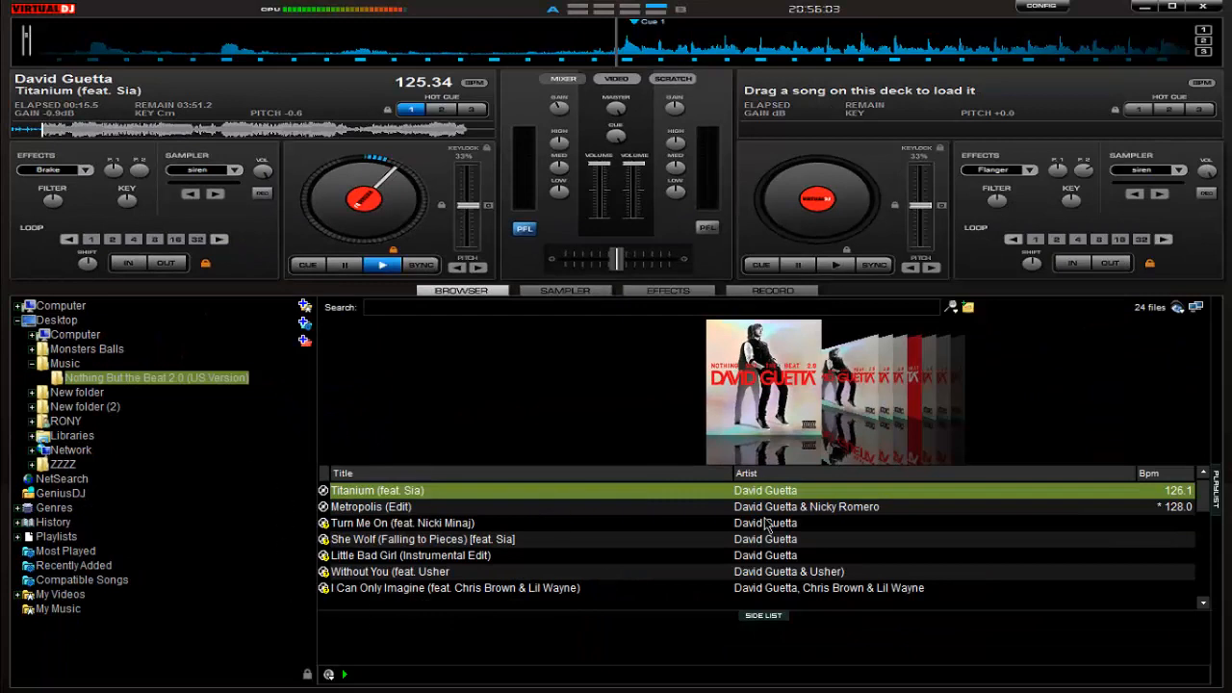
{"action": "mouse_move", "coordinate": [281, 510]}
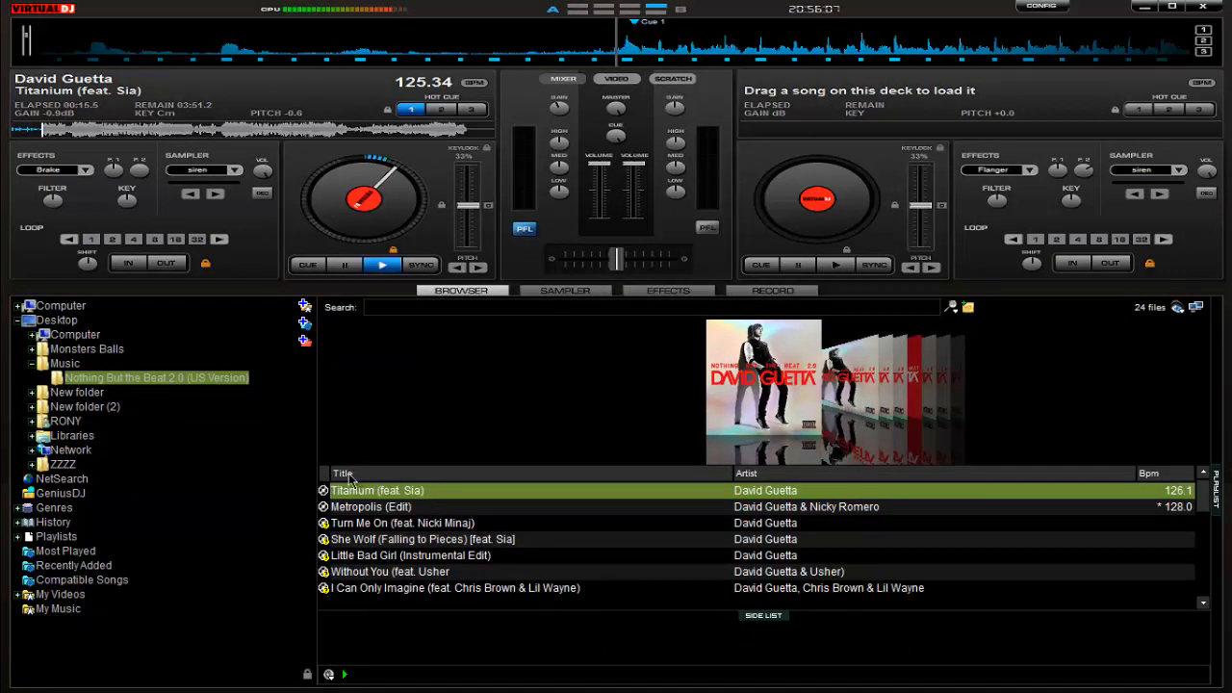
{"action": "mouse_move", "coordinate": [55, 373]}
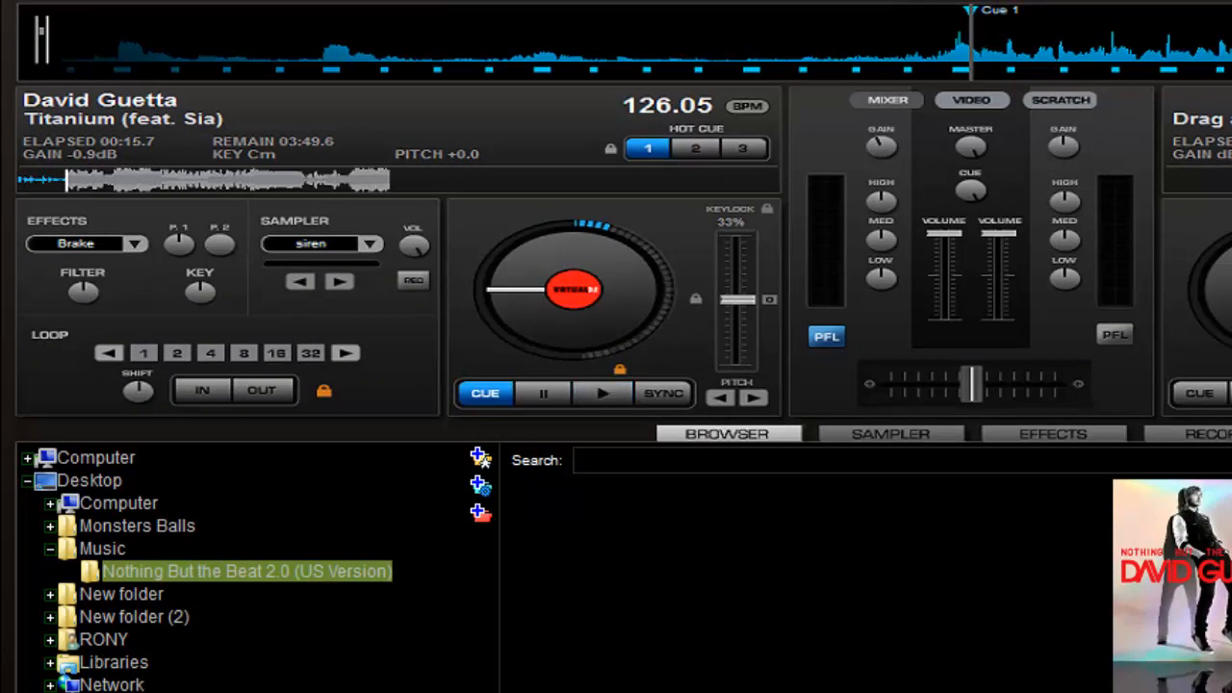
{"action": "double_click", "coordinate": [245, 571]}
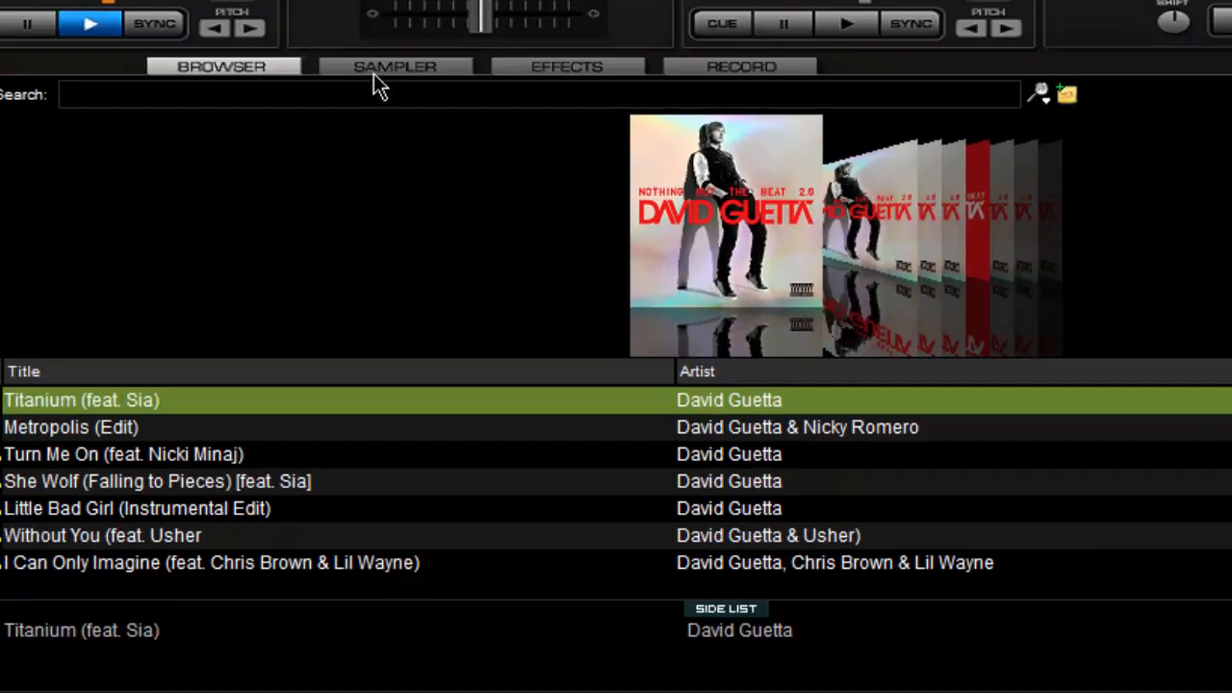
Step: Review the sampler's six loaded sample slots, then switch to the effects page showing Brake
{"action": "left_click", "coordinate": [392, 65]}
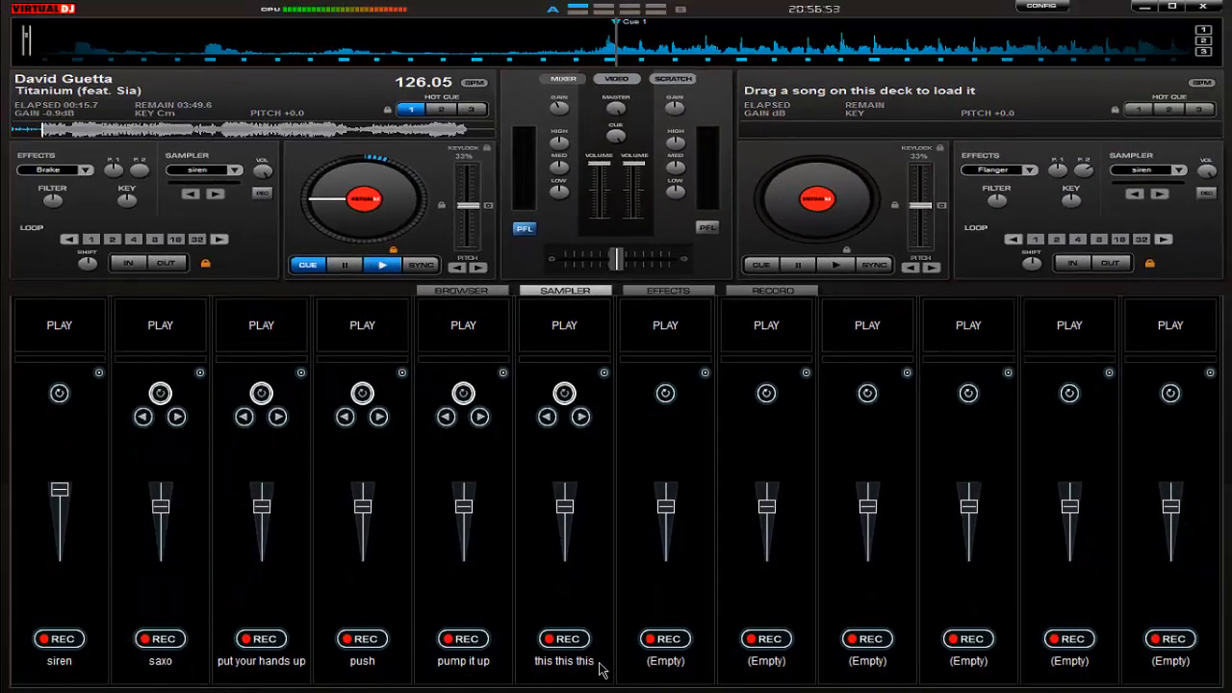
{"action": "mouse_move", "coordinate": [544, 663]}
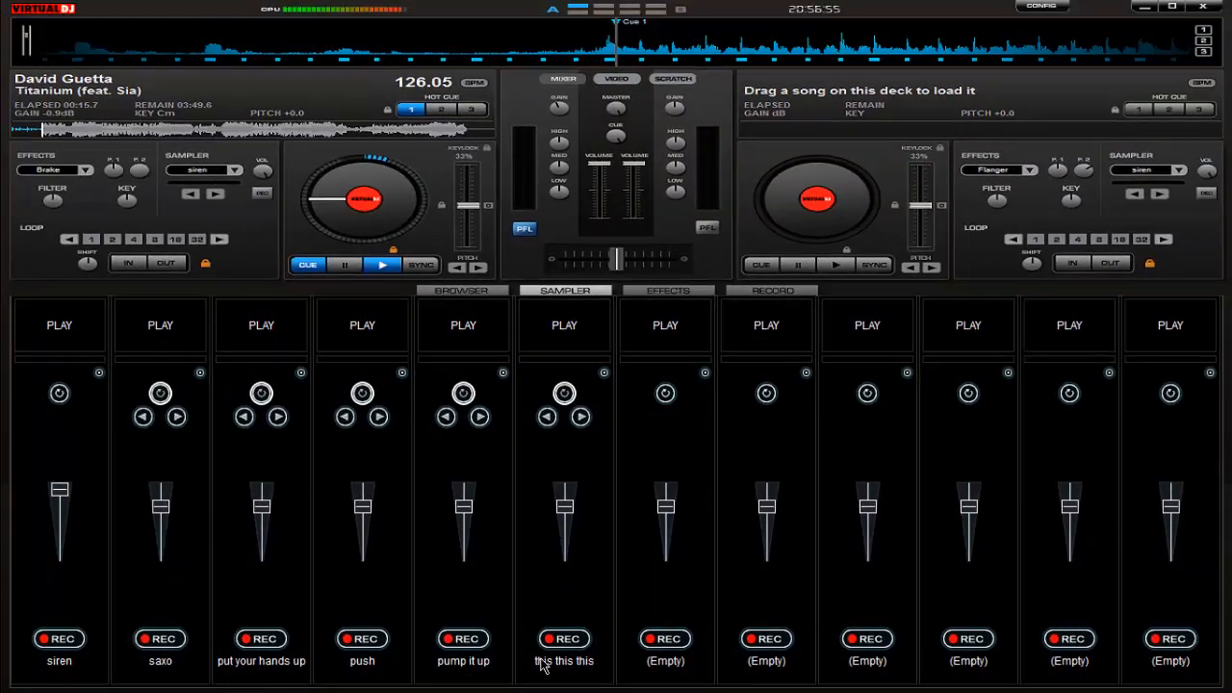
{"action": "mouse_move", "coordinate": [637, 294]}
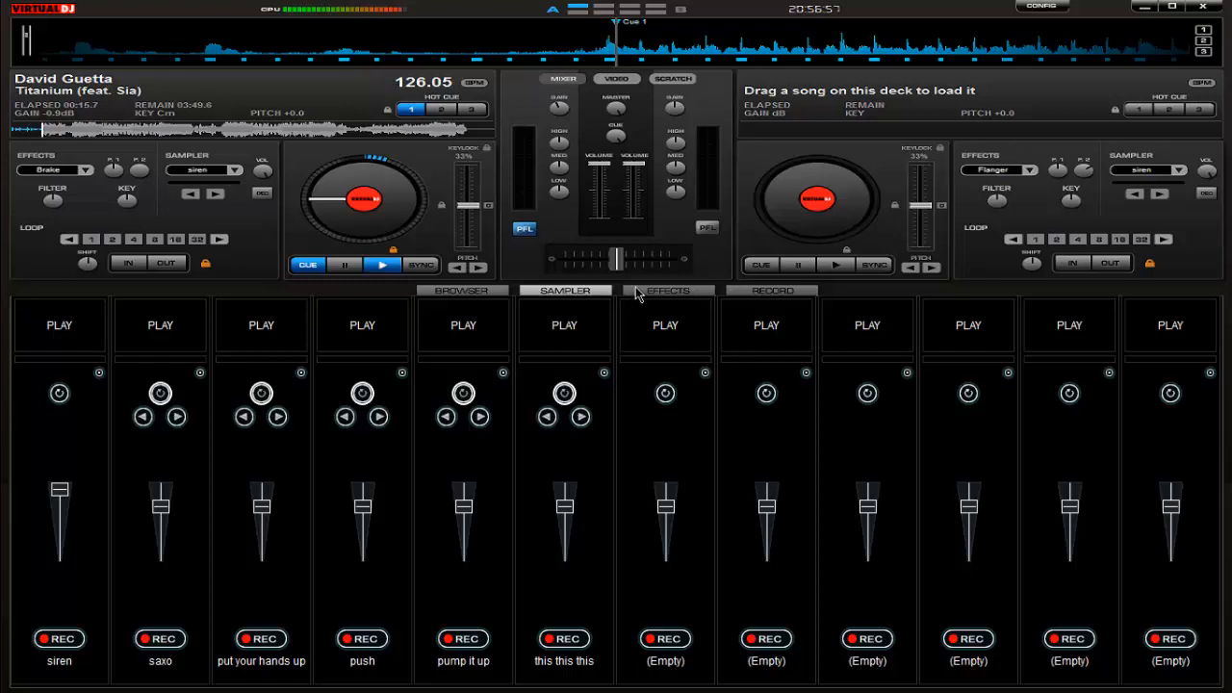
{"action": "left_click", "coordinate": [666, 290]}
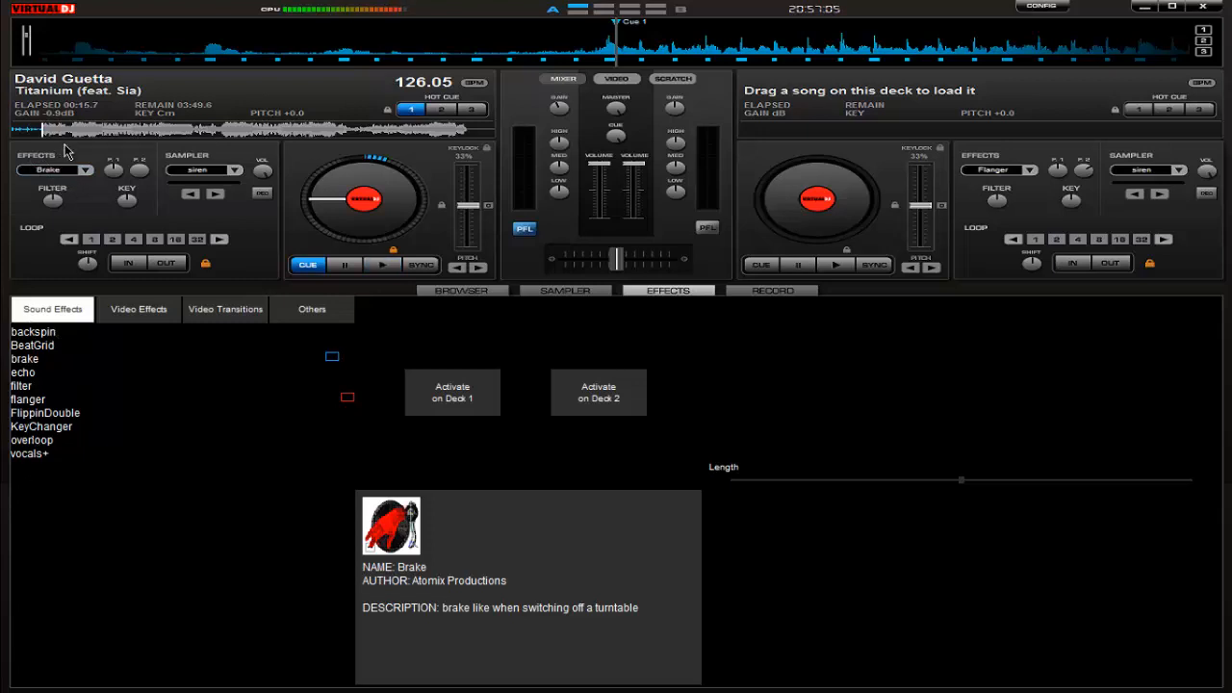
{"action": "mouse_move", "coordinate": [110, 358]}
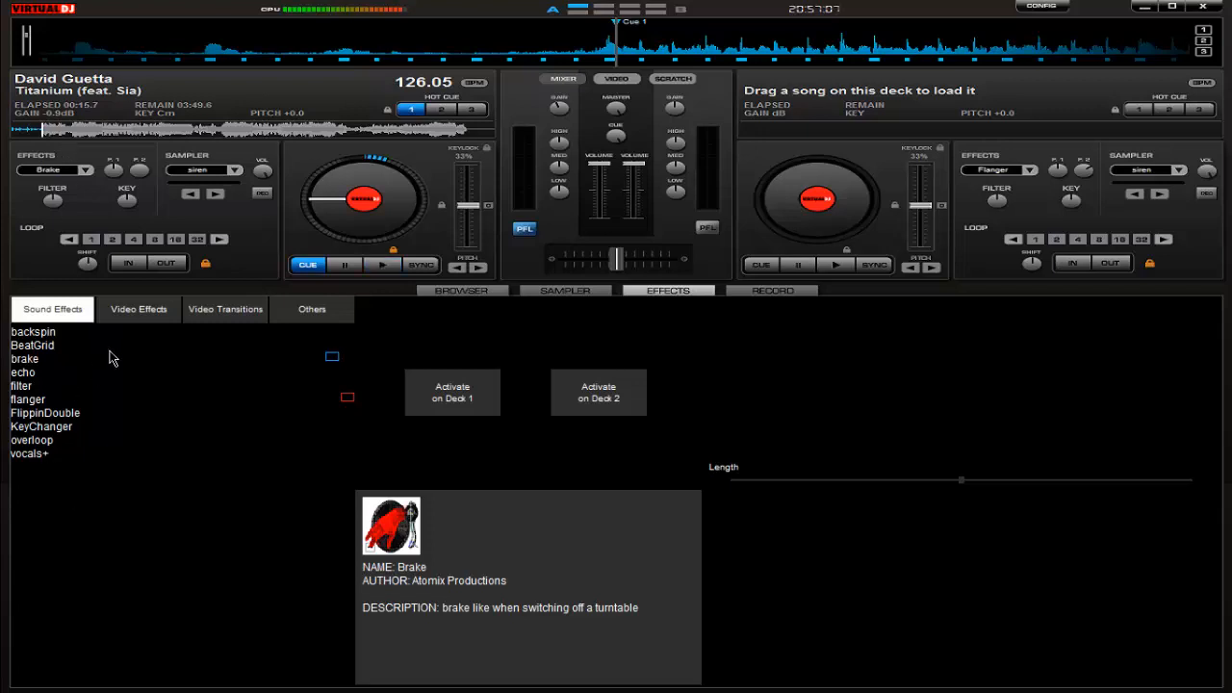
{"action": "mouse_move", "coordinate": [812, 356]}
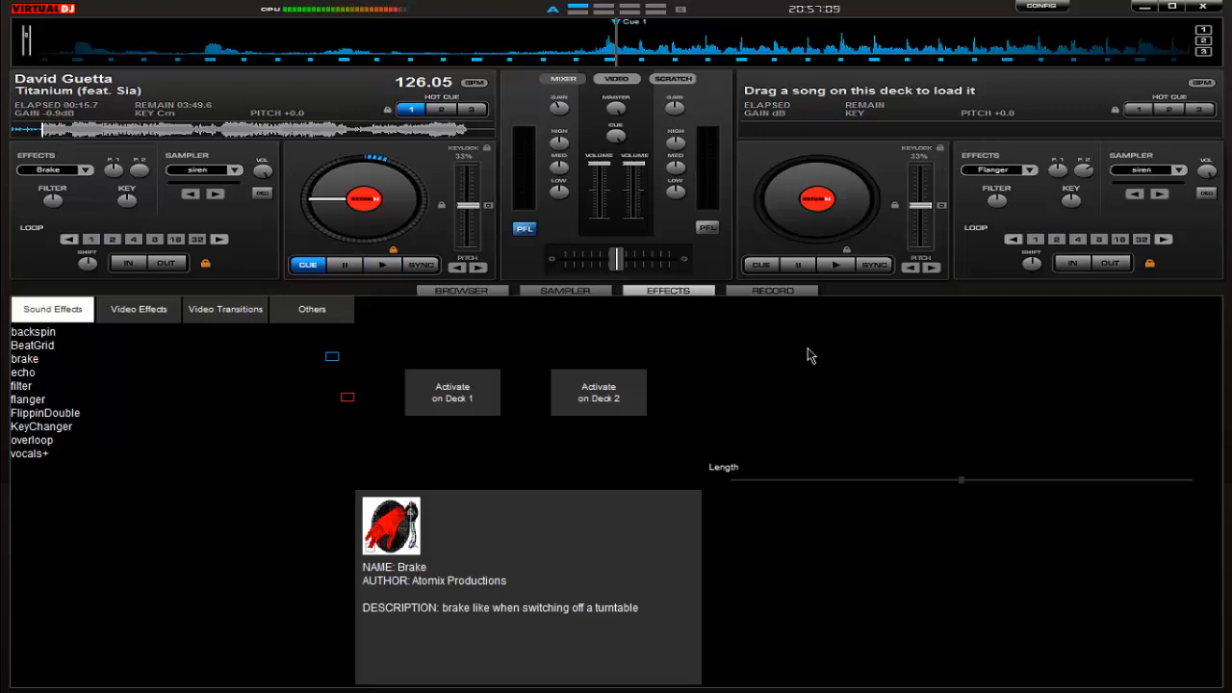
{"action": "mouse_move", "coordinate": [444, 398]}
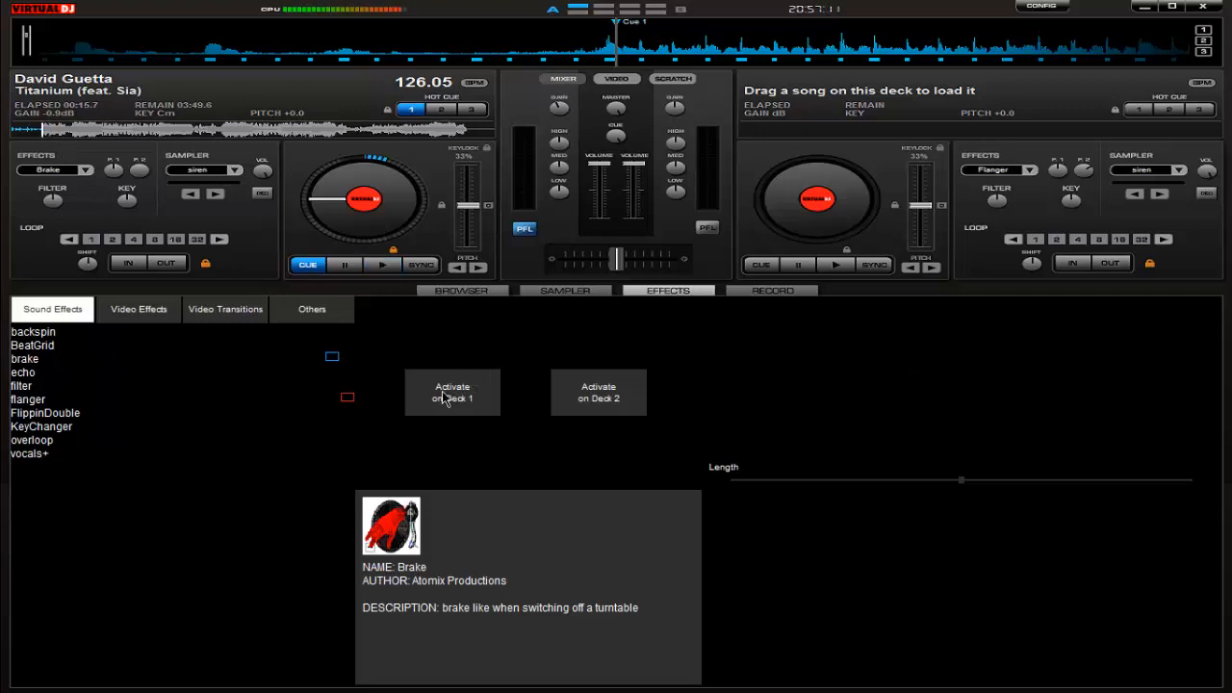
Step: Activate the Brake effect on deck 1 and deck 2, then show the Record page
{"action": "left_click", "coordinate": [452, 392]}
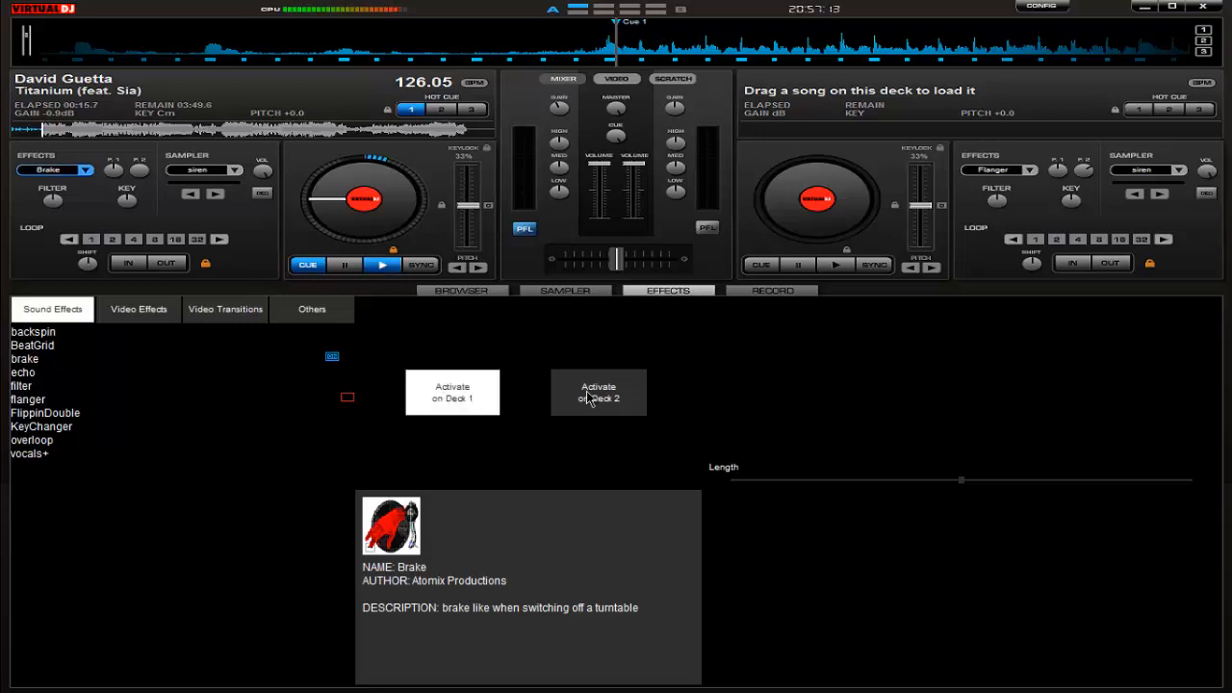
{"action": "left_click", "coordinate": [598, 392]}
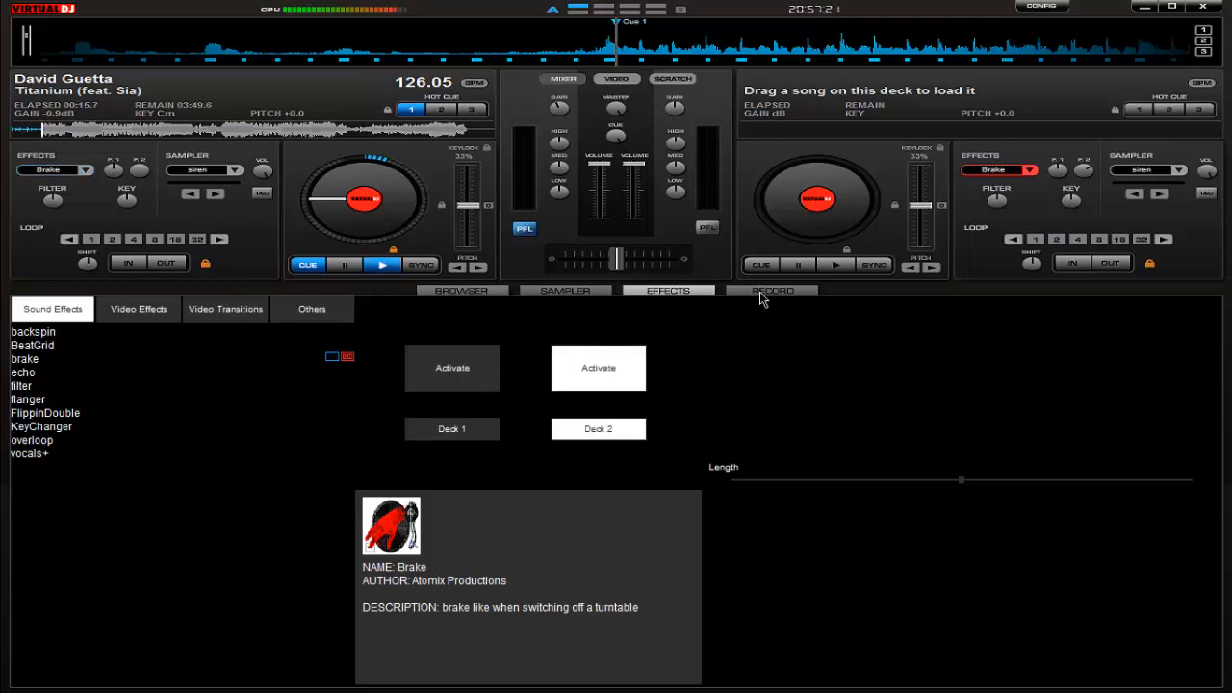
{"action": "left_click", "coordinate": [770, 290]}
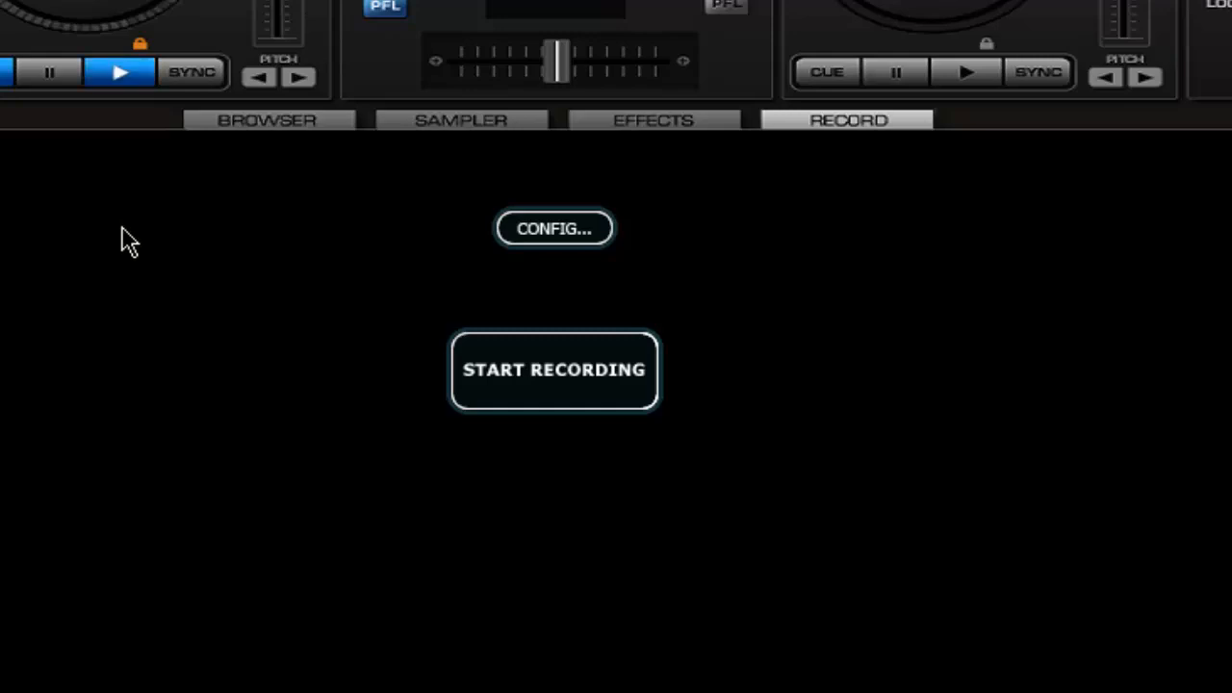
{"action": "mouse_move", "coordinate": [128, 249]}
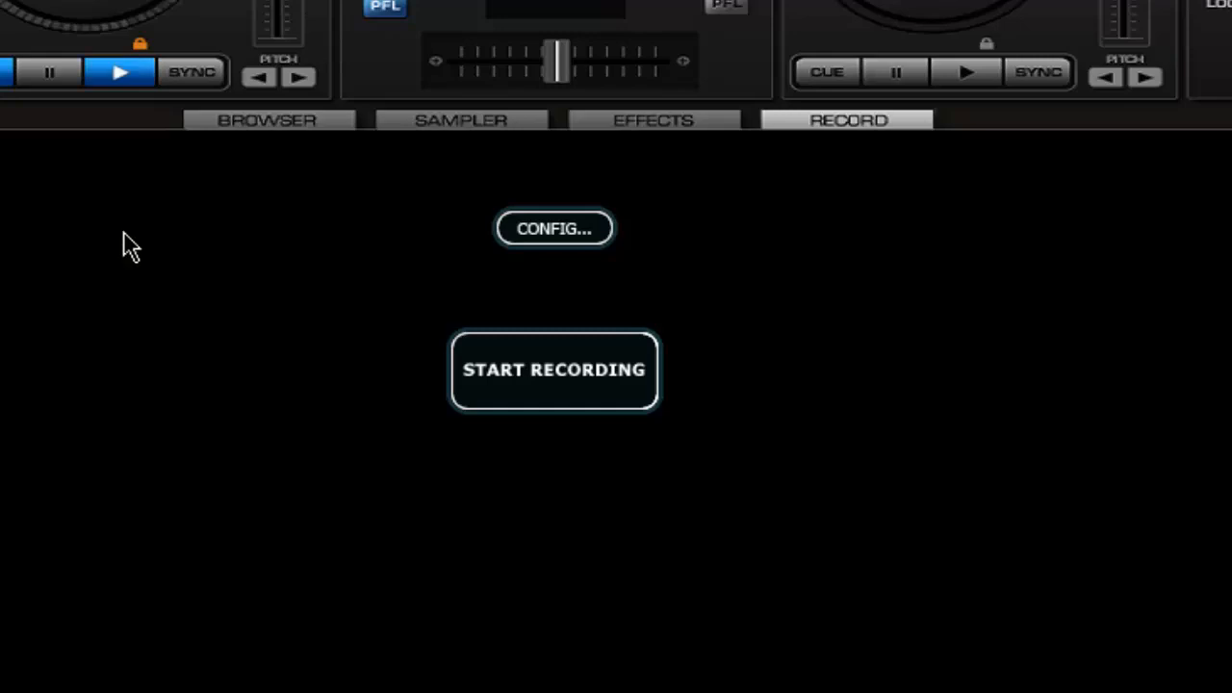
{"action": "mouse_move", "coordinate": [609, 267]}
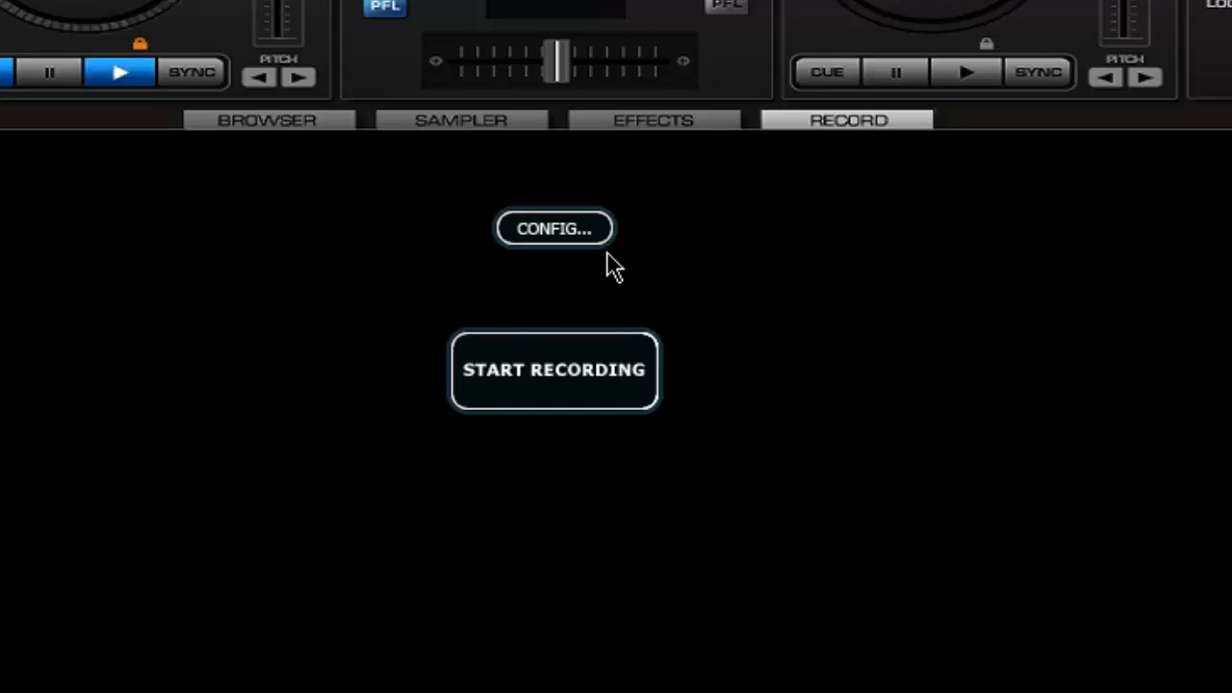
{"action": "left_click", "coordinate": [554, 228]}
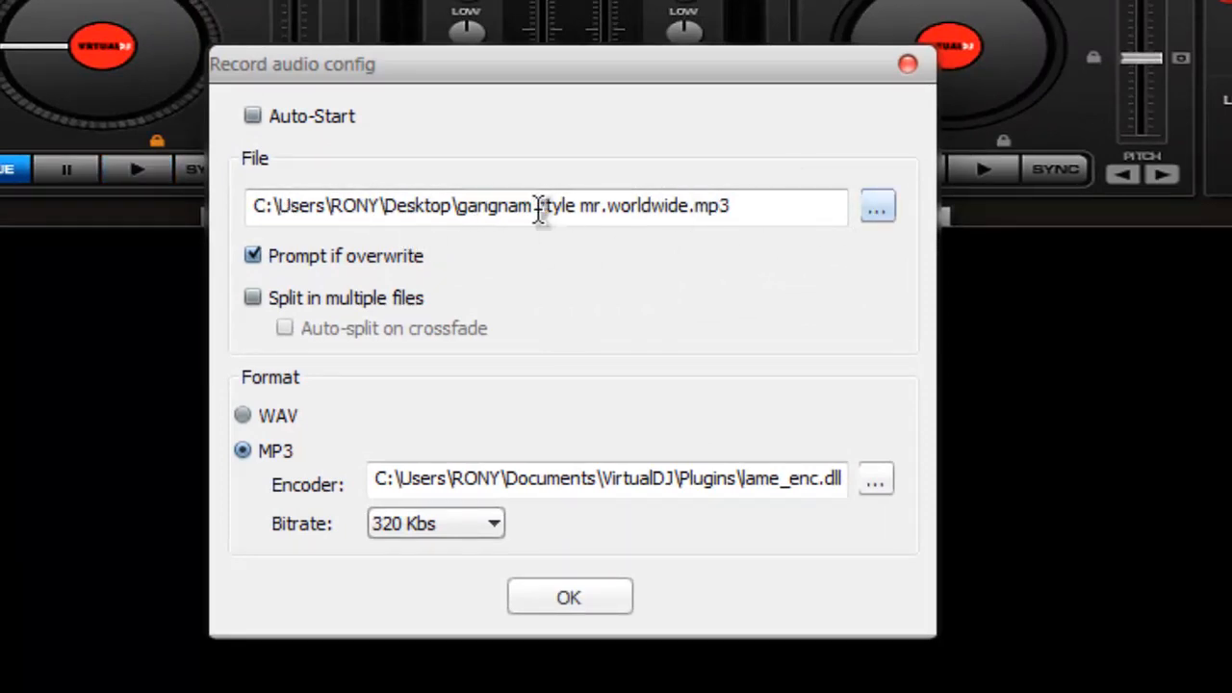
{"action": "left_click", "coordinate": [435, 523]}
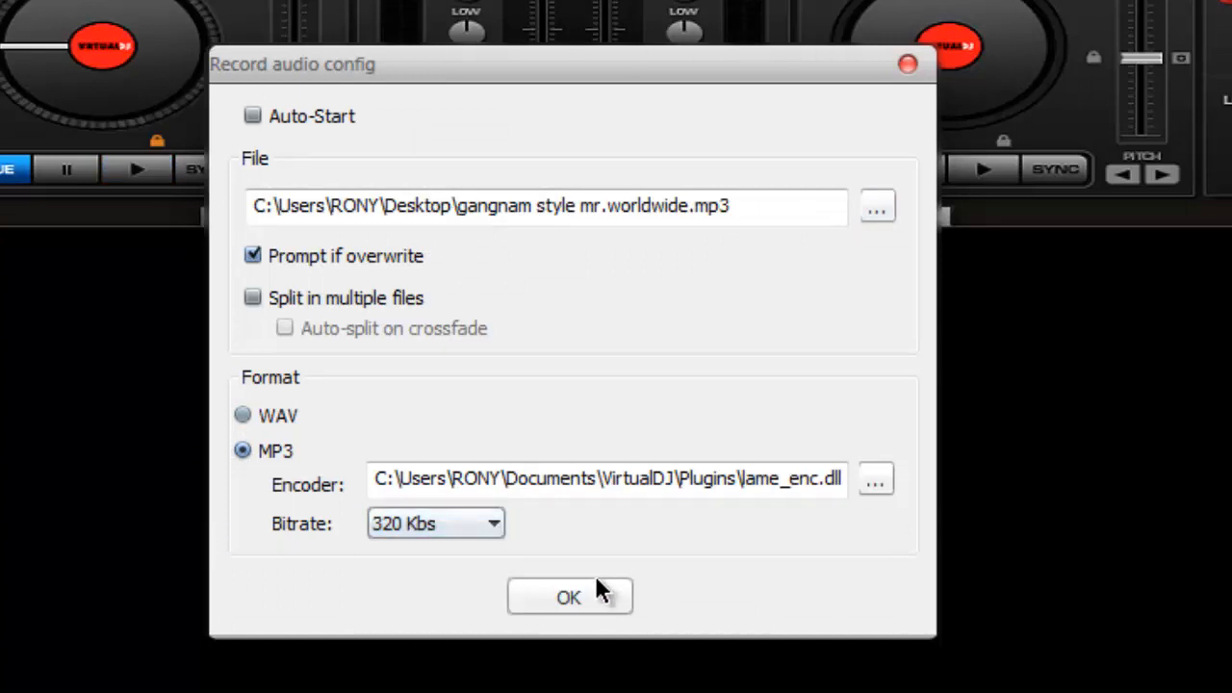
{"action": "left_click", "coordinate": [567, 598]}
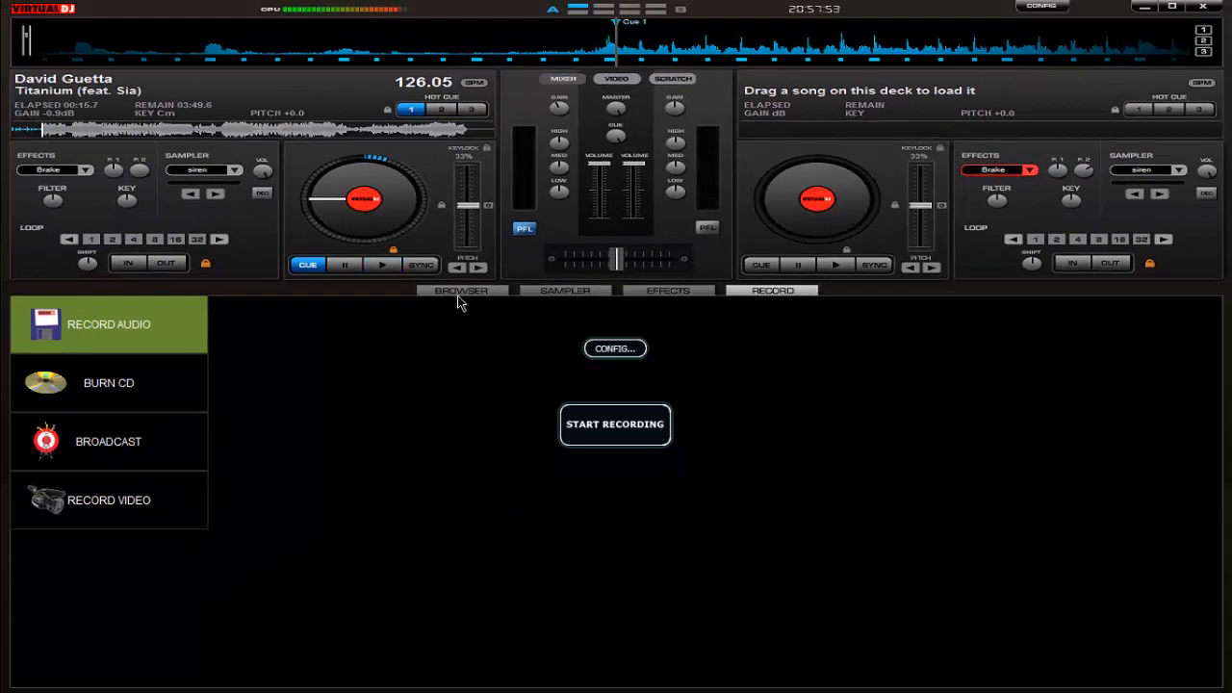
Step: Show the song browser listing the David Guetta album's 24 tracks
{"action": "left_click", "coordinate": [460, 290]}
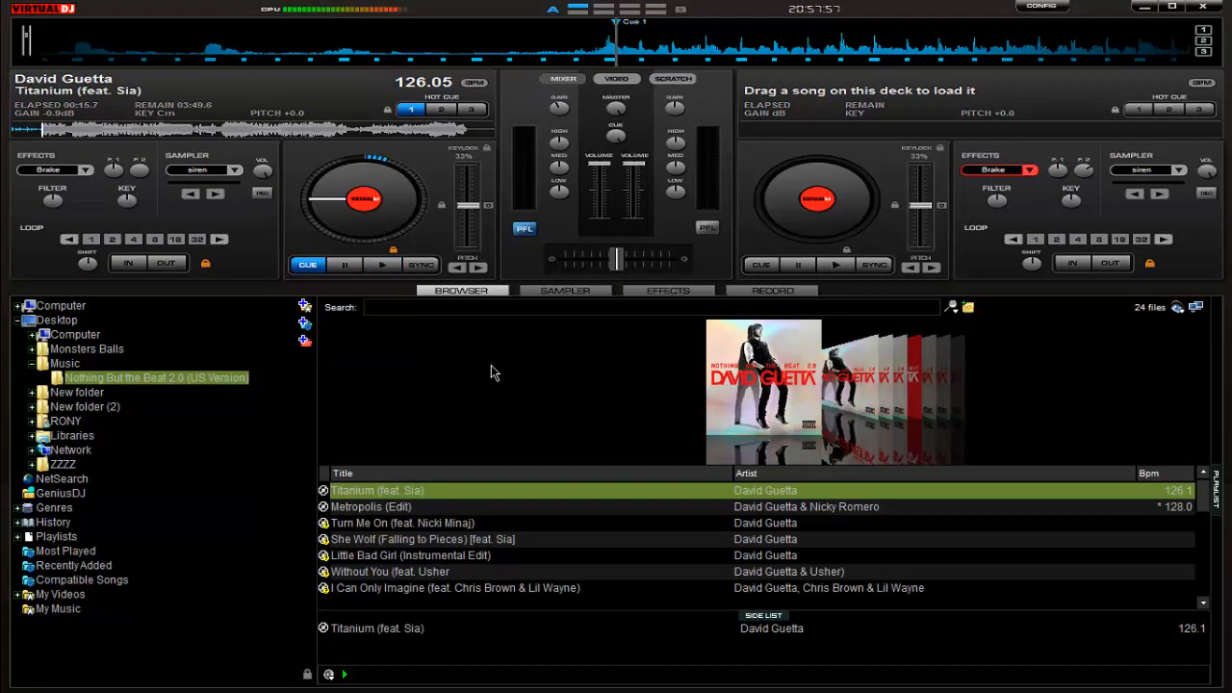
{"action": "left_click", "coordinate": [382, 264]}
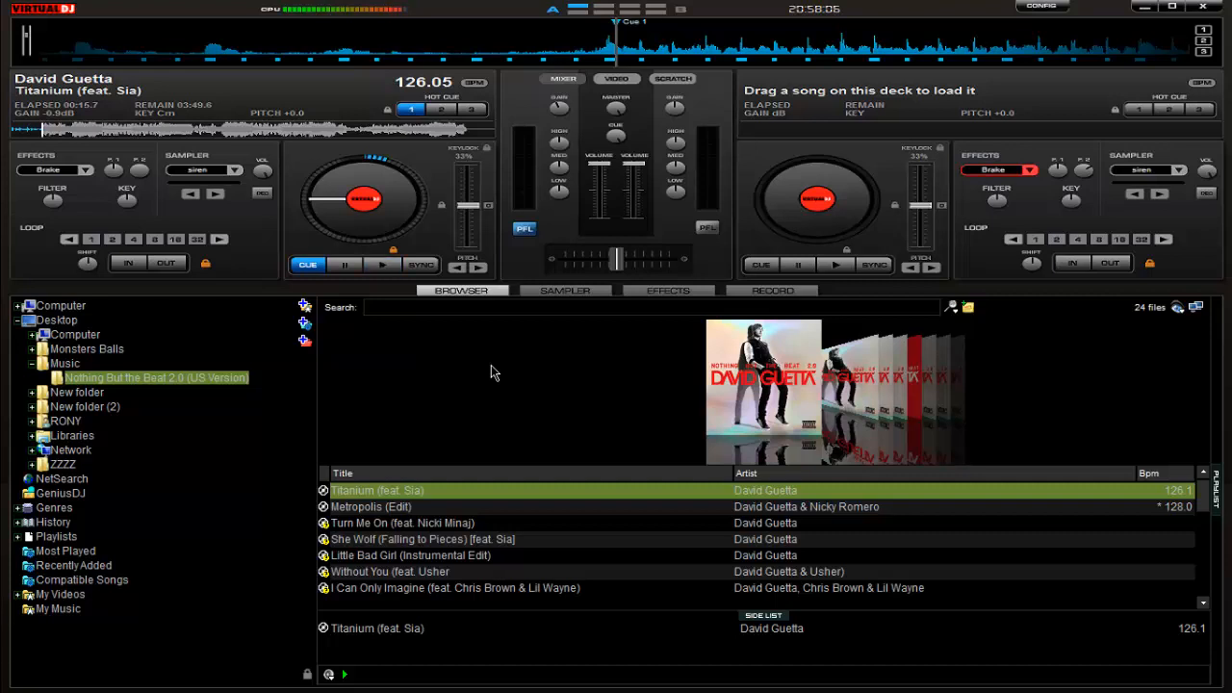
{"action": "left_click", "coordinate": [381, 264]}
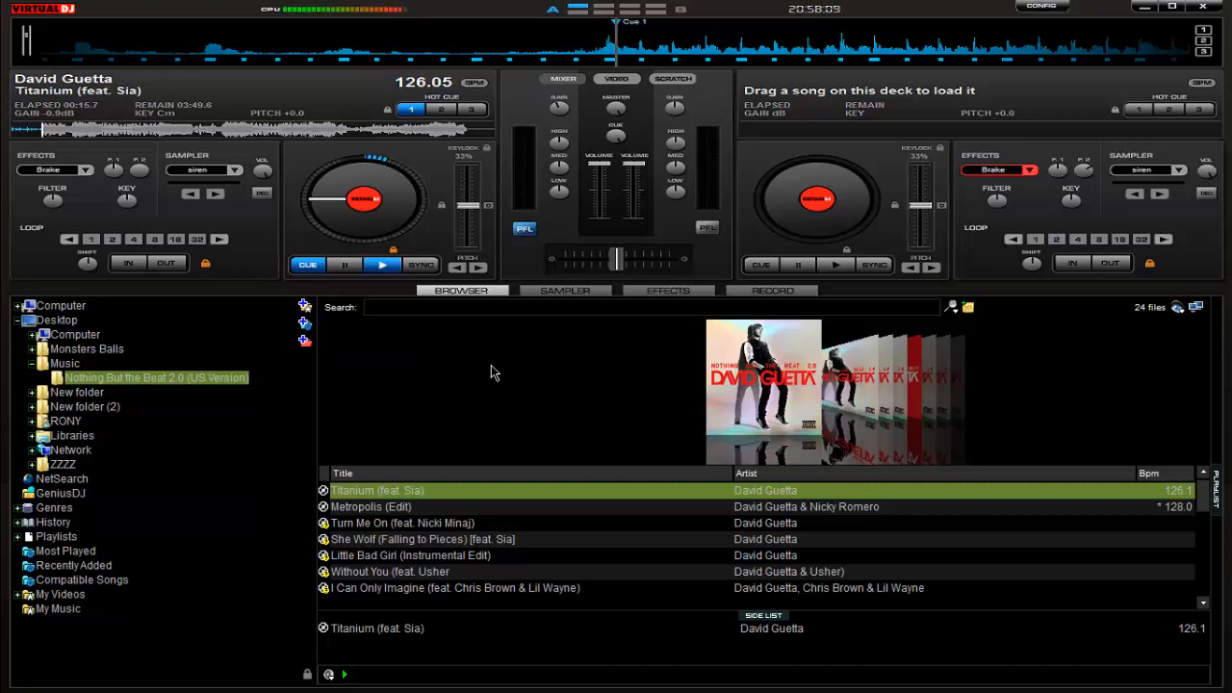